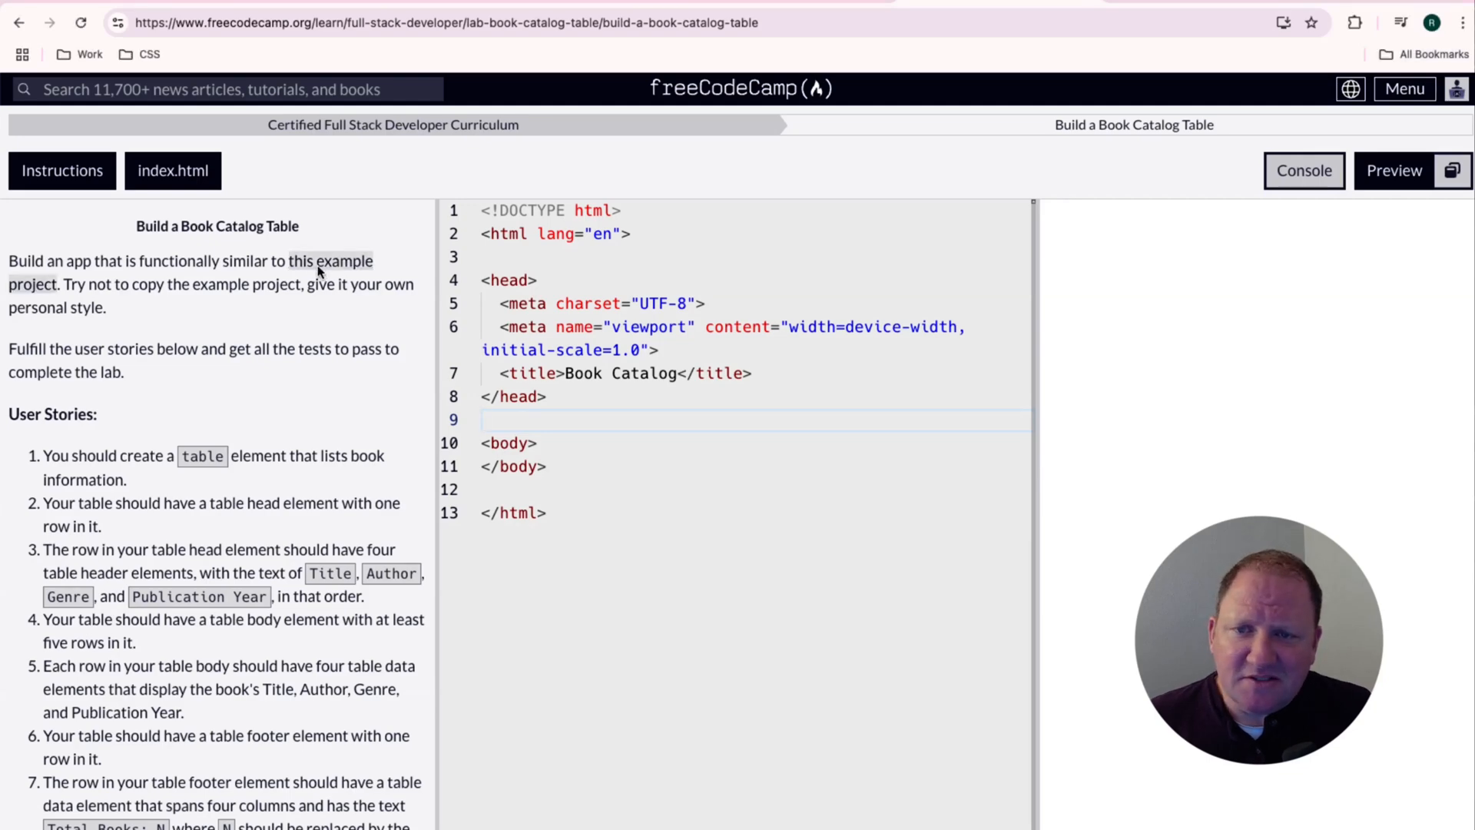
# - Review the author names in the example book table project, then close it
pyautogui.click(331, 261)
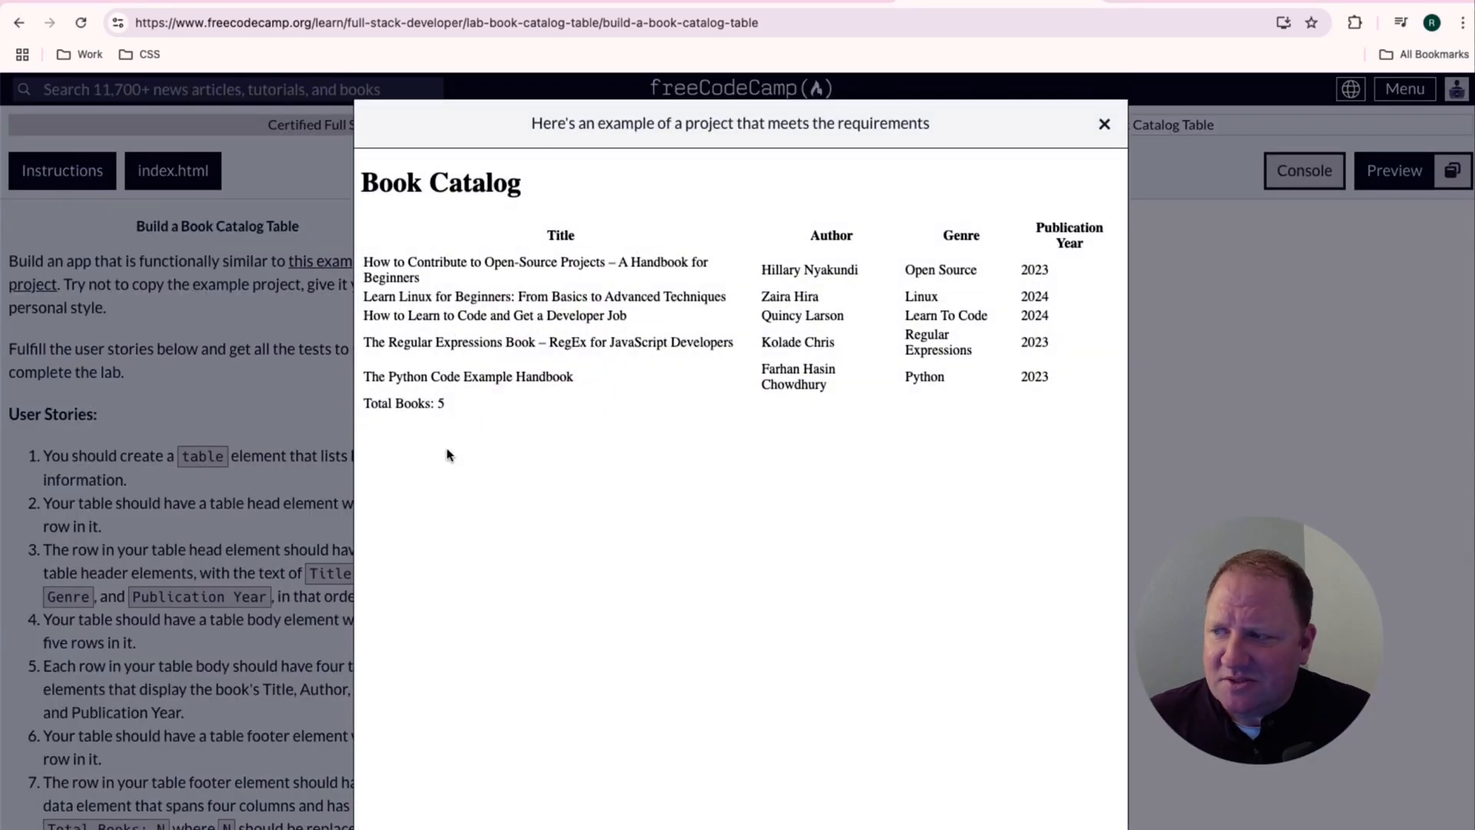
pyautogui.doubleClick(560, 236)
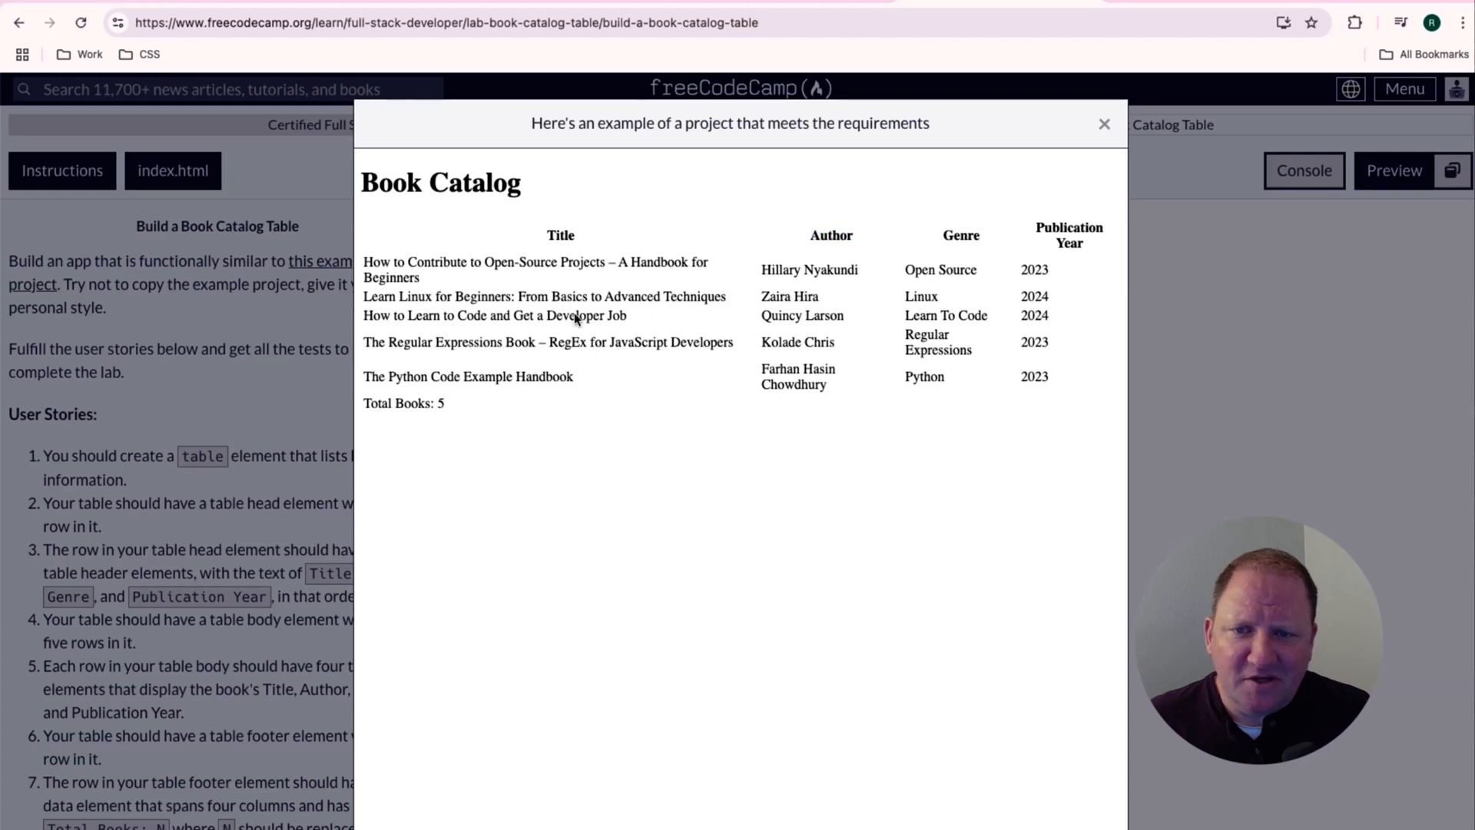
pyautogui.moveTo(406, 261); pyautogui.dragTo(682, 277)
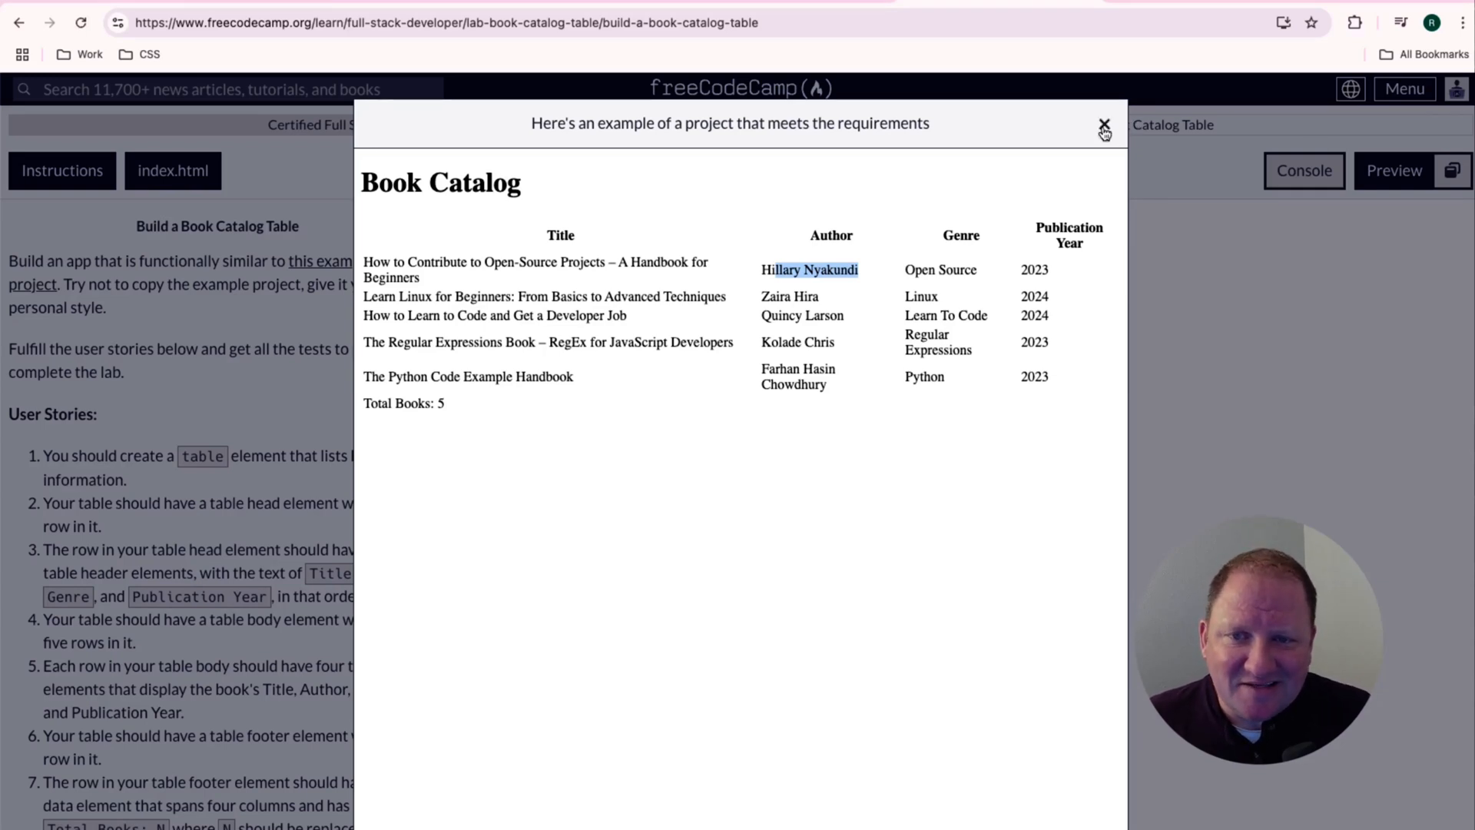
pyautogui.click(1103, 125)
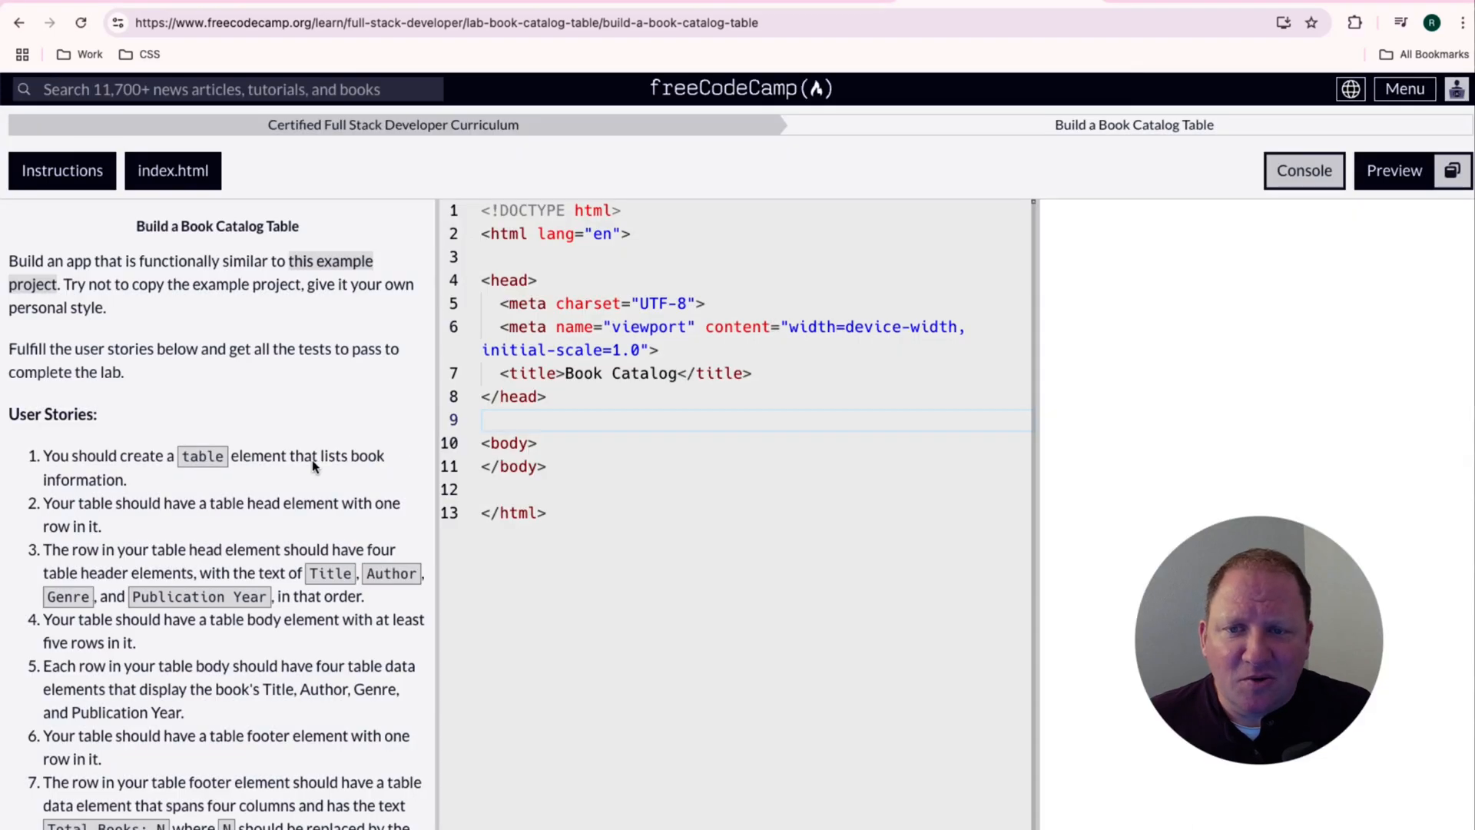
pyautogui.moveTo(313, 461)
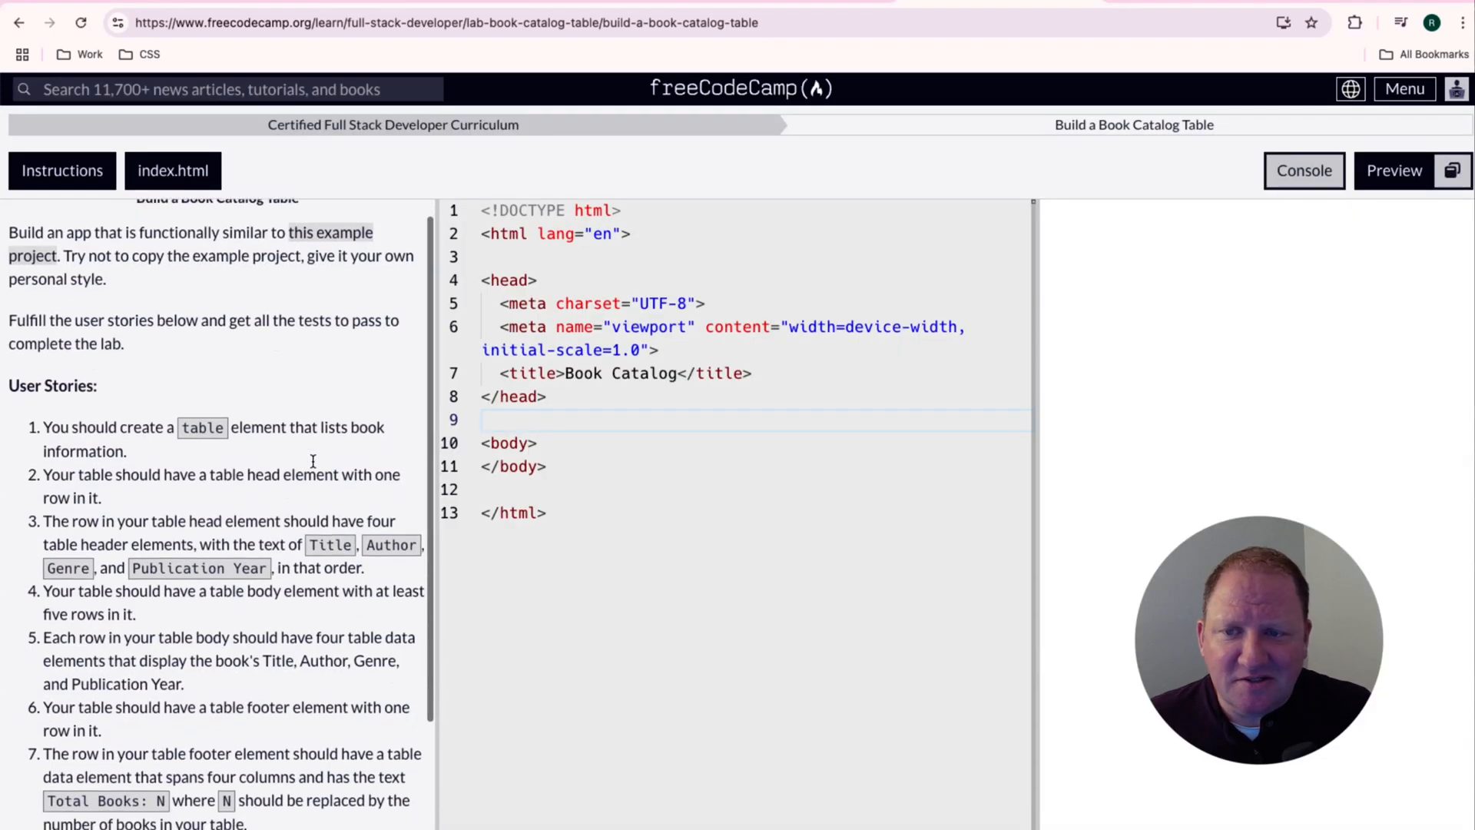
# - Add an empty <table></table> element on a new line after <body>
pyautogui.scroll(-3)
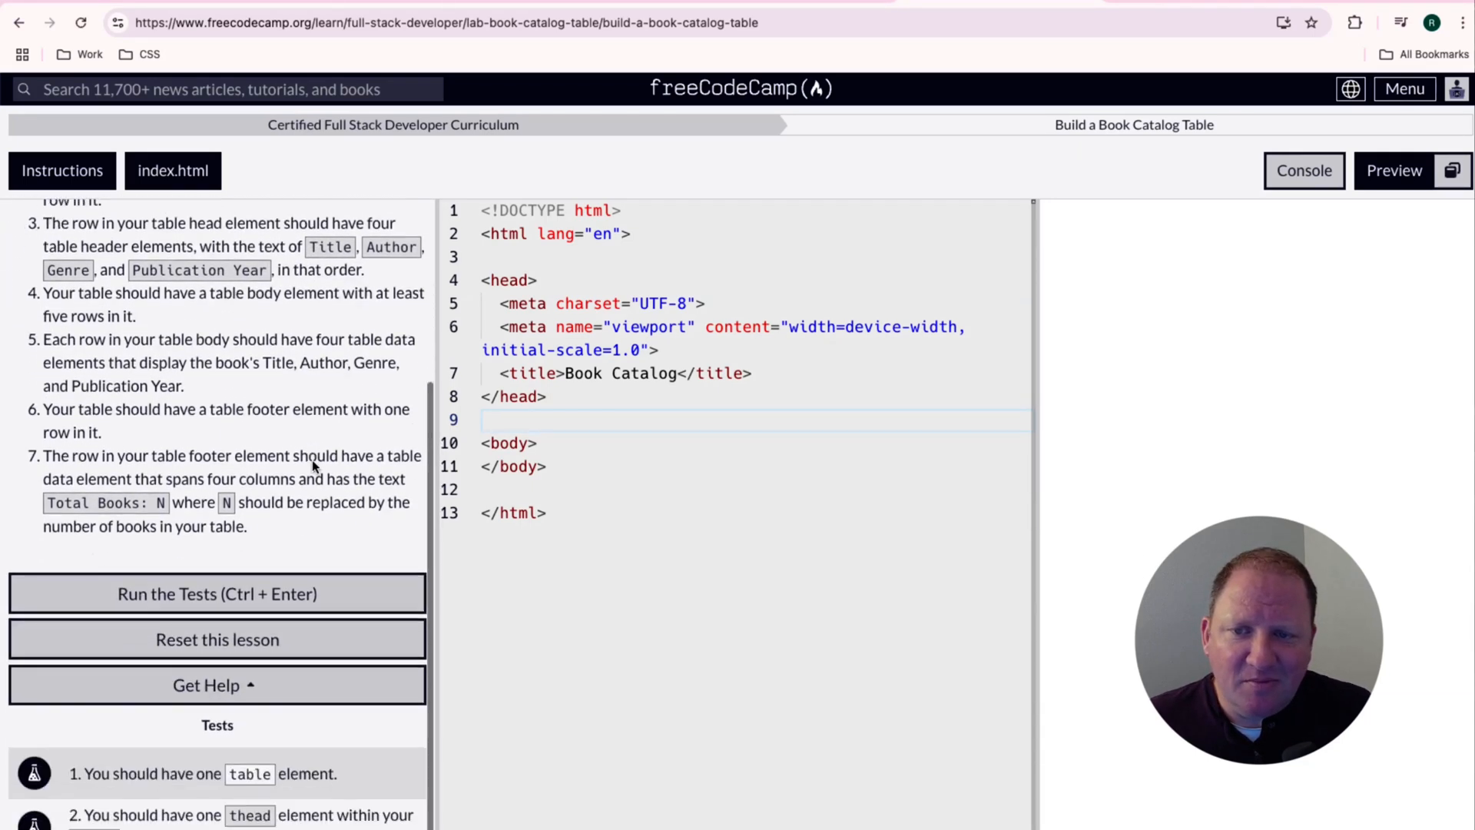
pyautogui.scroll(-3)
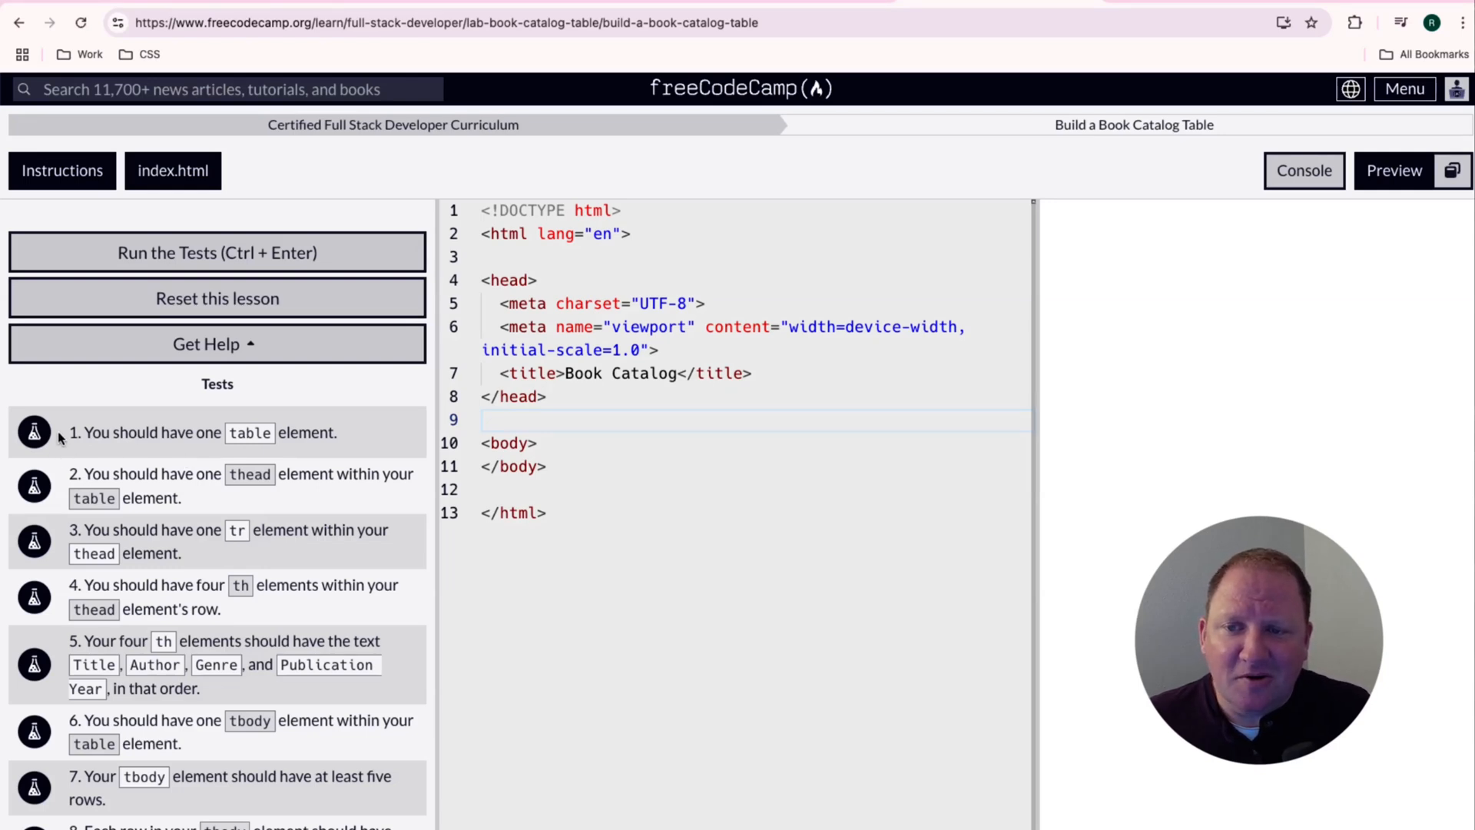
pyautogui.moveTo(64, 517)
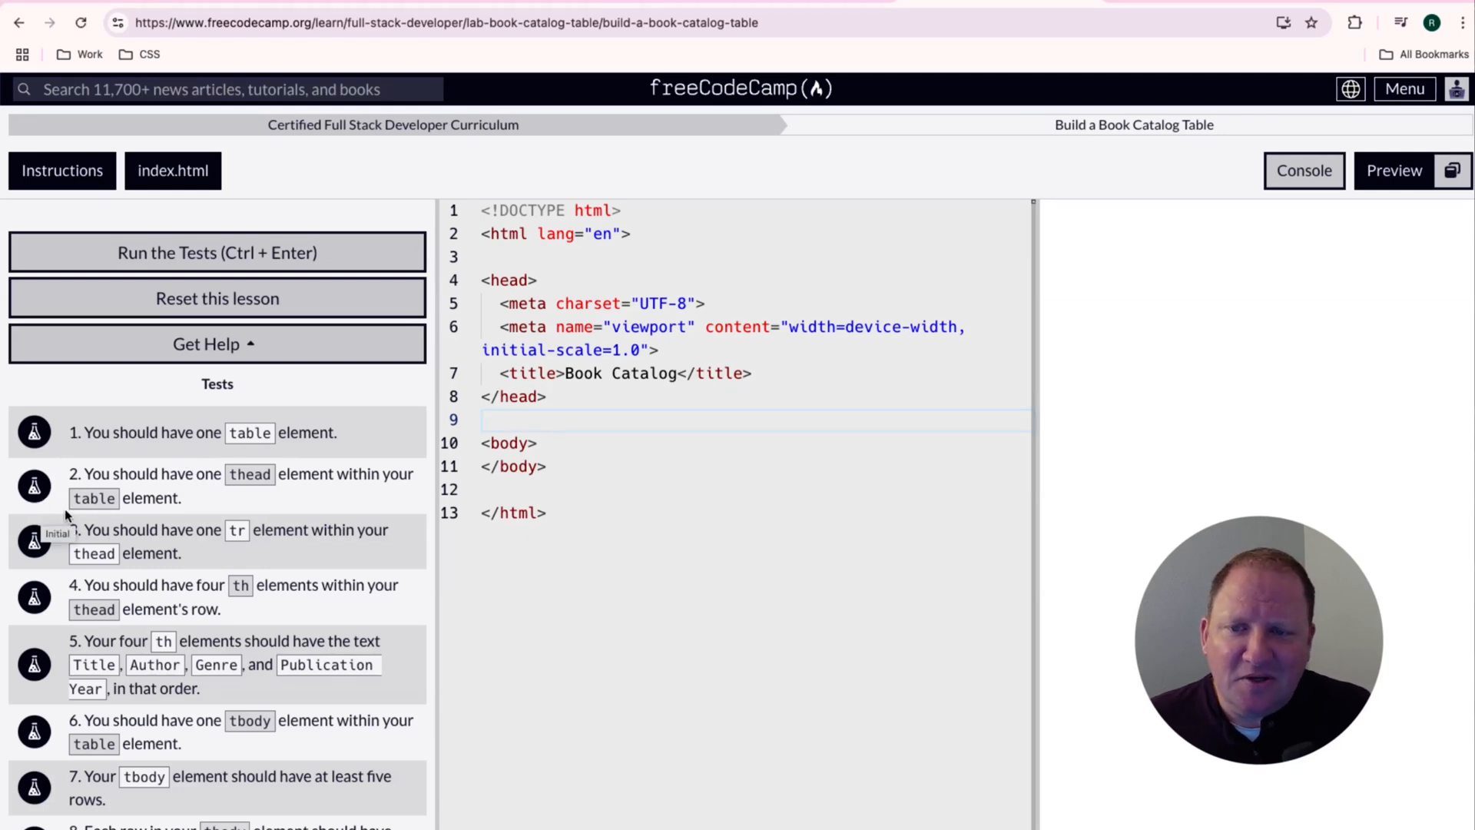
pyautogui.scroll(-3)
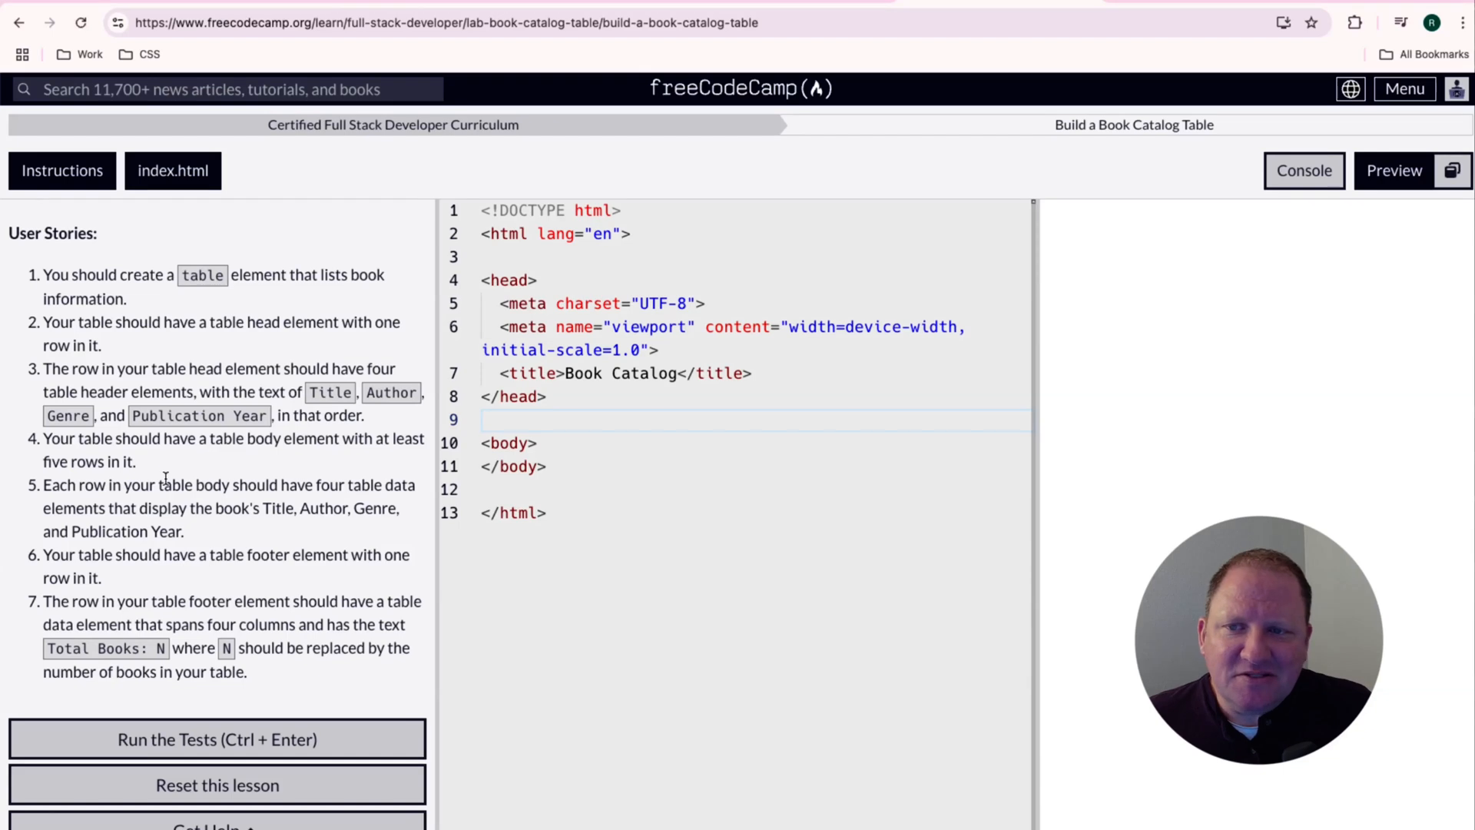
pyautogui.moveTo(137, 330)
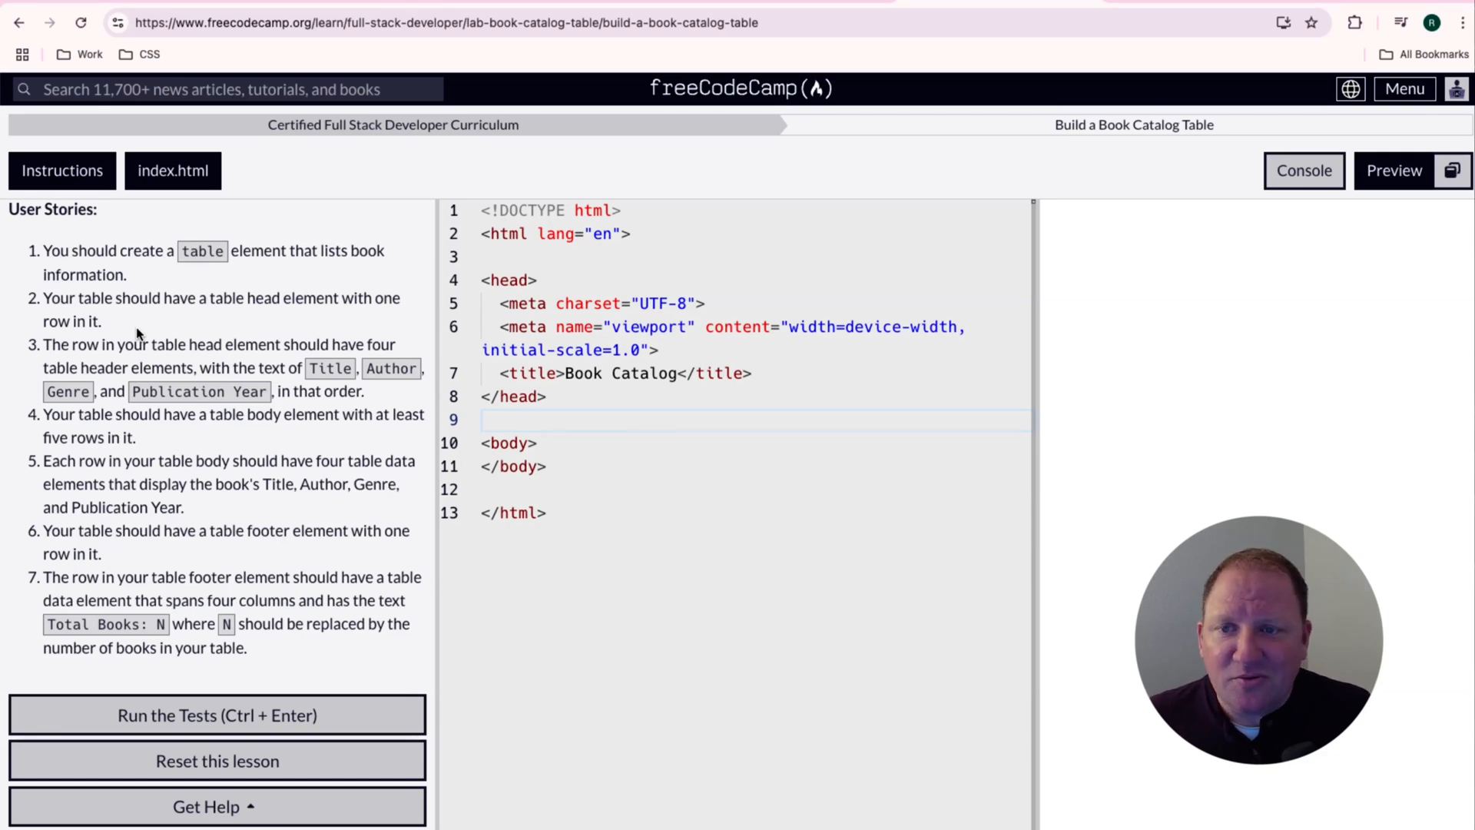
pyautogui.scroll(-3)
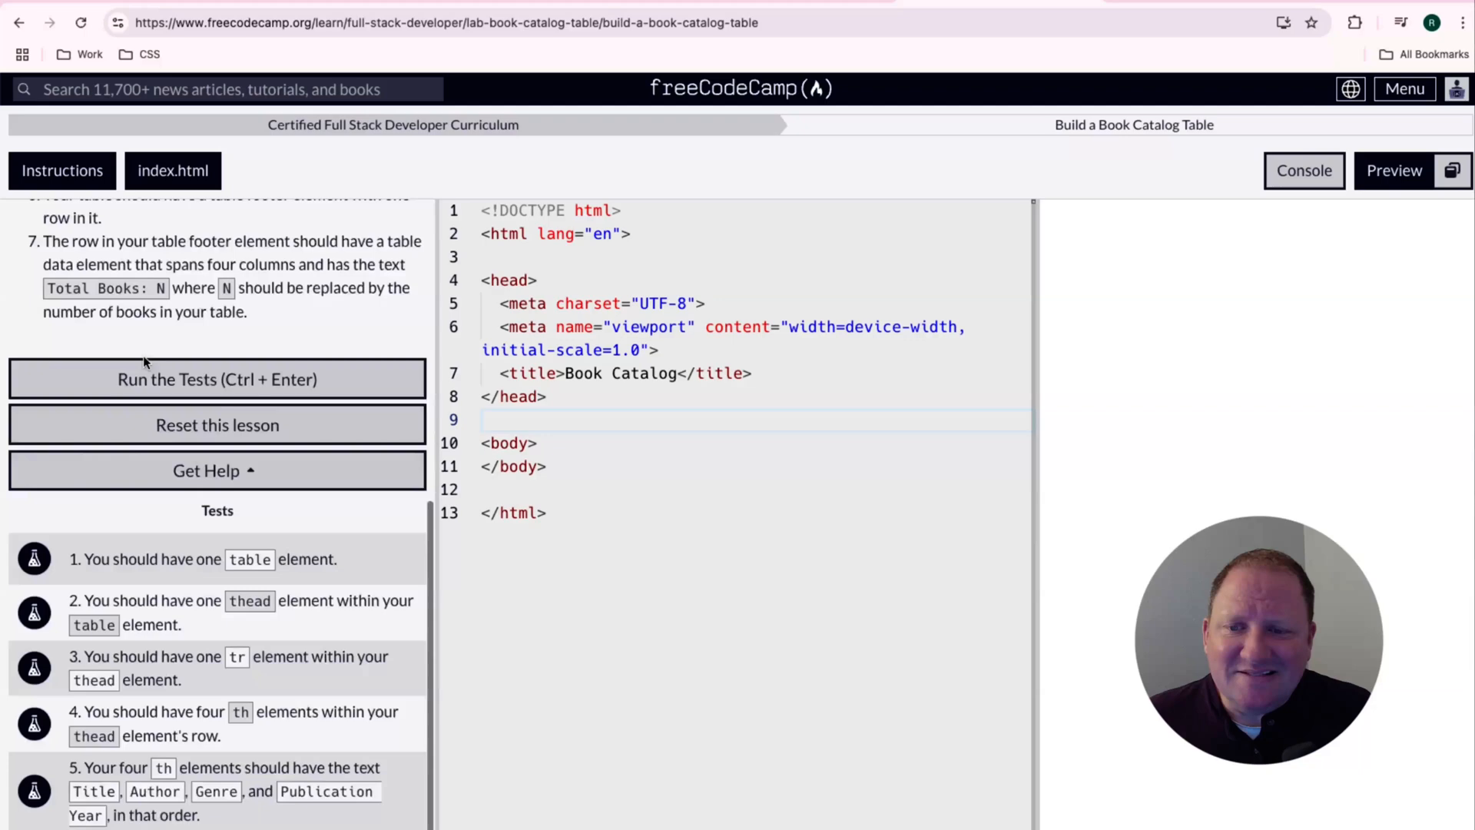
pyautogui.scroll(-3)
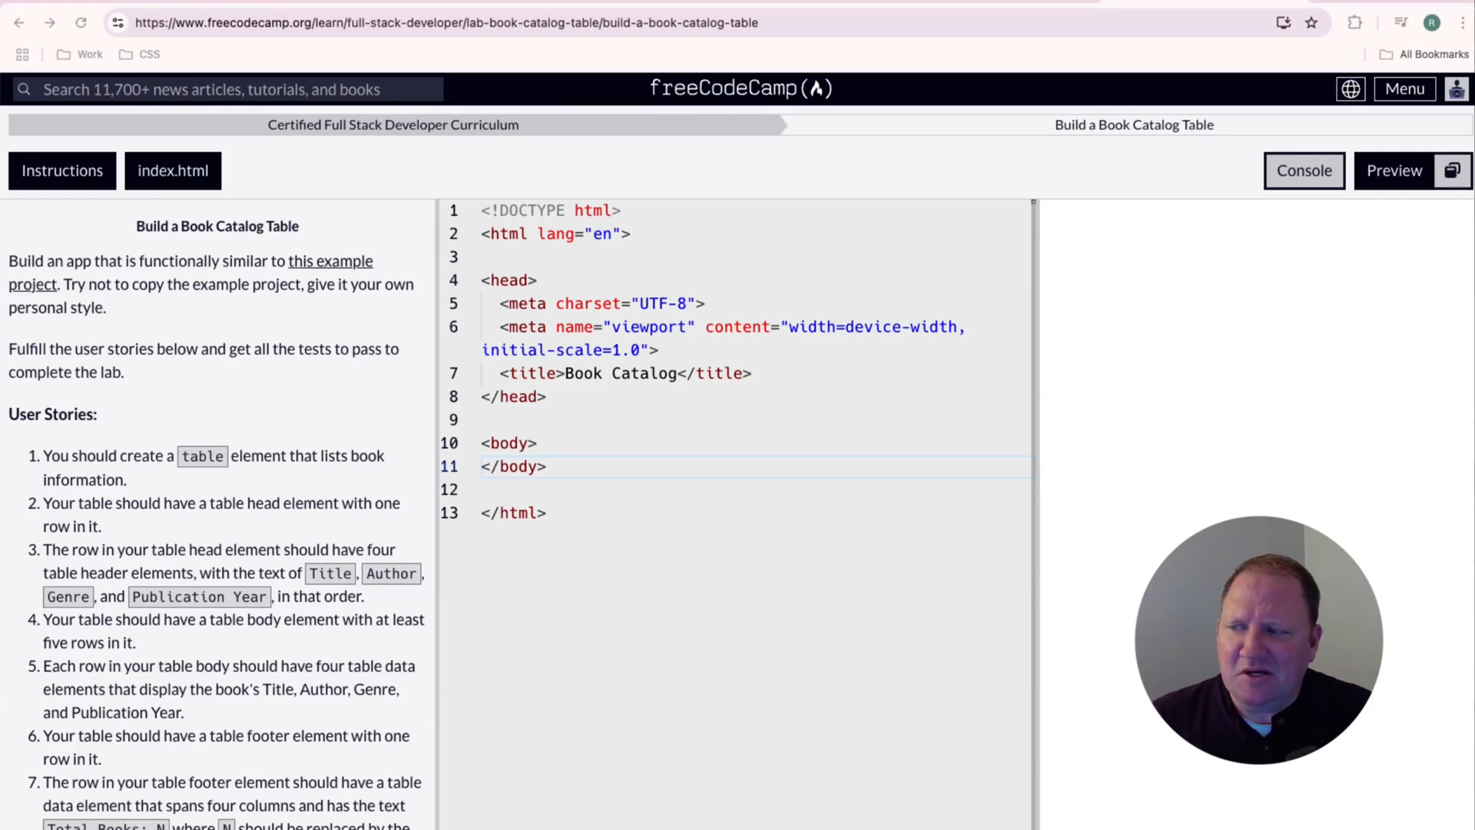
pyautogui.click(553, 443)
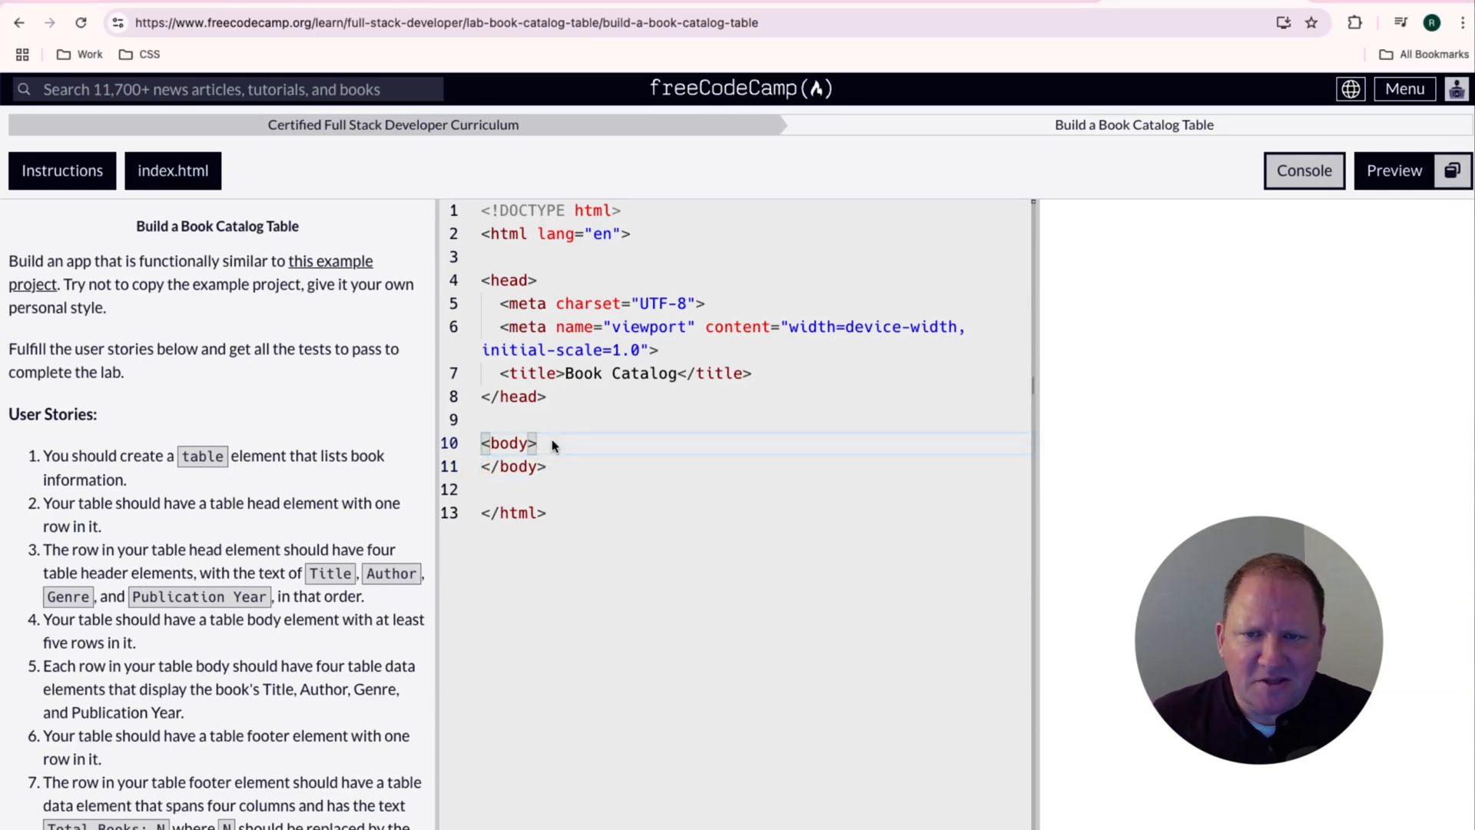
pyautogui.press('Enter')
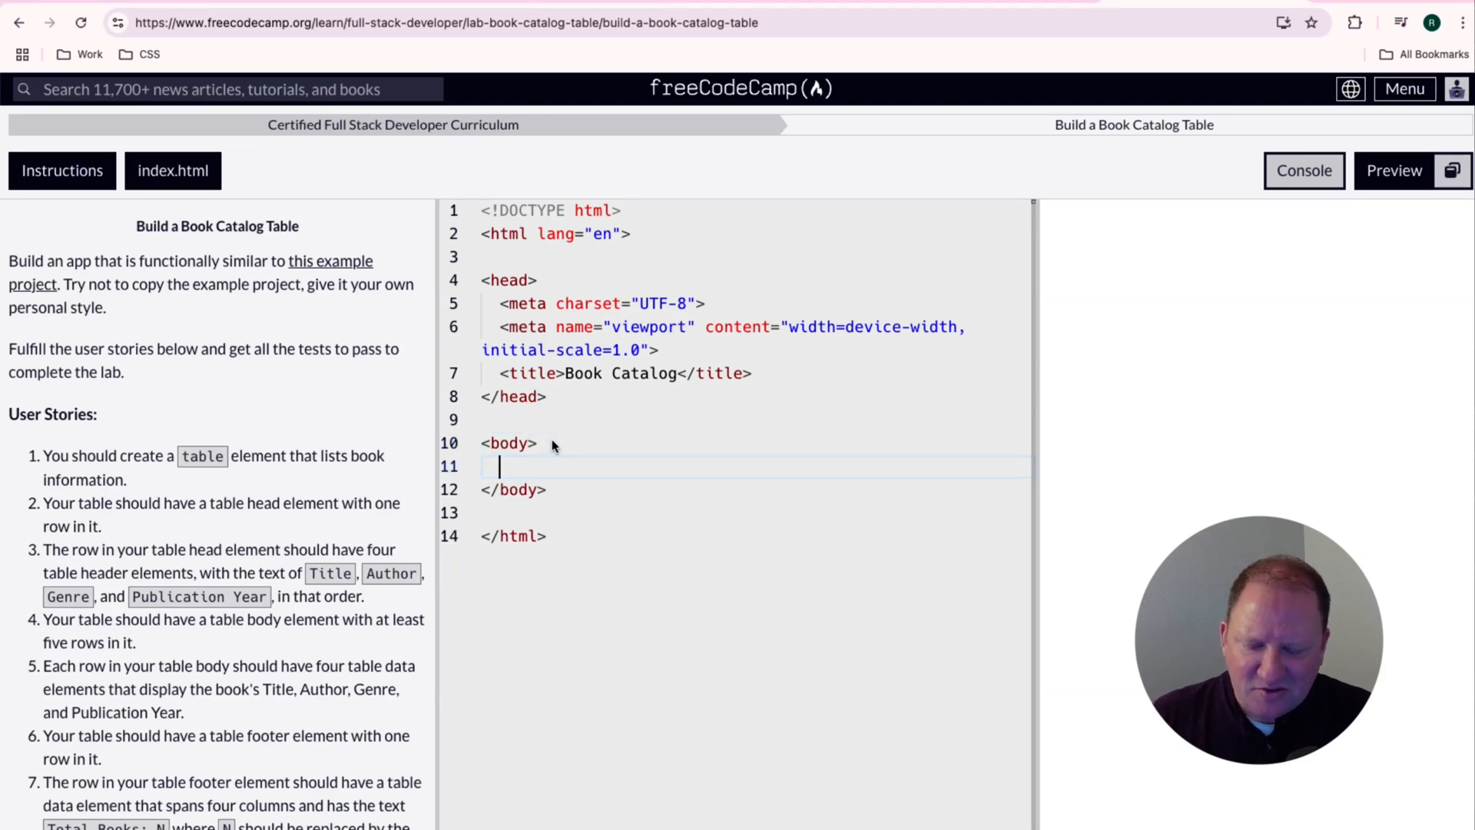
pyautogui.write('<')
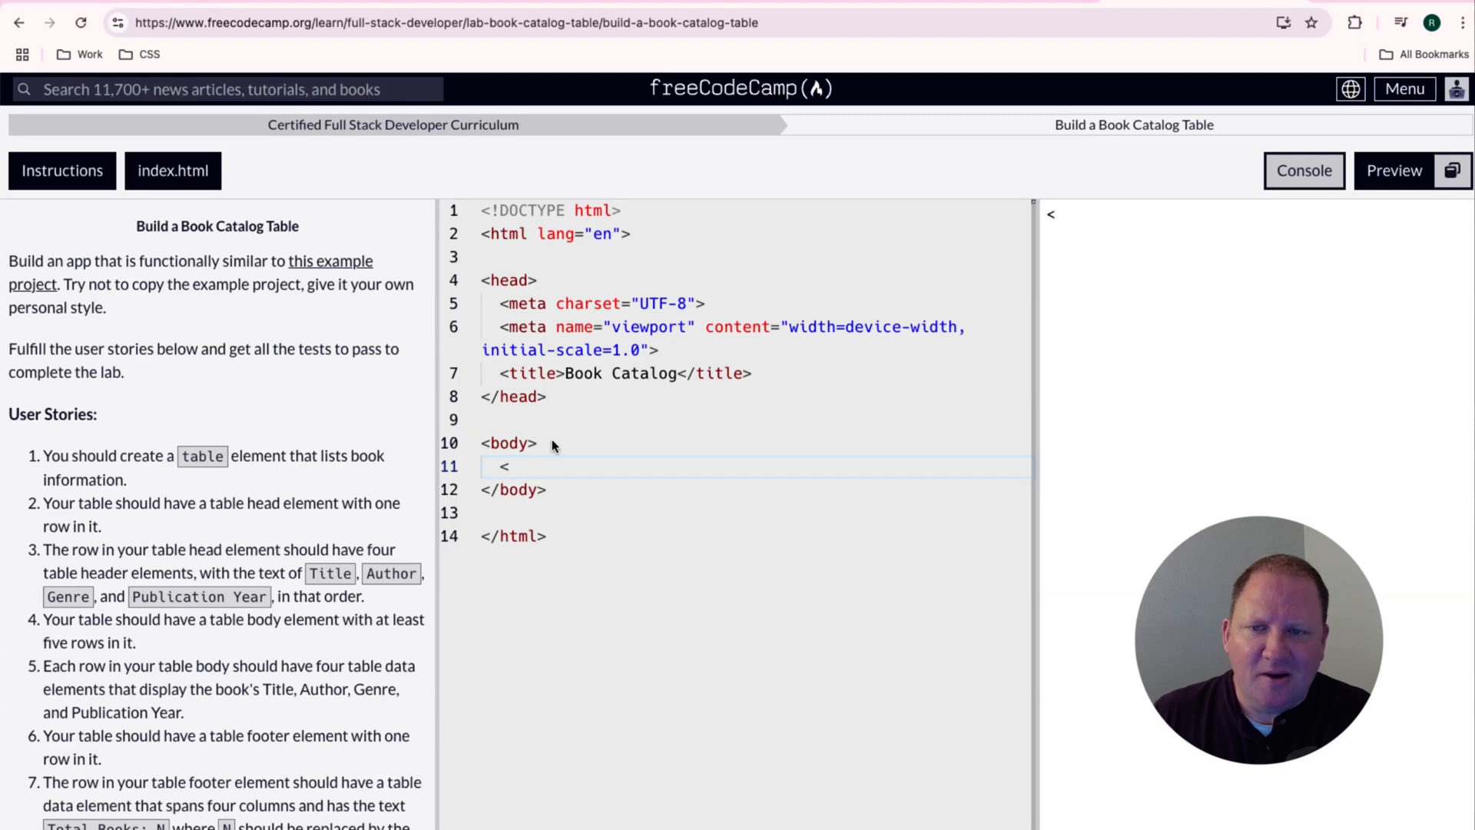
pyautogui.write('table><')
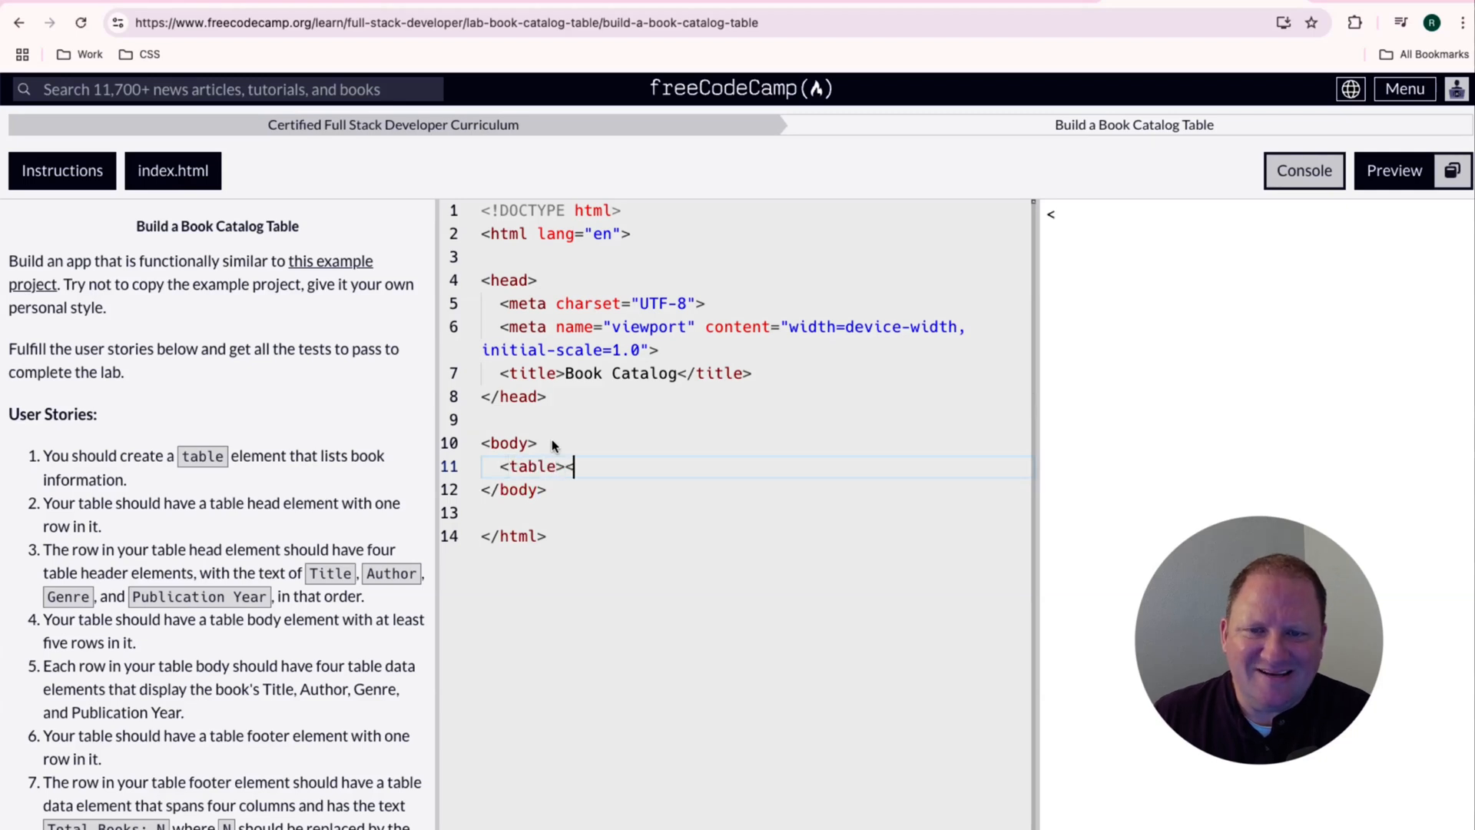
pyautogui.write('/')
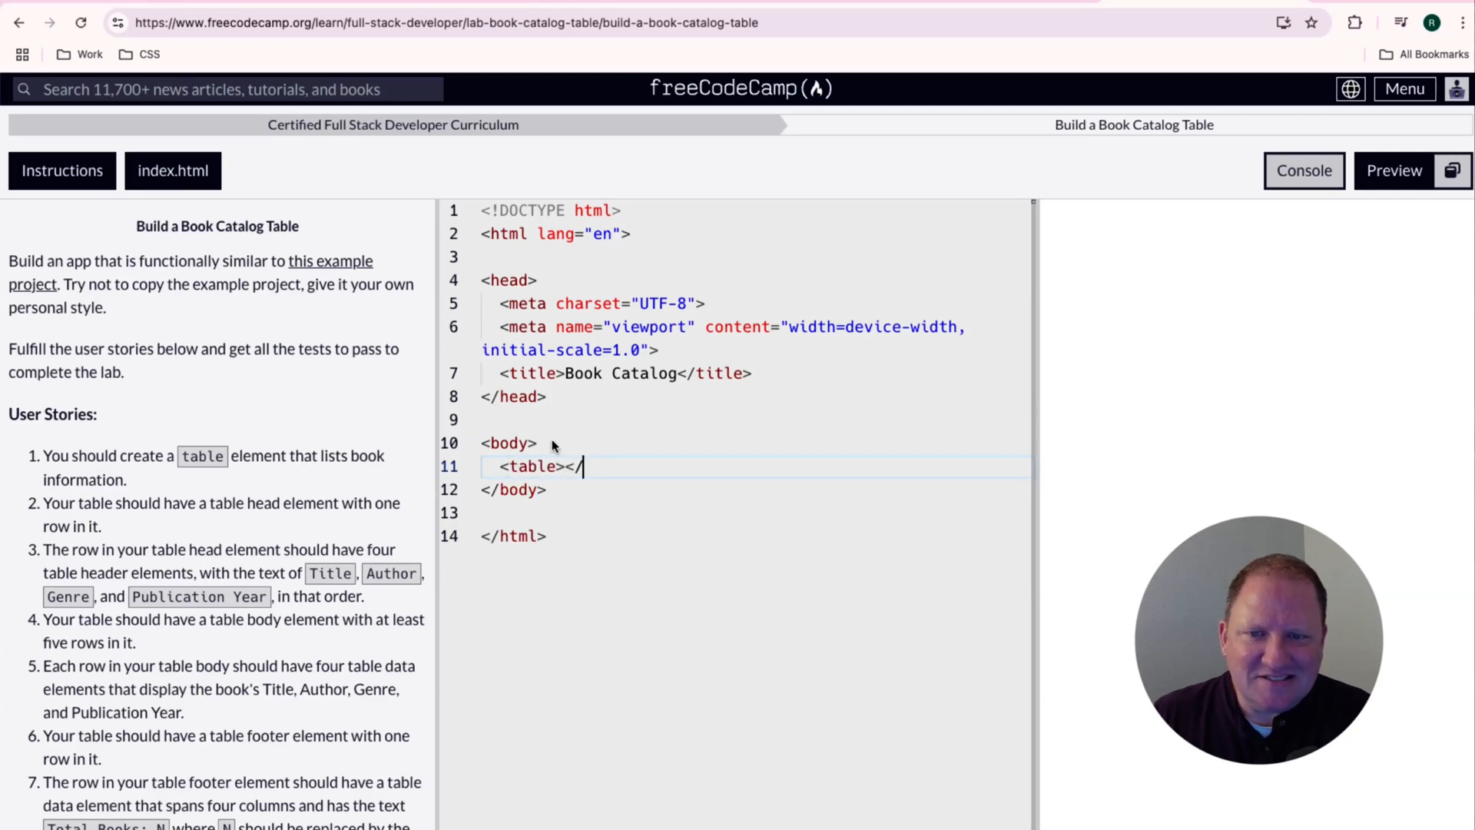
pyautogui.write('ta')
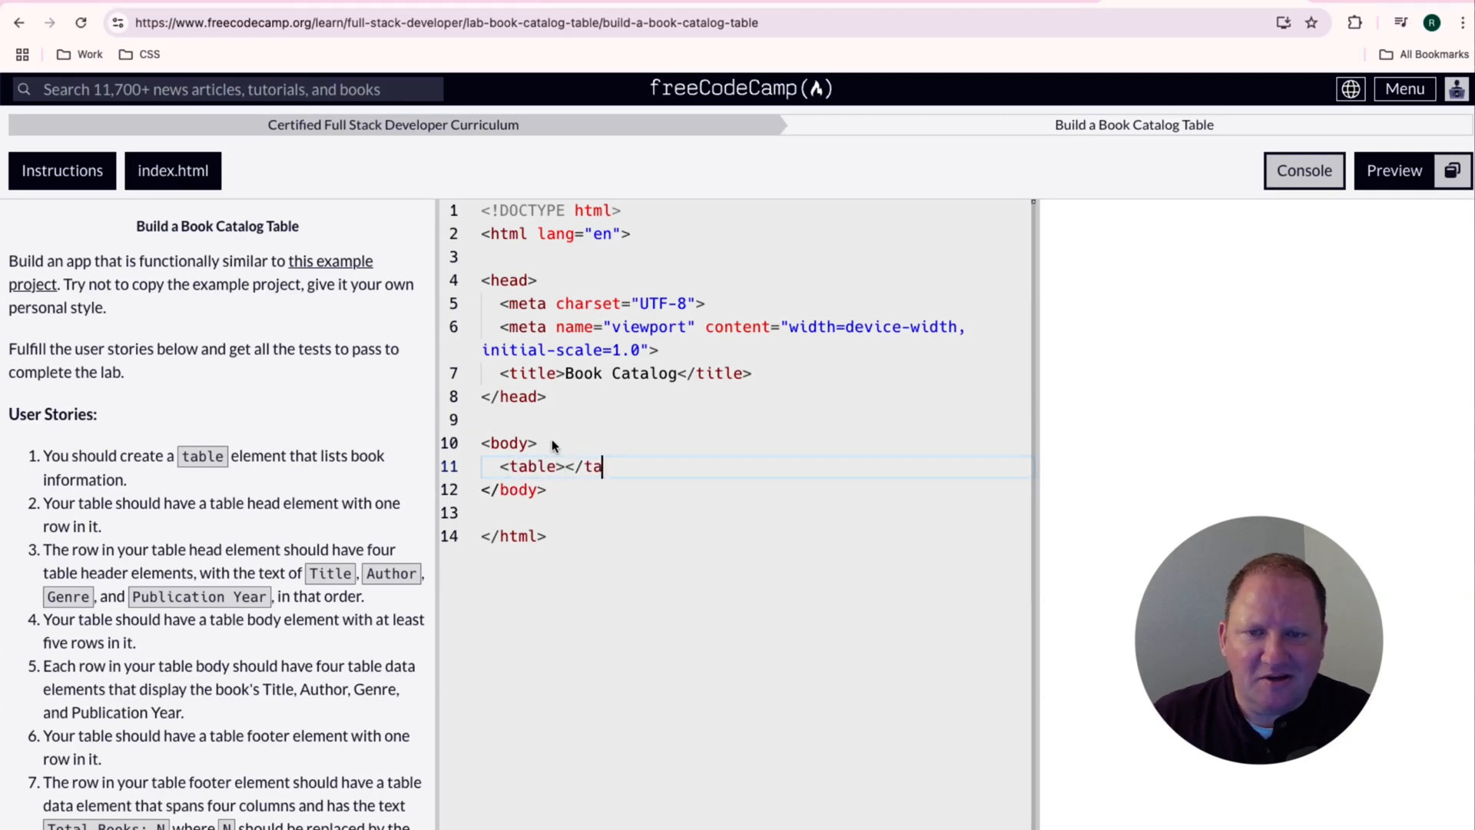
pyautogui.write('ble>')
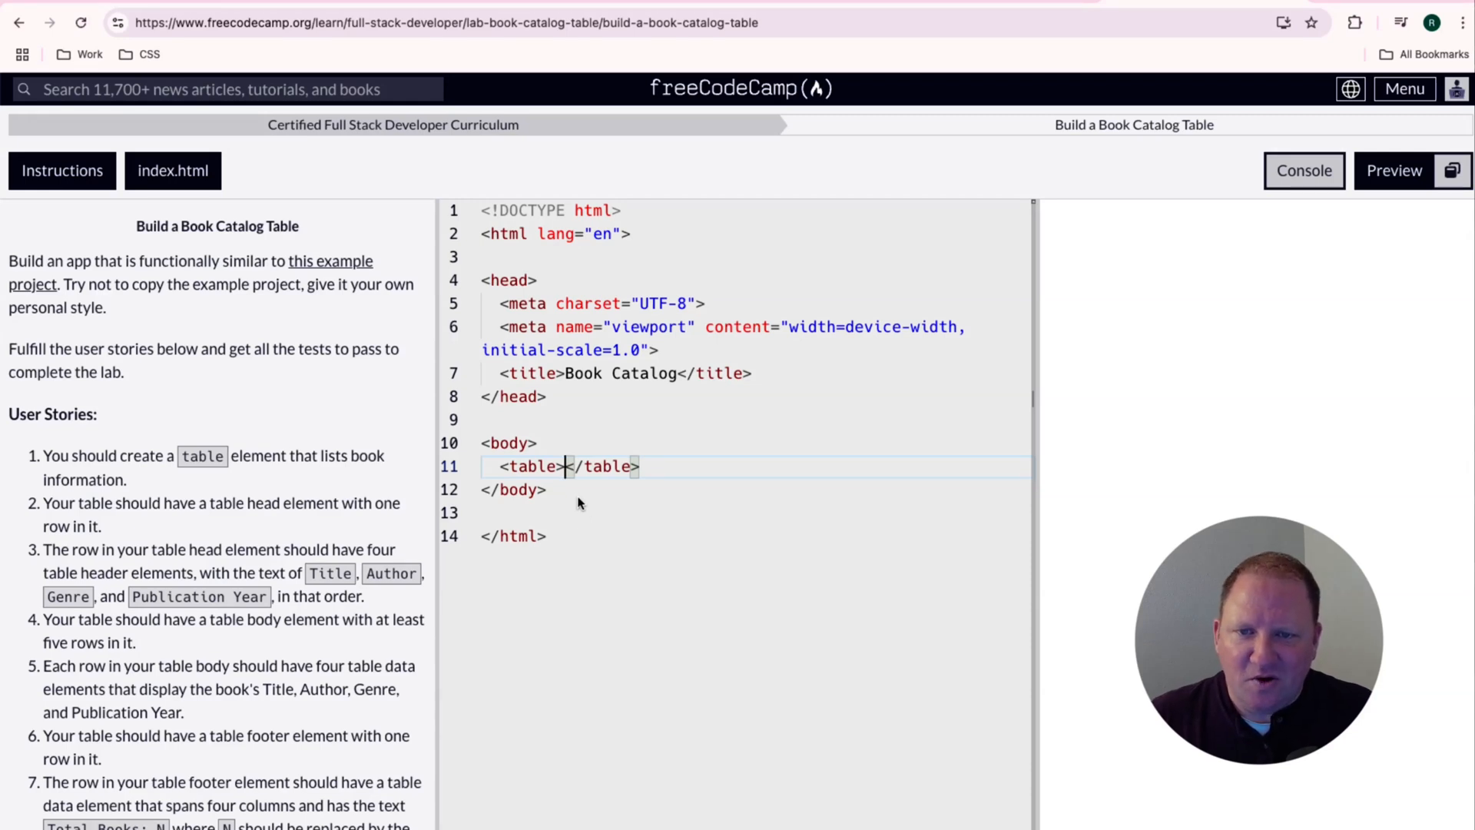
pyautogui.moveTo(571, 534)
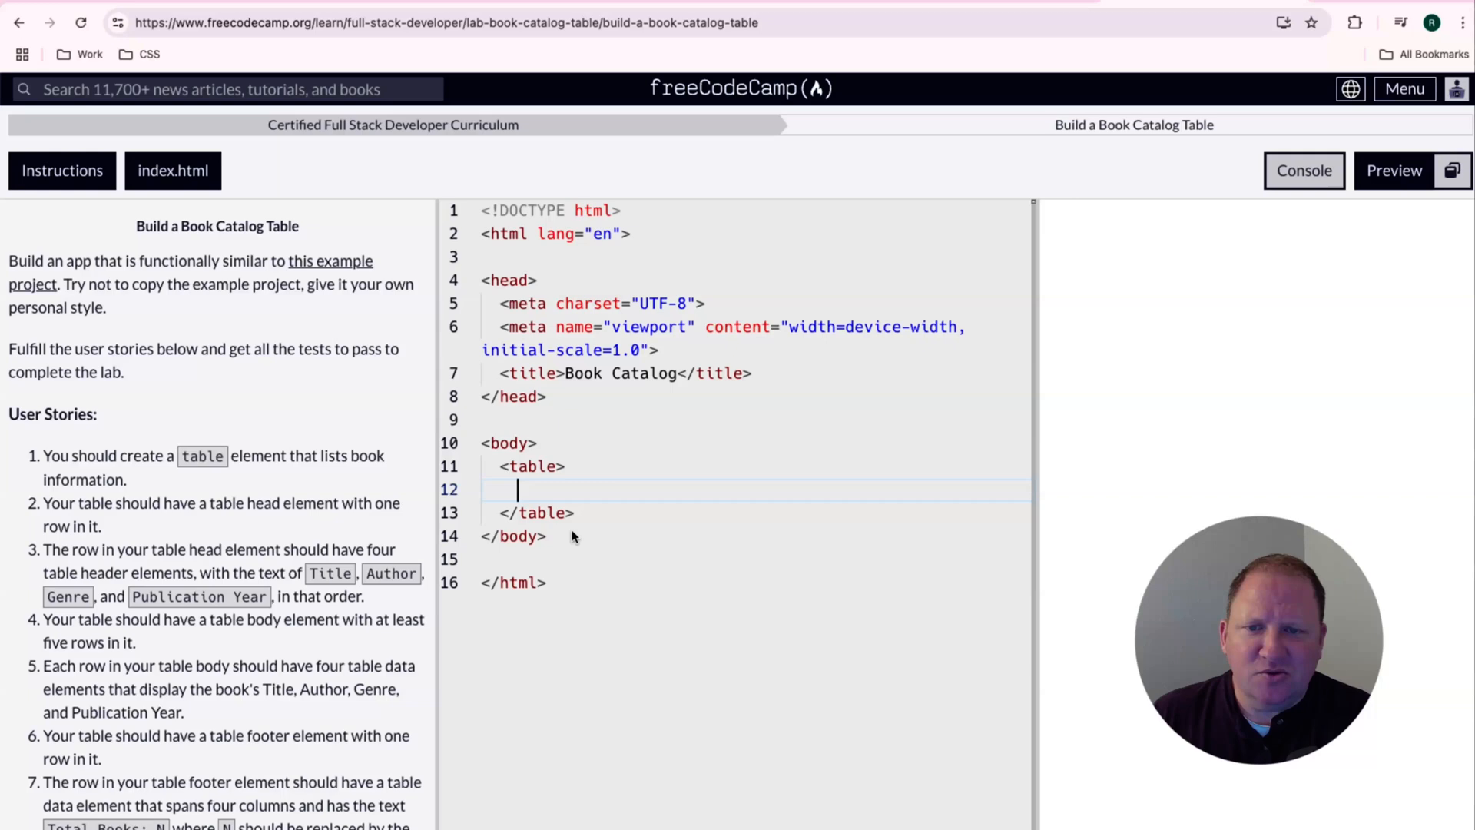
# - Add a <thead> pair inside the table
pyautogui.write('<the')
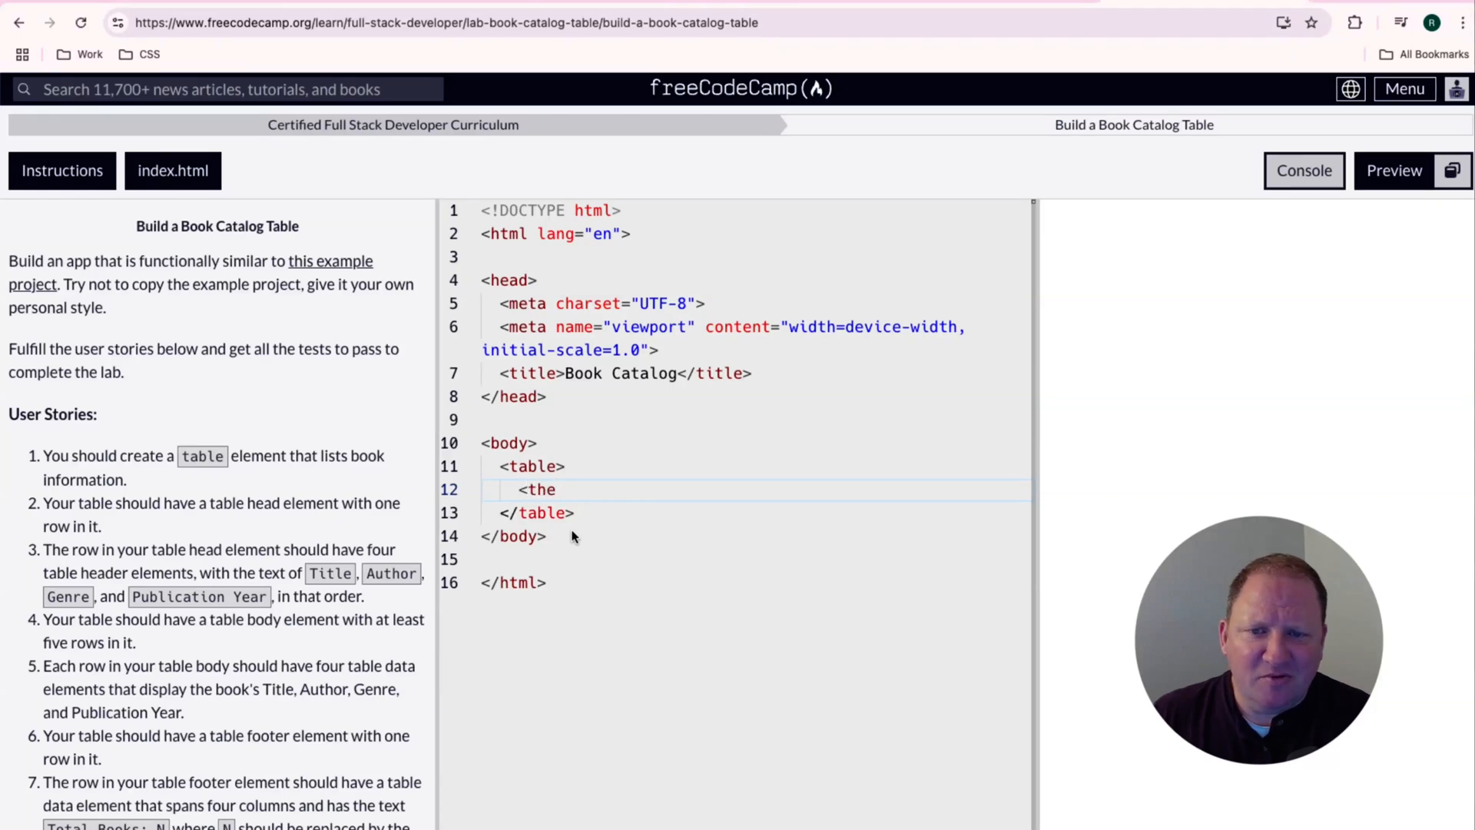
pyautogui.write('ad')
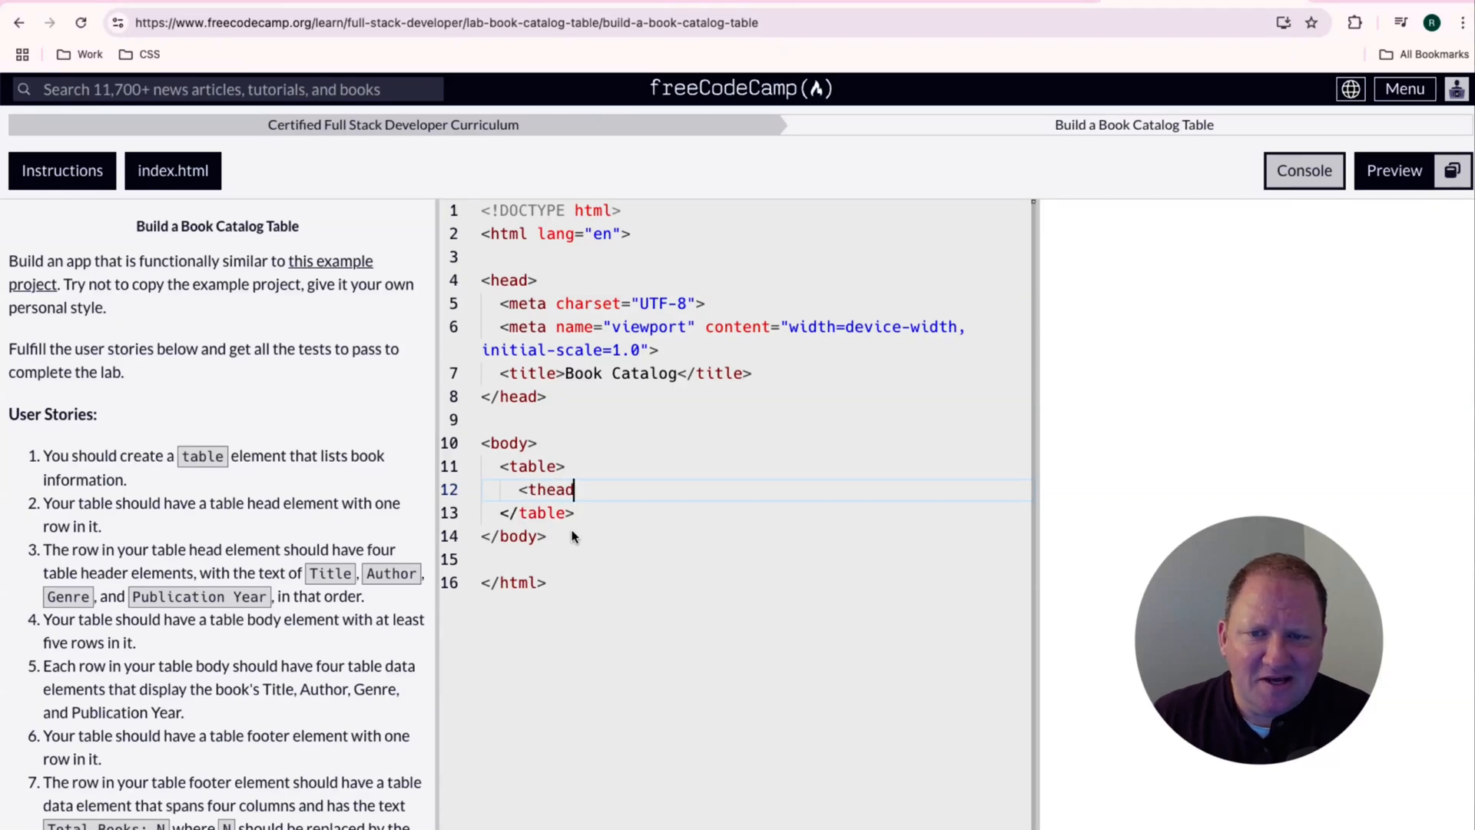
pyautogui.write('><')
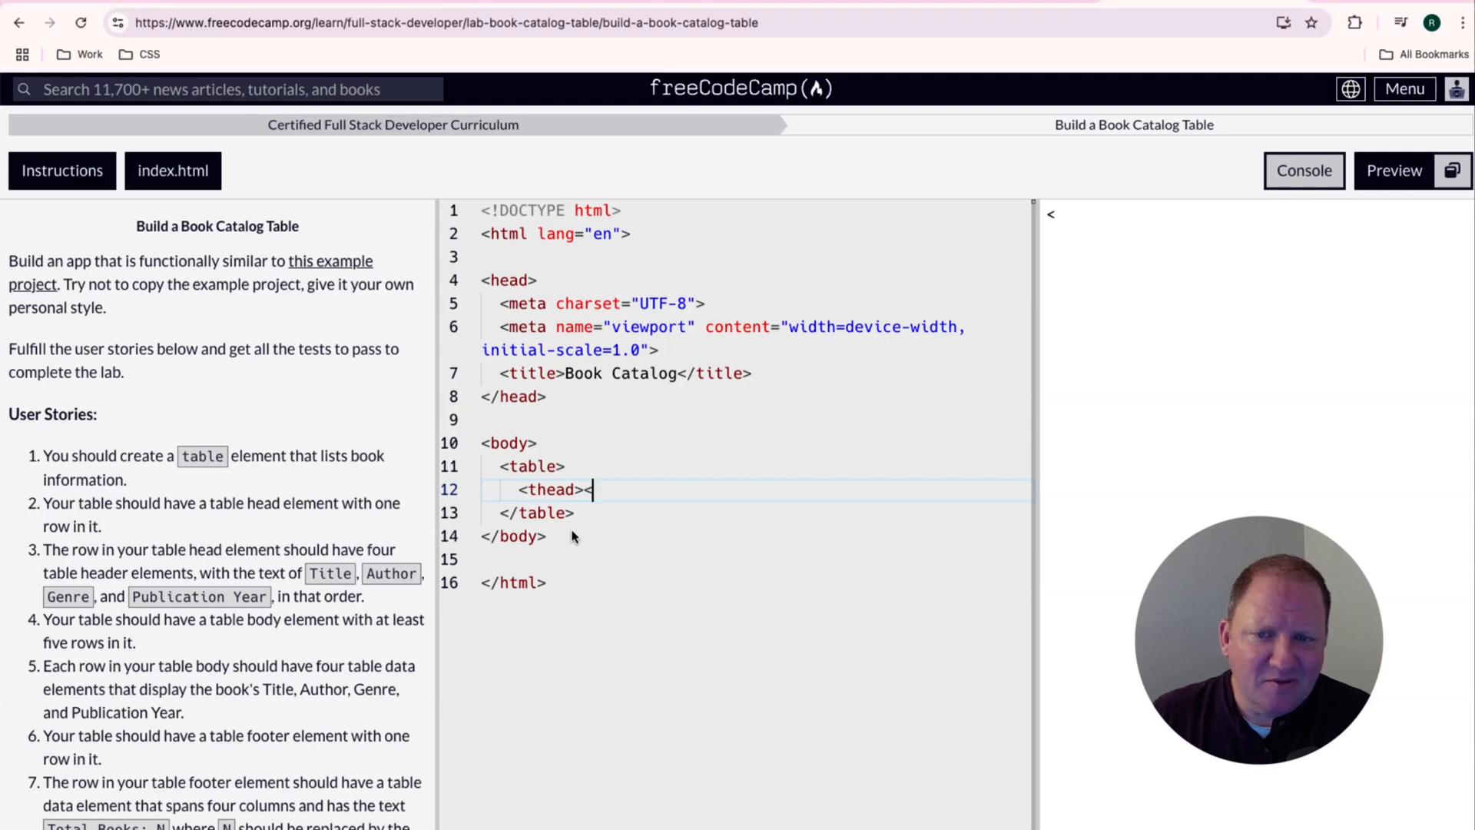
pyautogui.write('the')
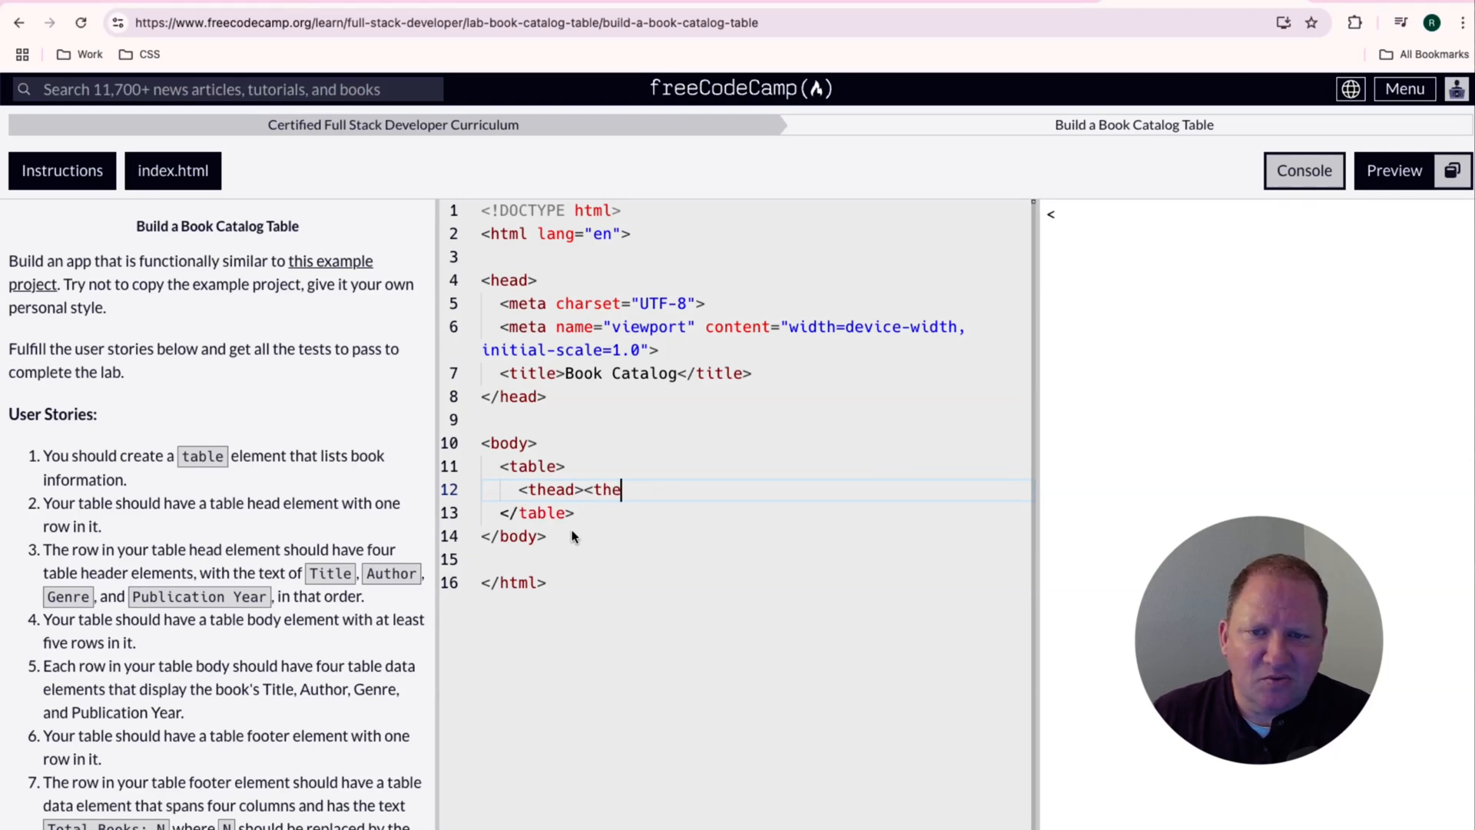
pyautogui.write('ad>')
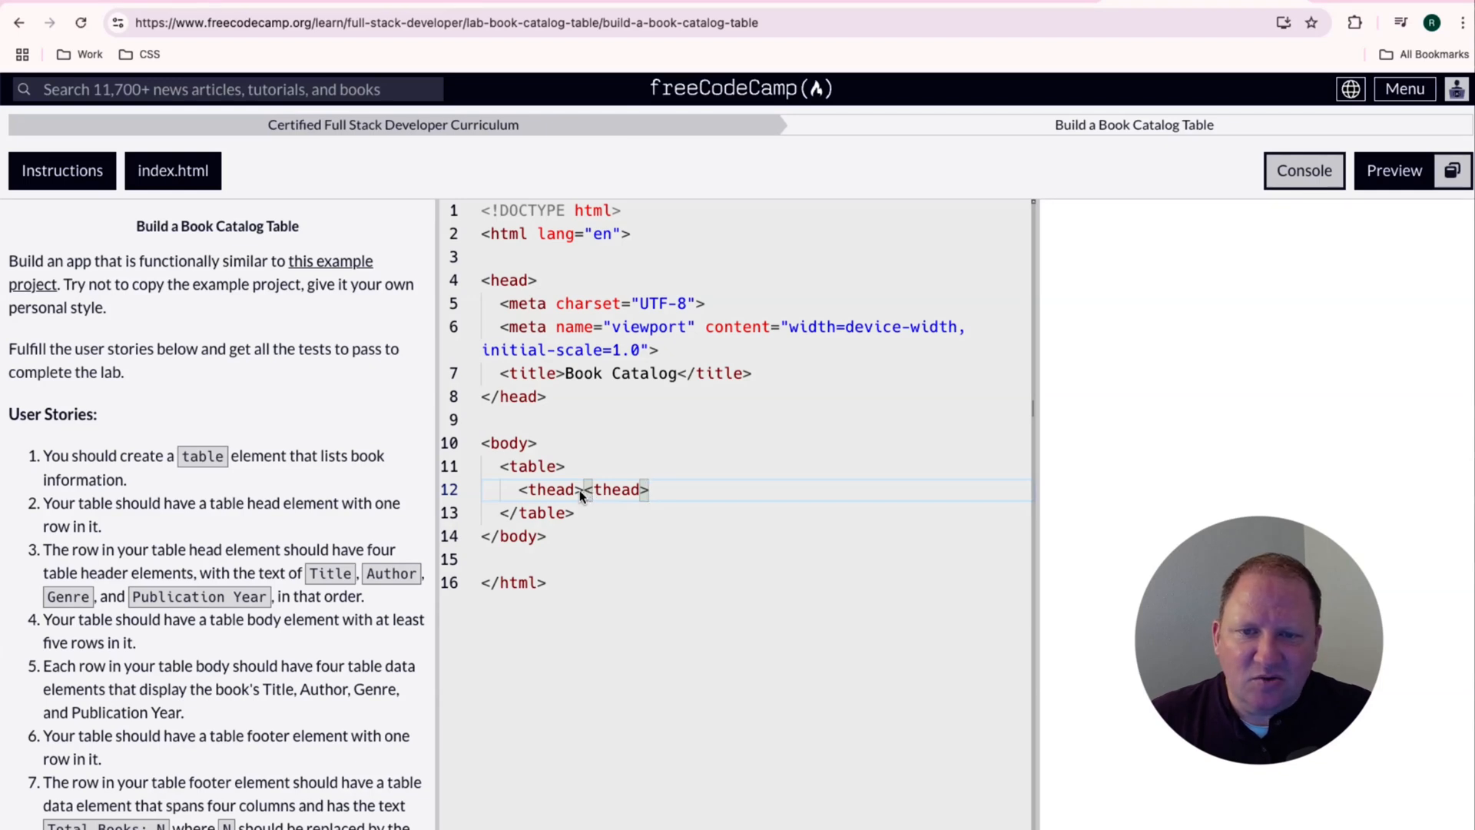
# - Put an empty <tr></tr> row on a new line between the thead tags
pyautogui.press('Enter')
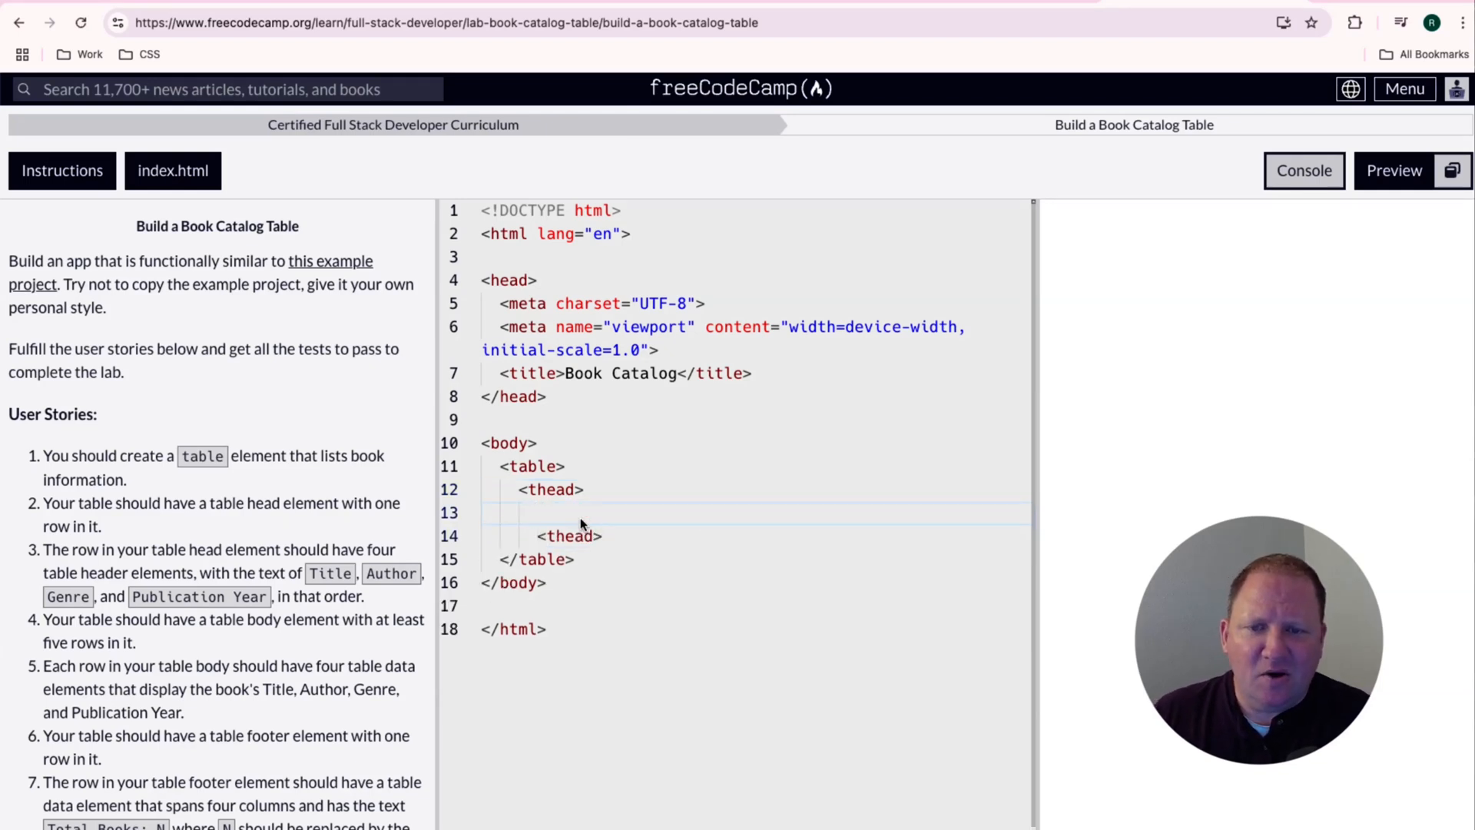
pyautogui.write('<')
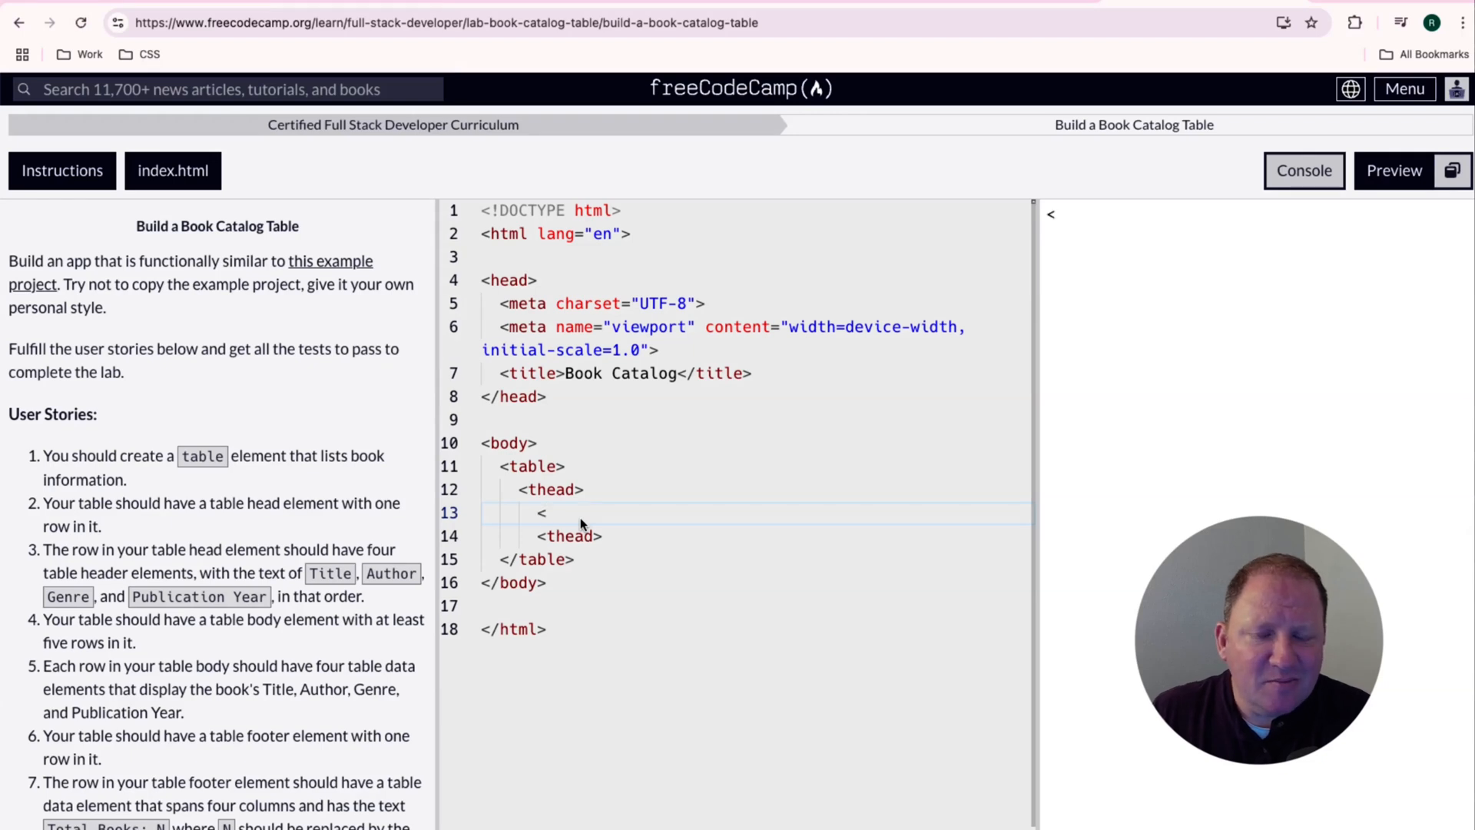
pyautogui.write('tr>')
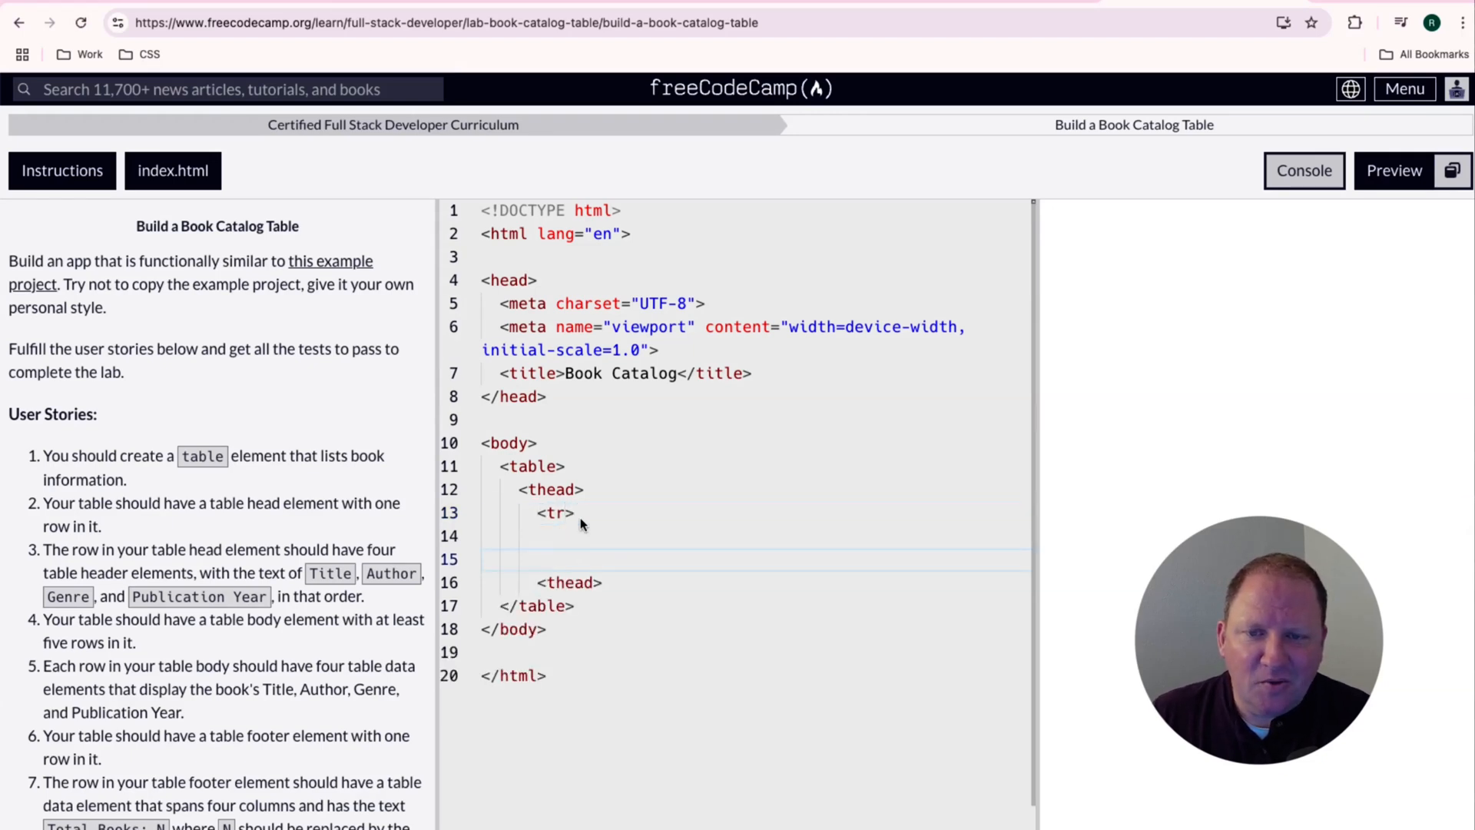
pyautogui.write('<ti')
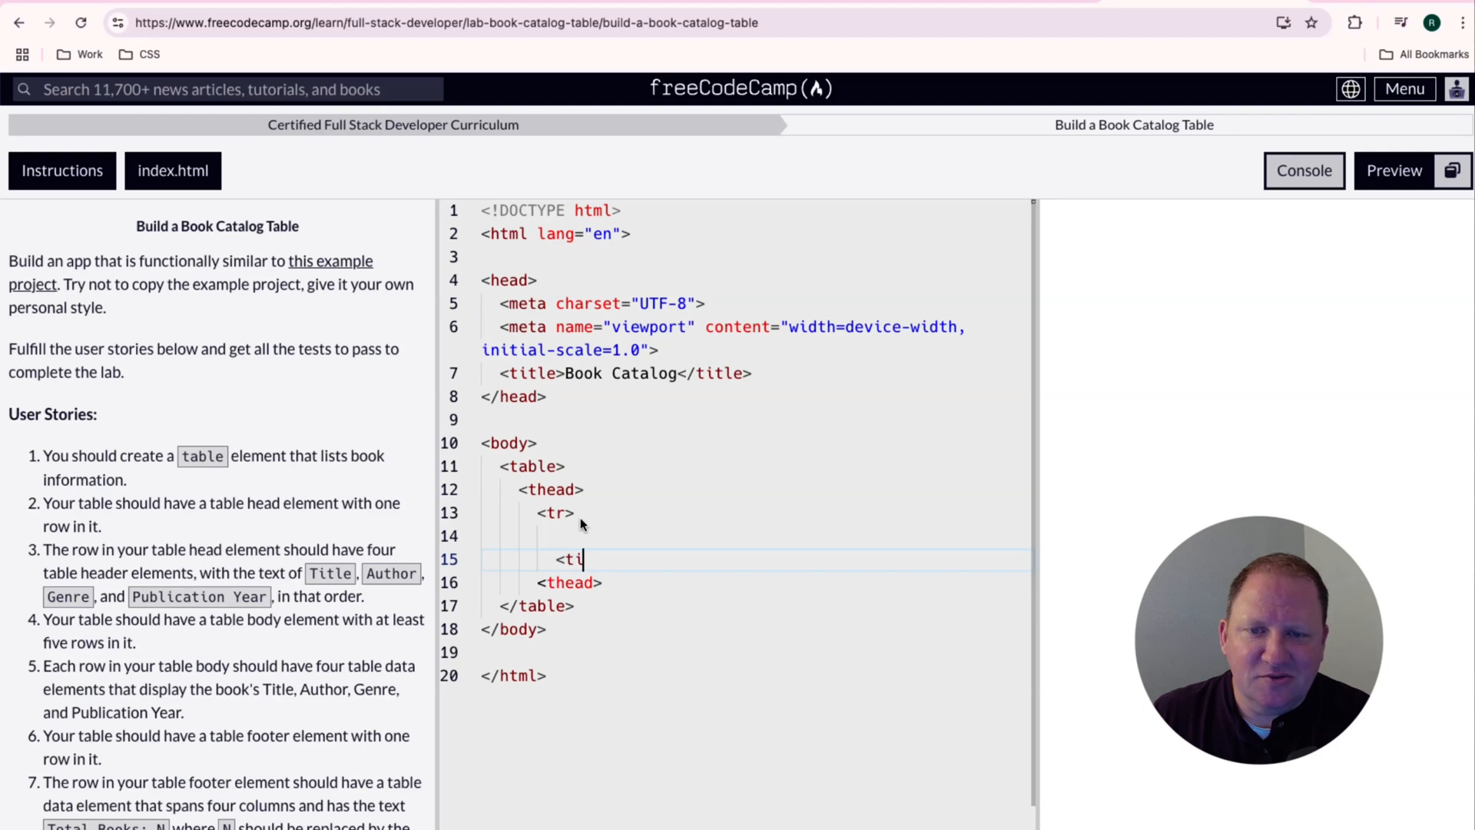
pyautogui.write('r>')
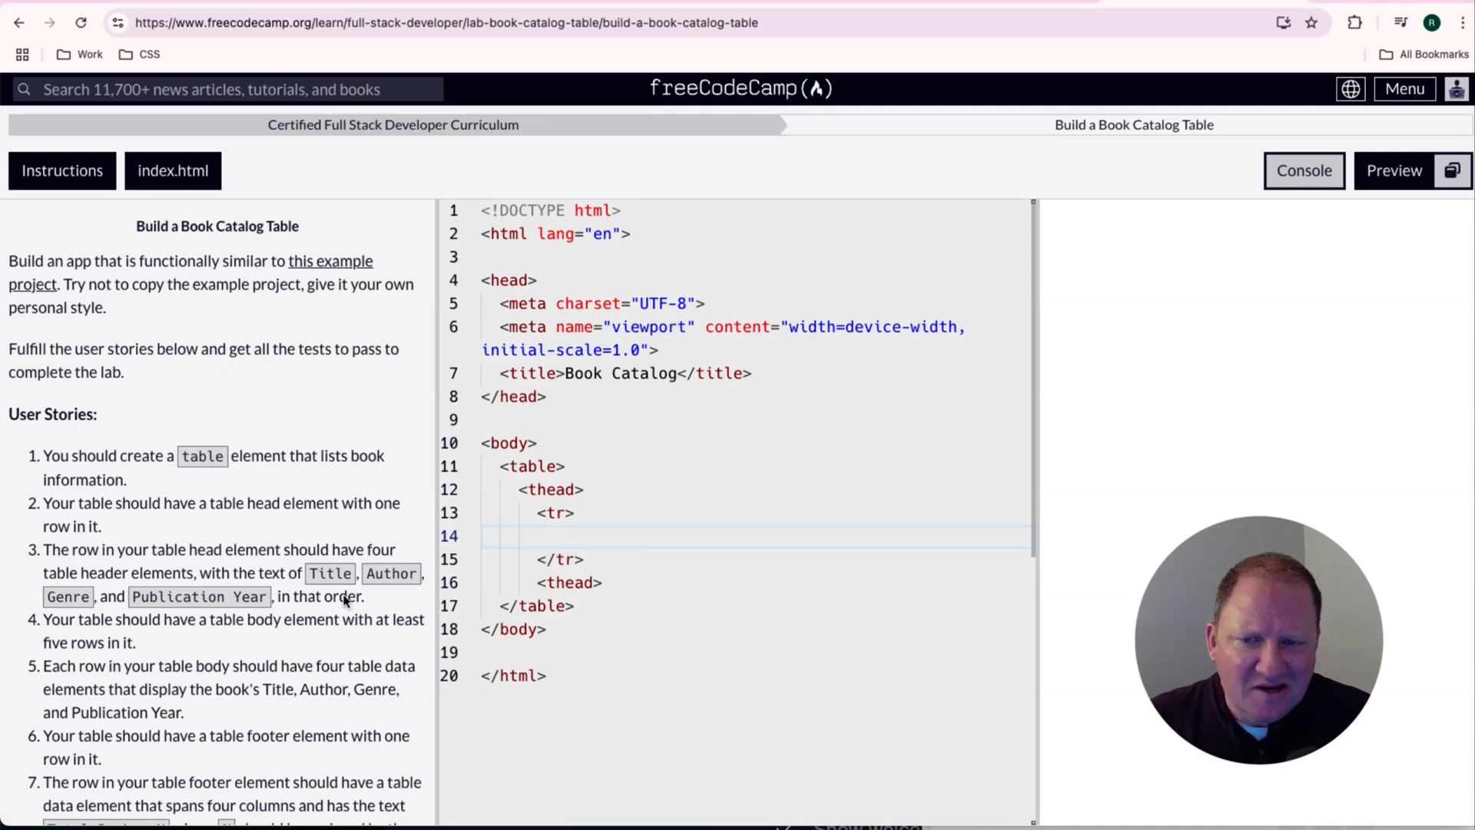
# - Add <th> cells to the header row reading Title, Author, Genre and Publication Year
pyautogui.doubleClick(329, 573)
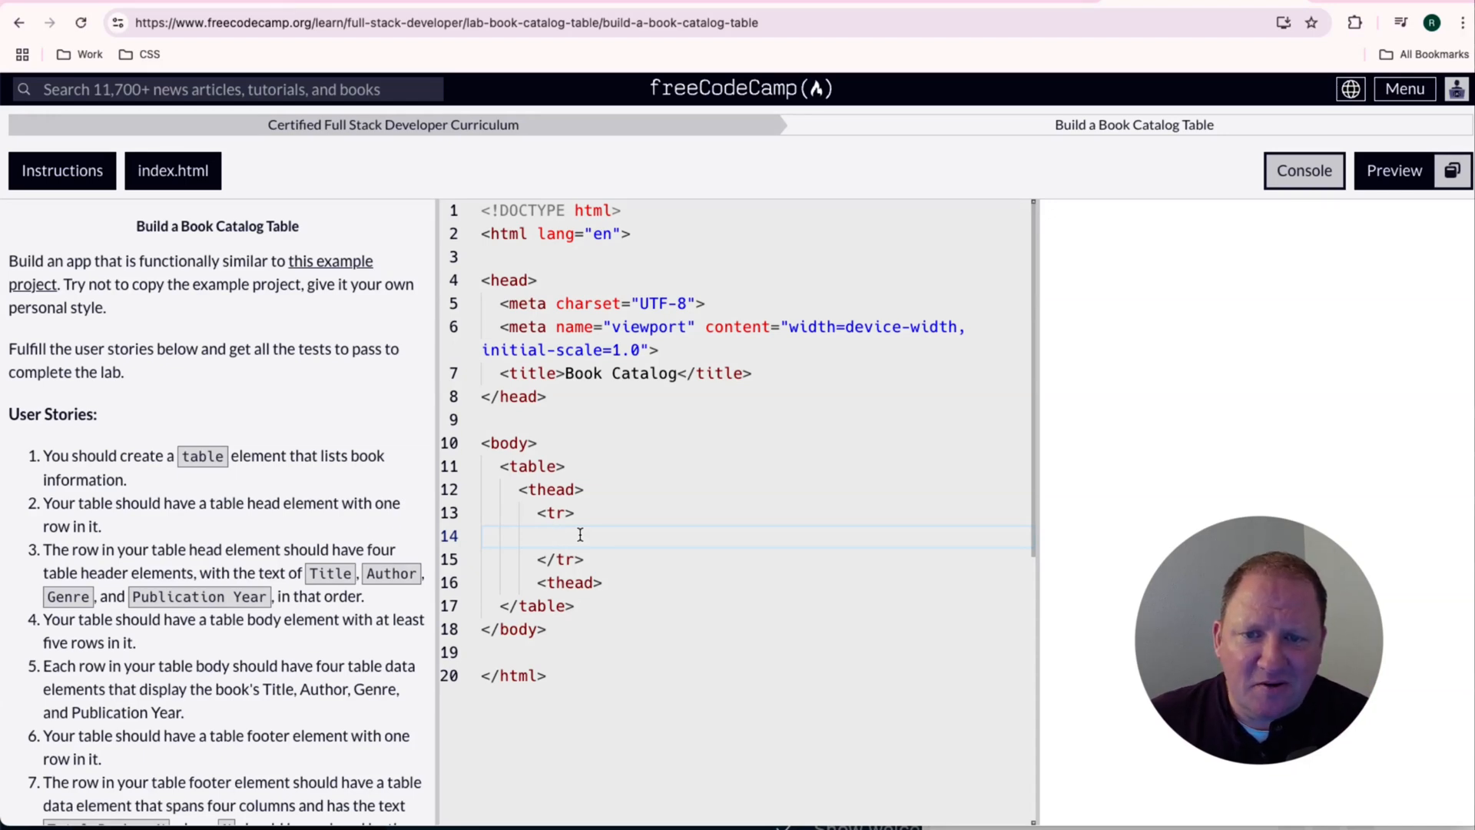
pyautogui.write('<th><h')
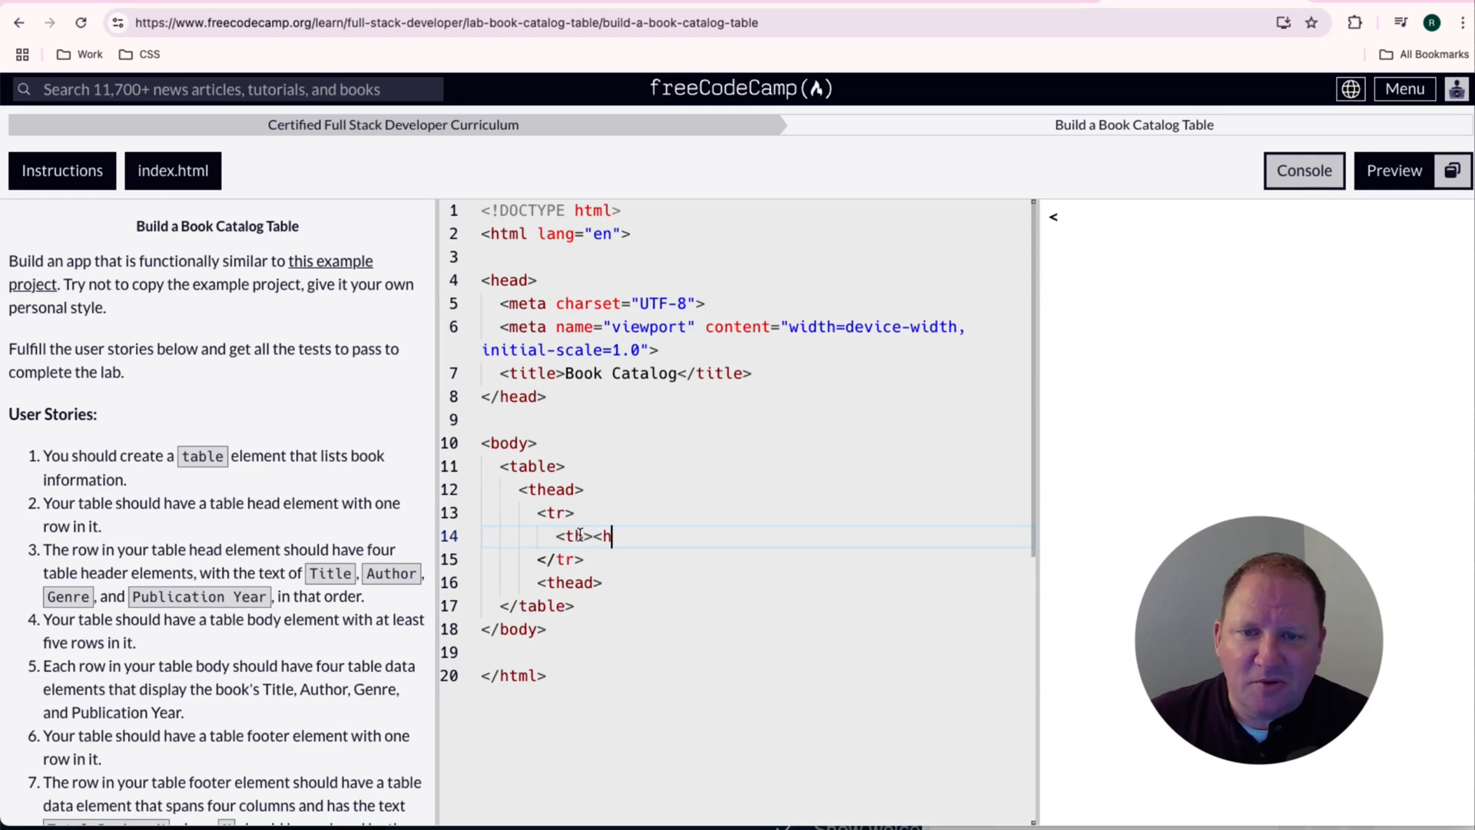
pyautogui.write('</th>')
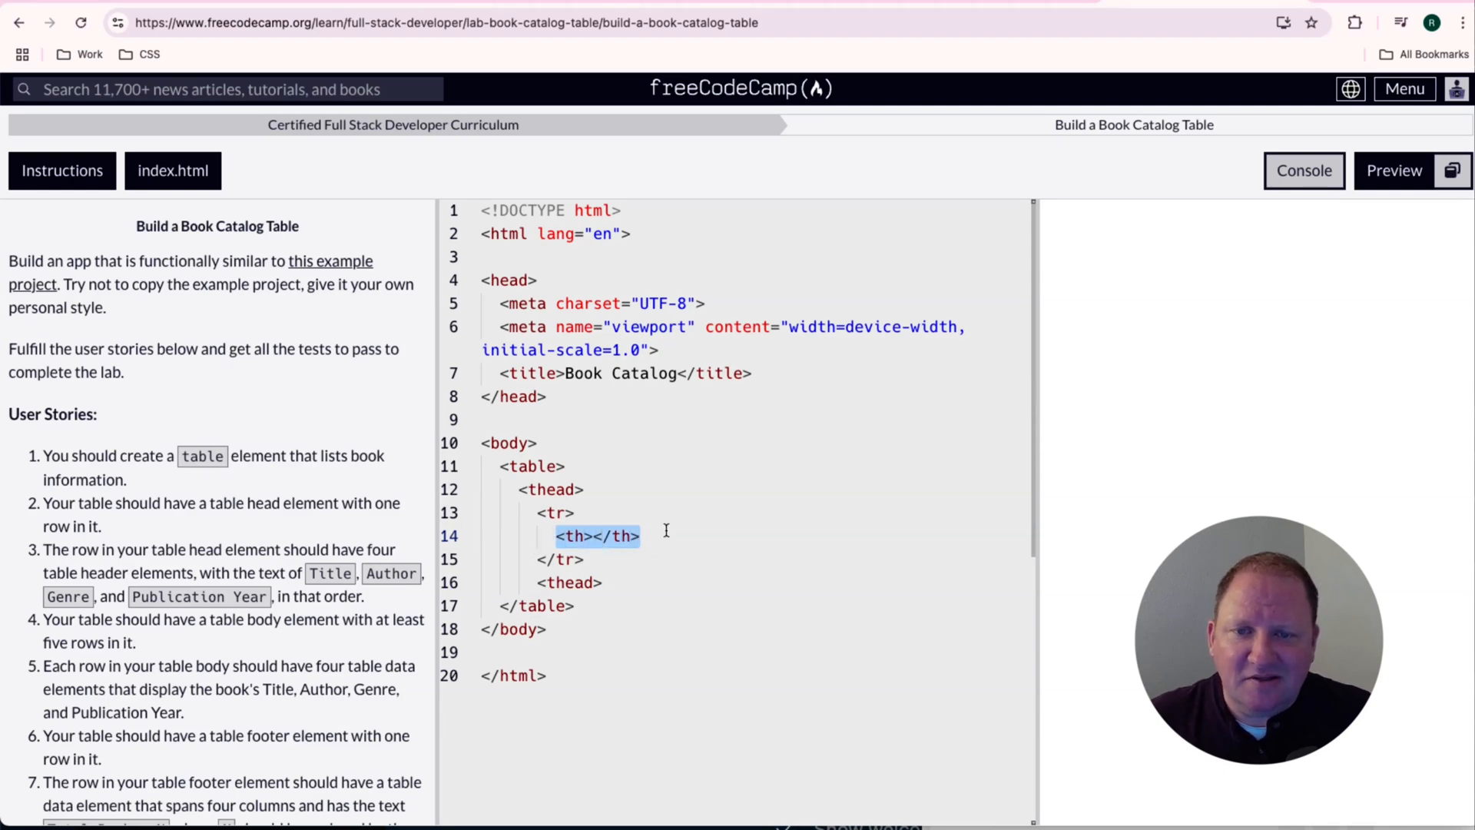
pyautogui.click(636, 536)
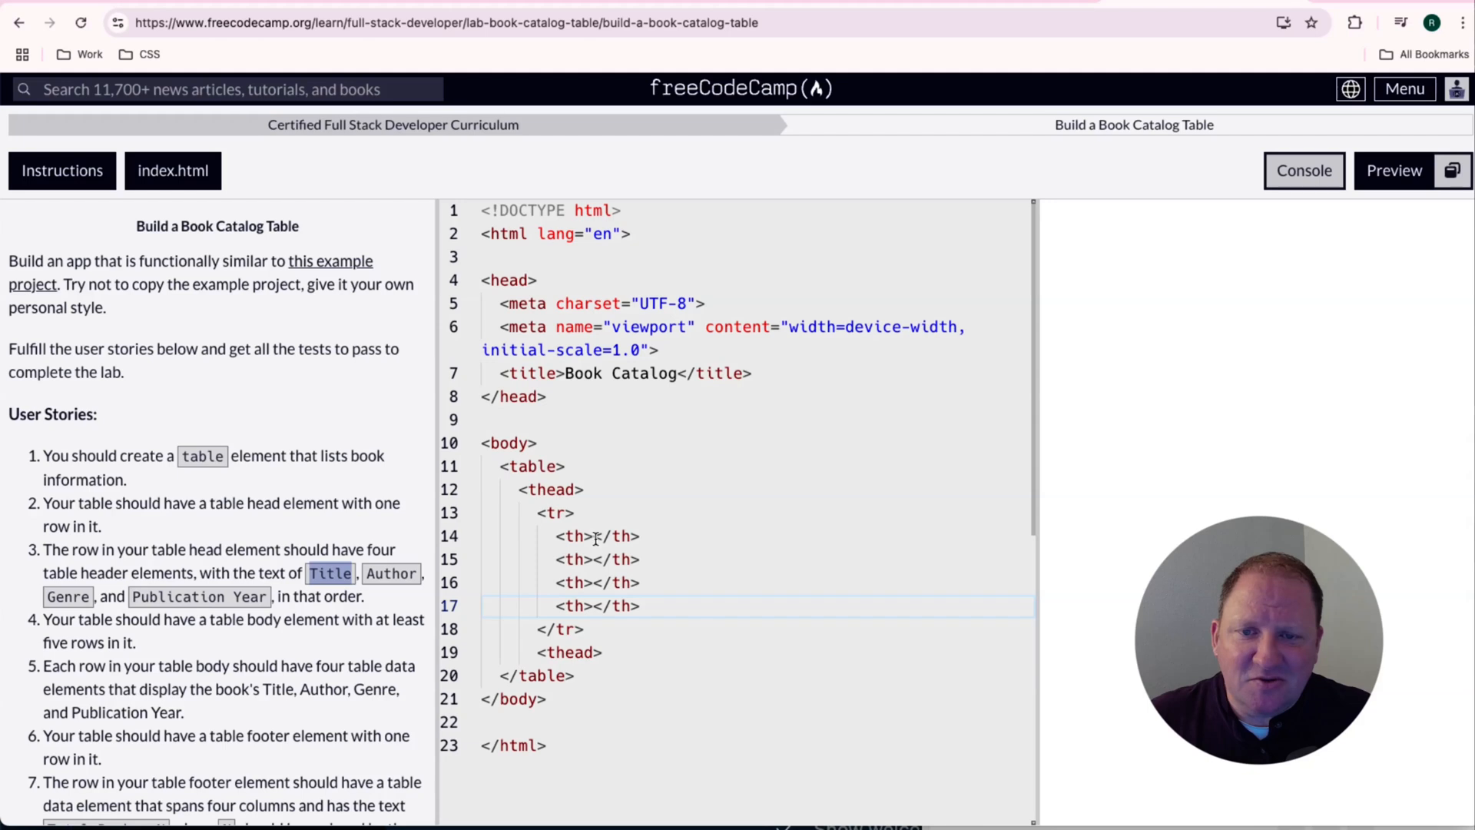
pyautogui.write('Title')
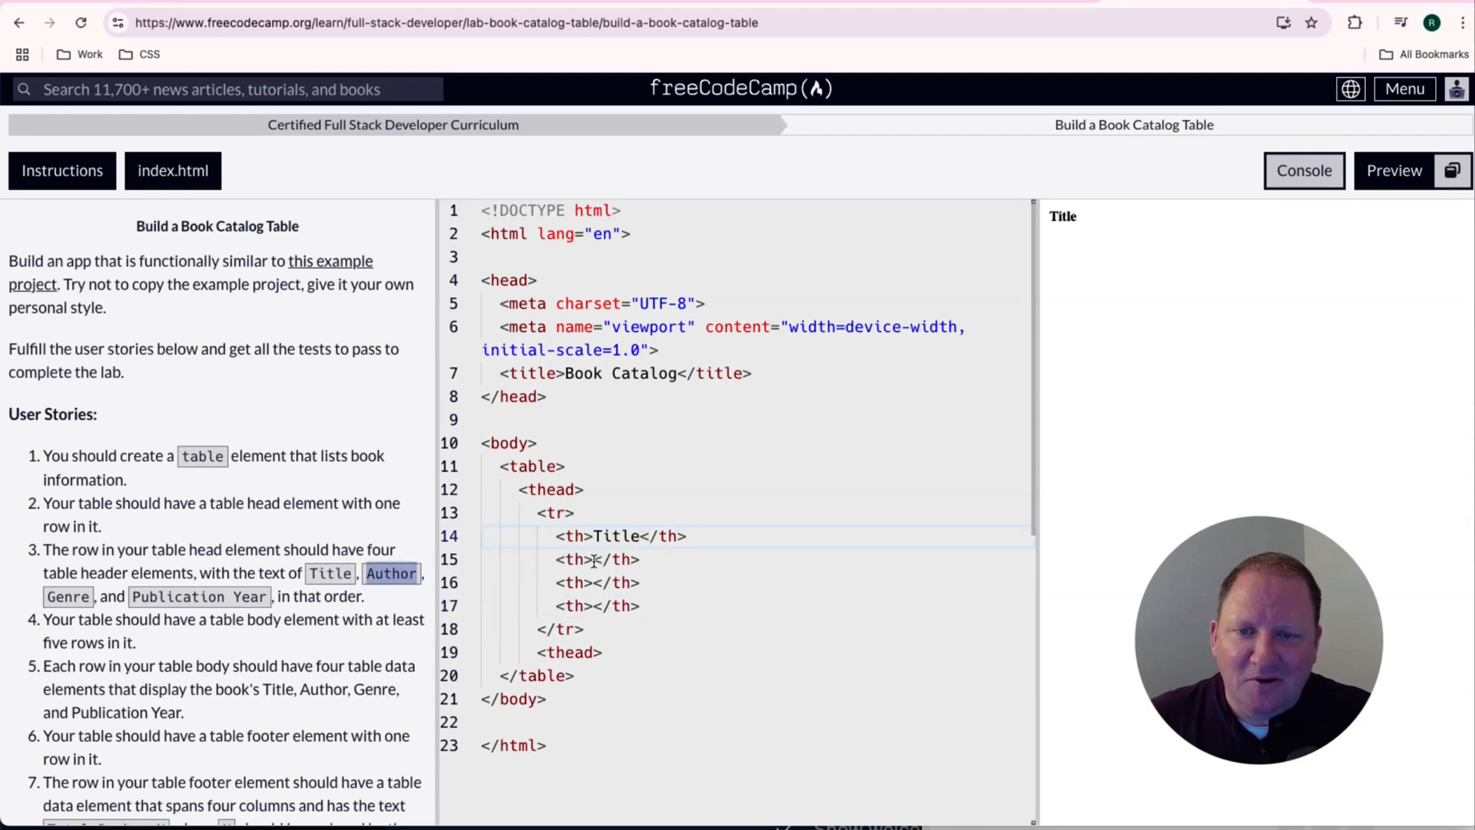
pyautogui.write('Author')
pyautogui.click(758, 605)
pyautogui.write('Publication Year')
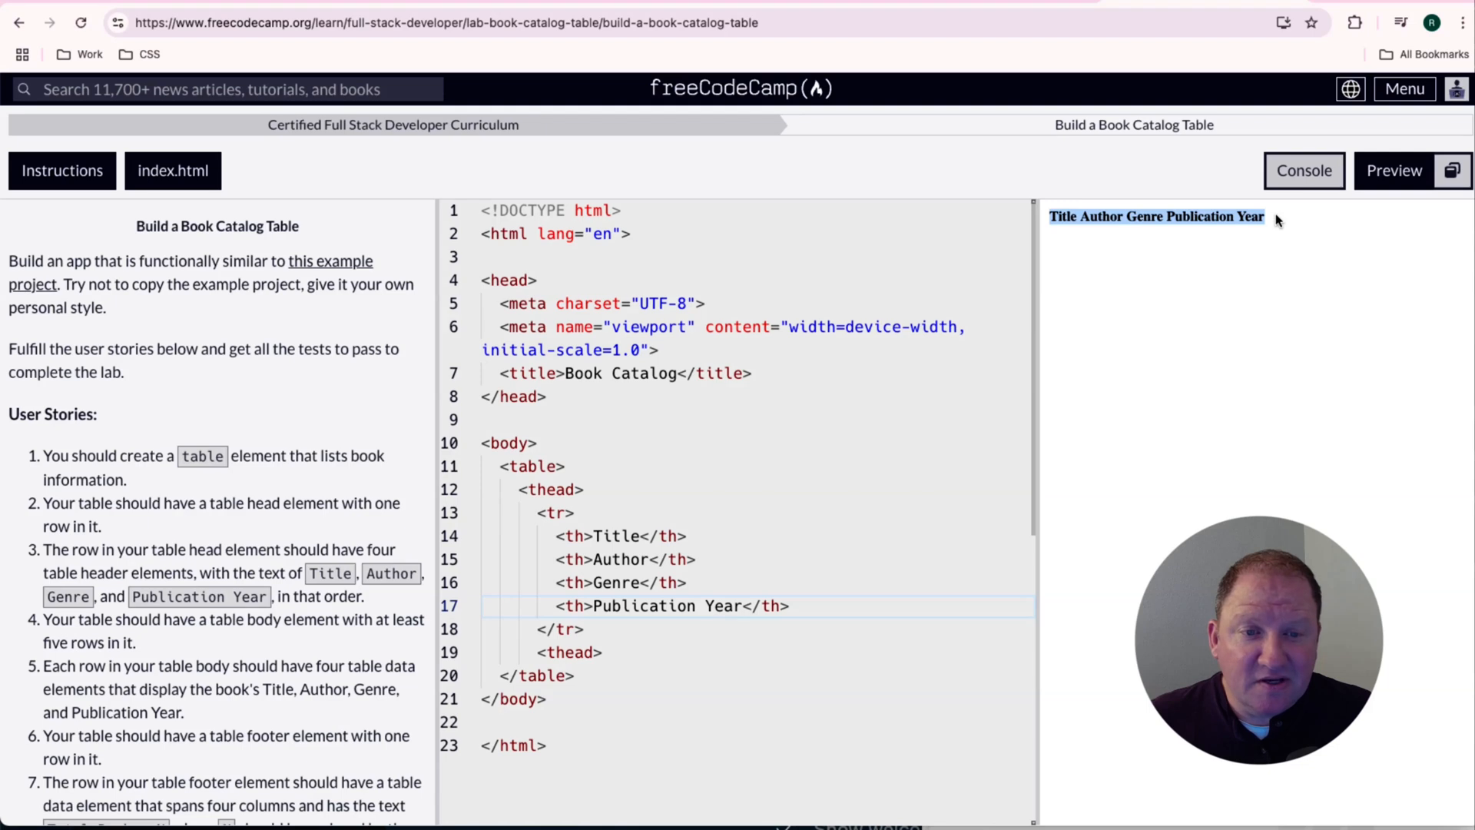
pyautogui.moveTo(1355, 294)
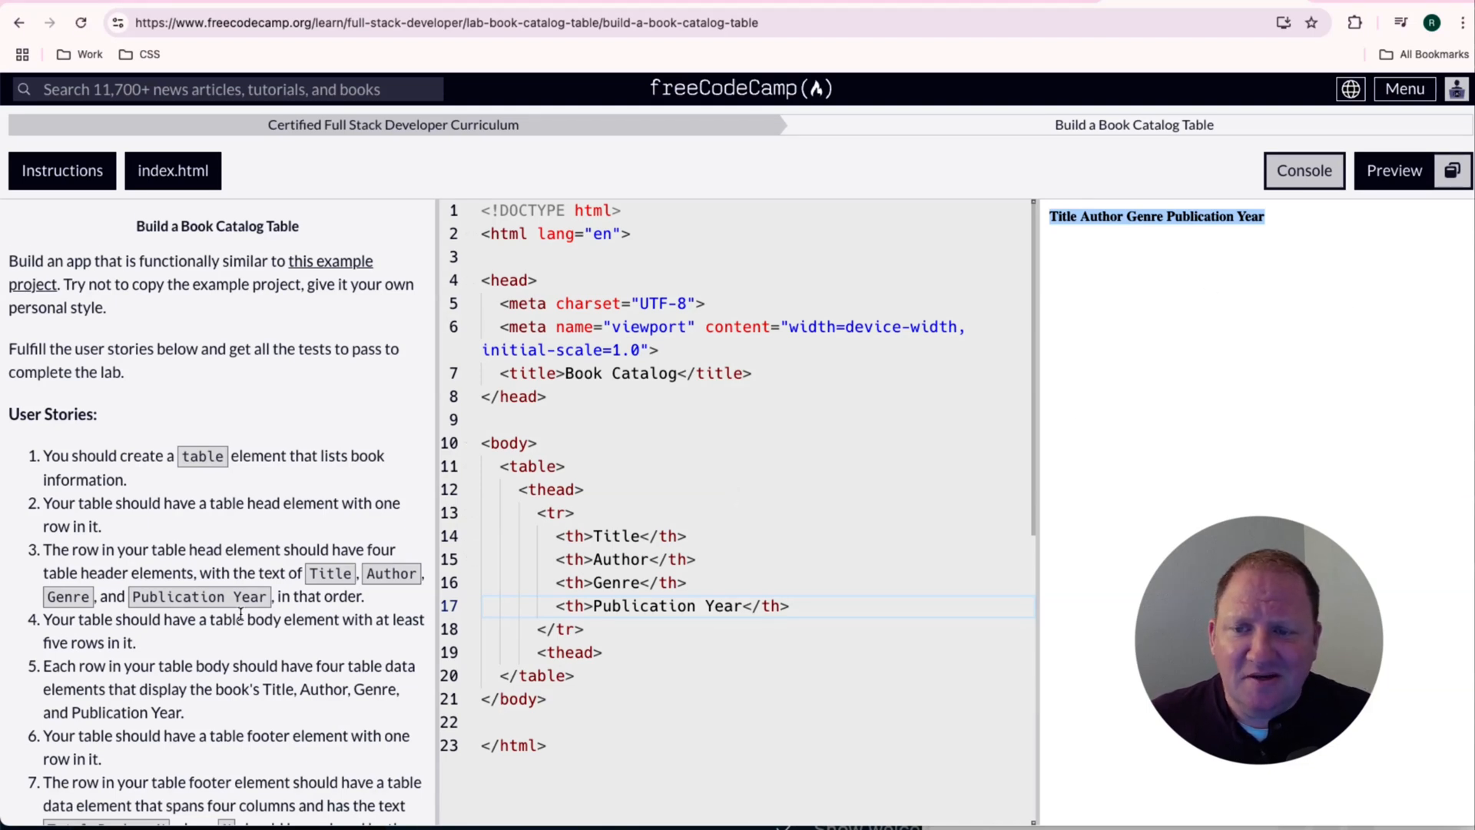
# - Add <tbody></tbody> after the thead and fill it with empty <tr></tr> rows
pyautogui.scroll(-3)
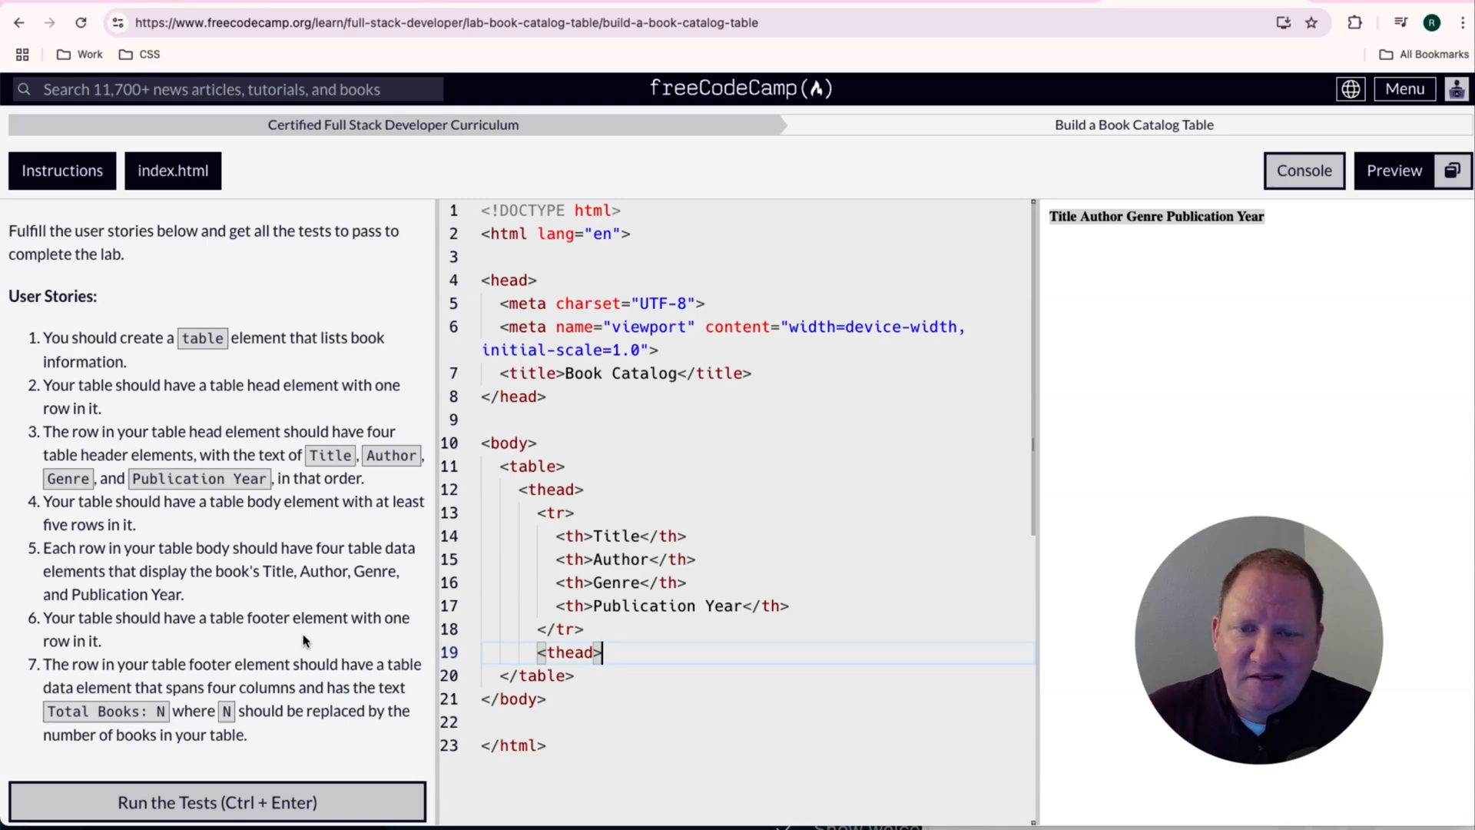
pyautogui.press('Enter')
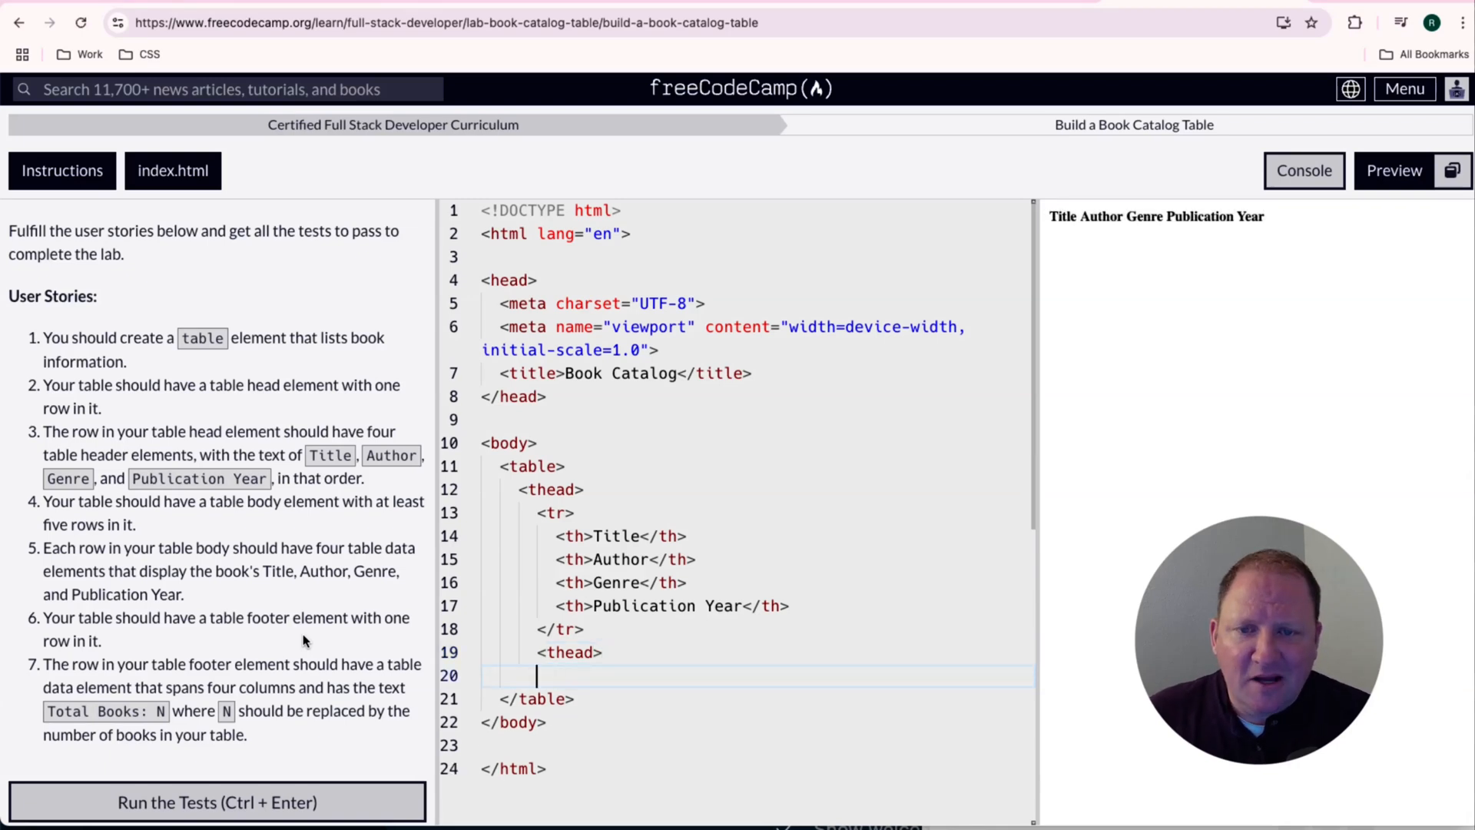
pyautogui.write('<tbody>')
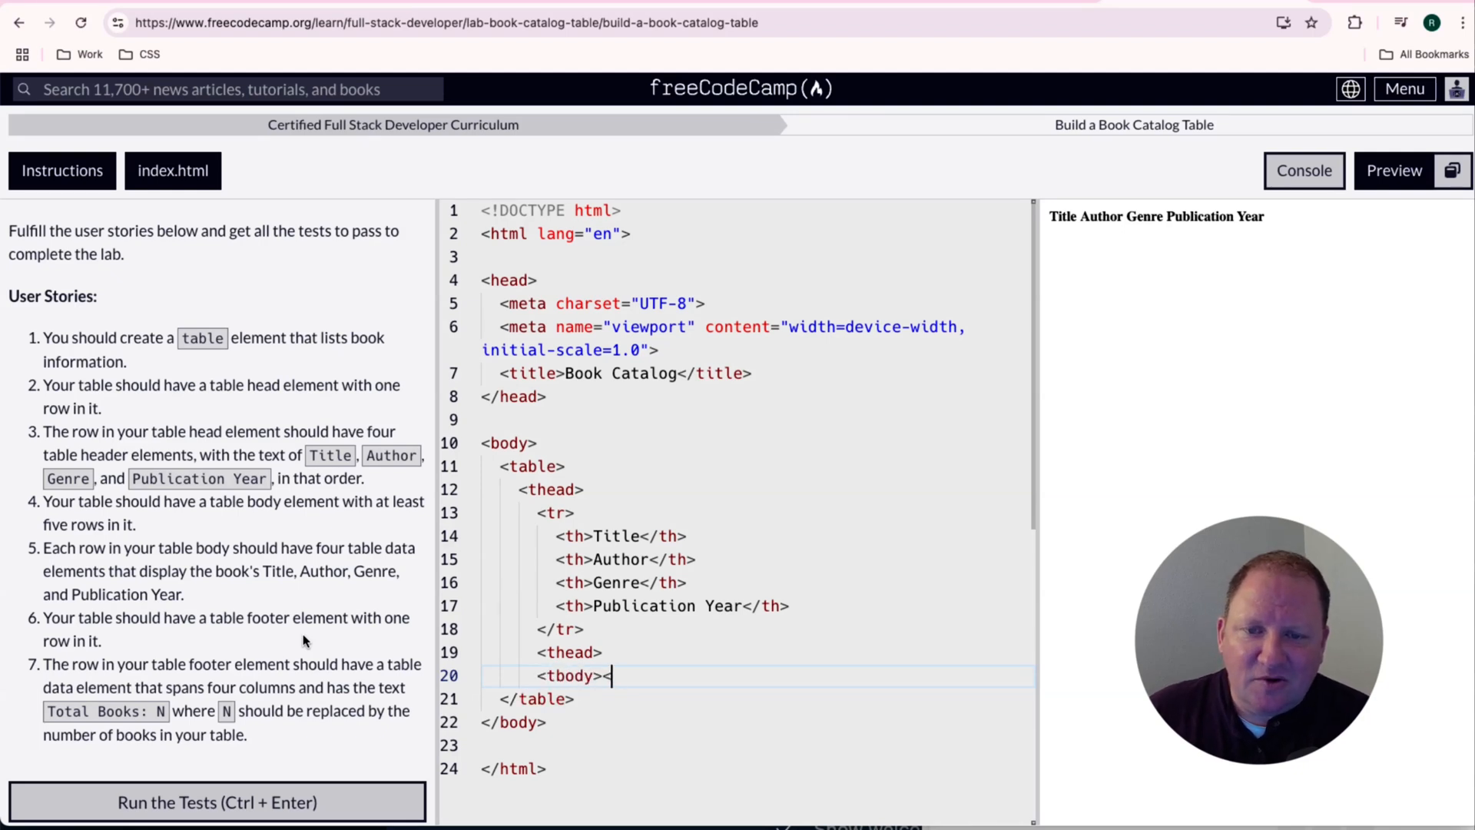
pyautogui.write('</tbody>')
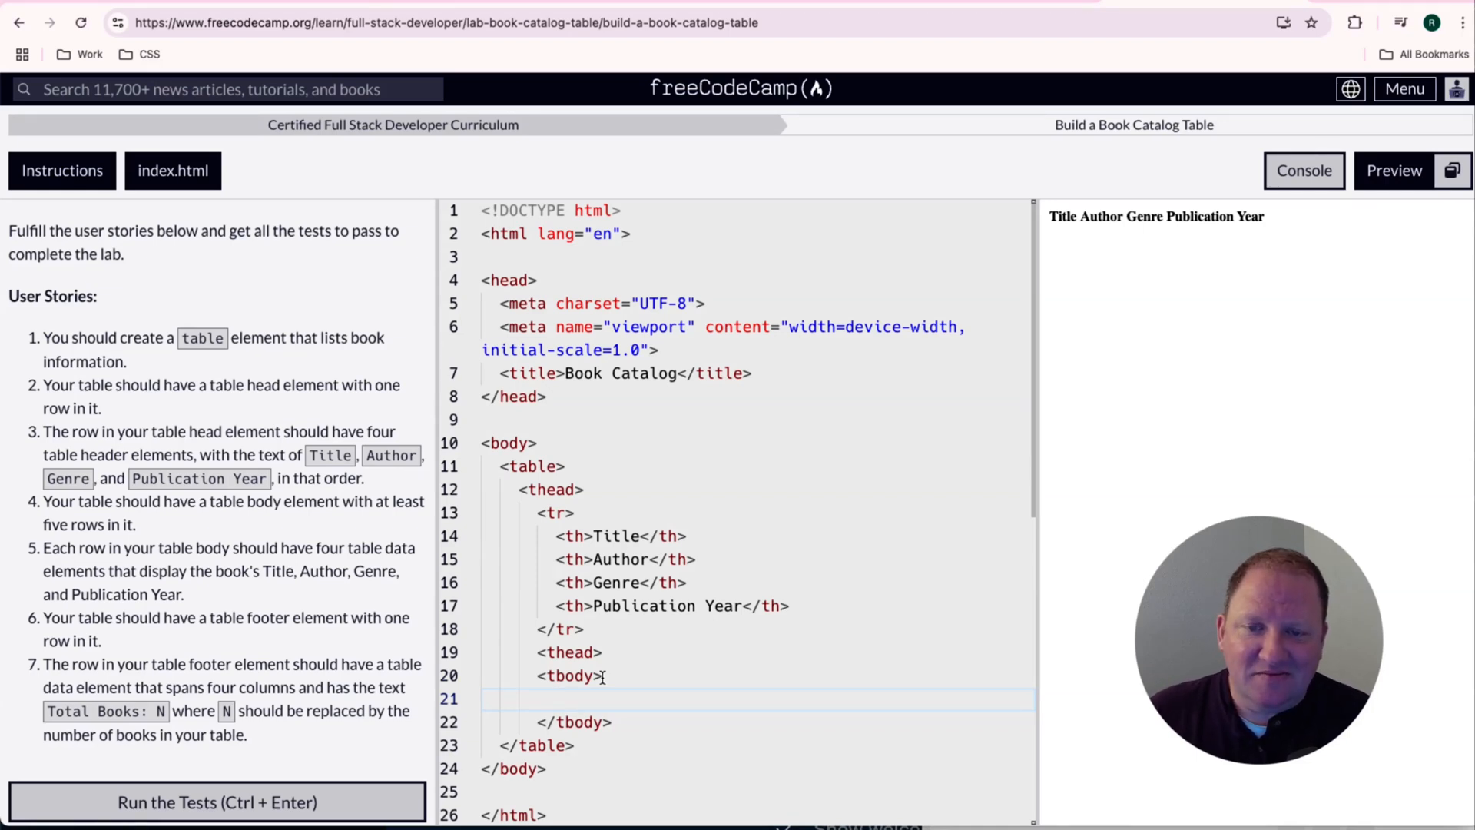
pyautogui.write('<tr>')
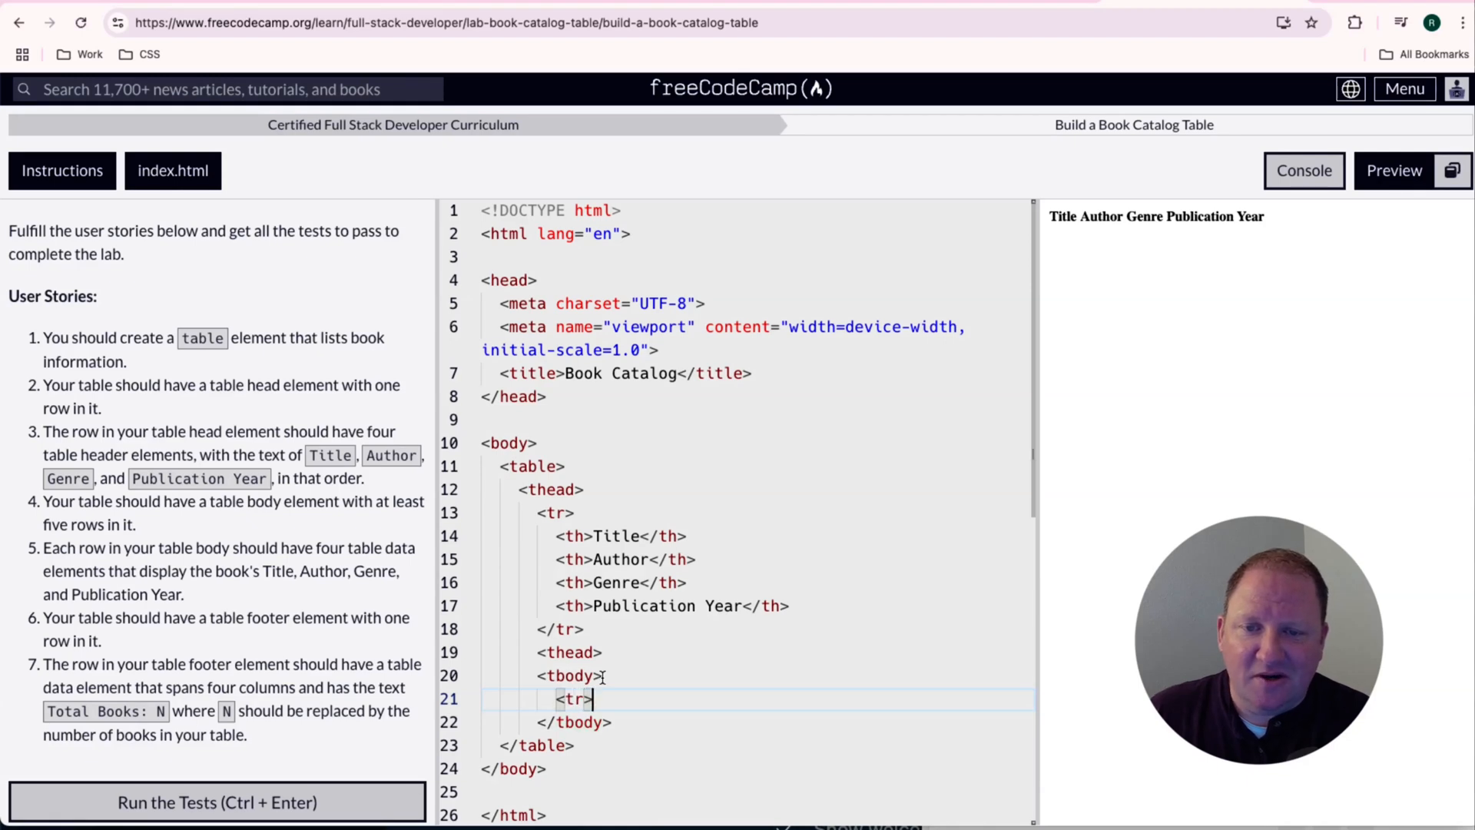
pyautogui.write('</tr>')
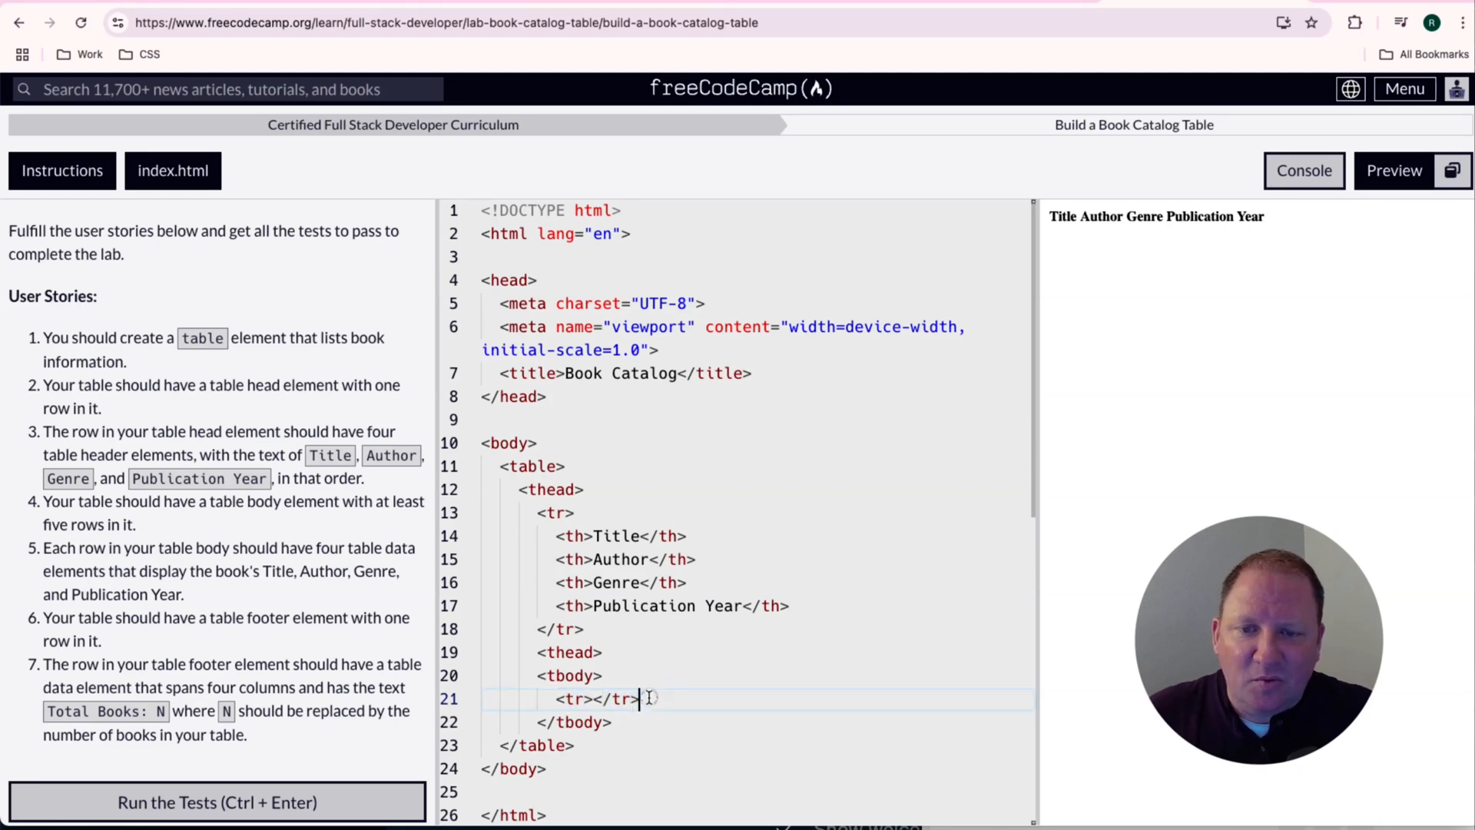
pyautogui.press('enter')
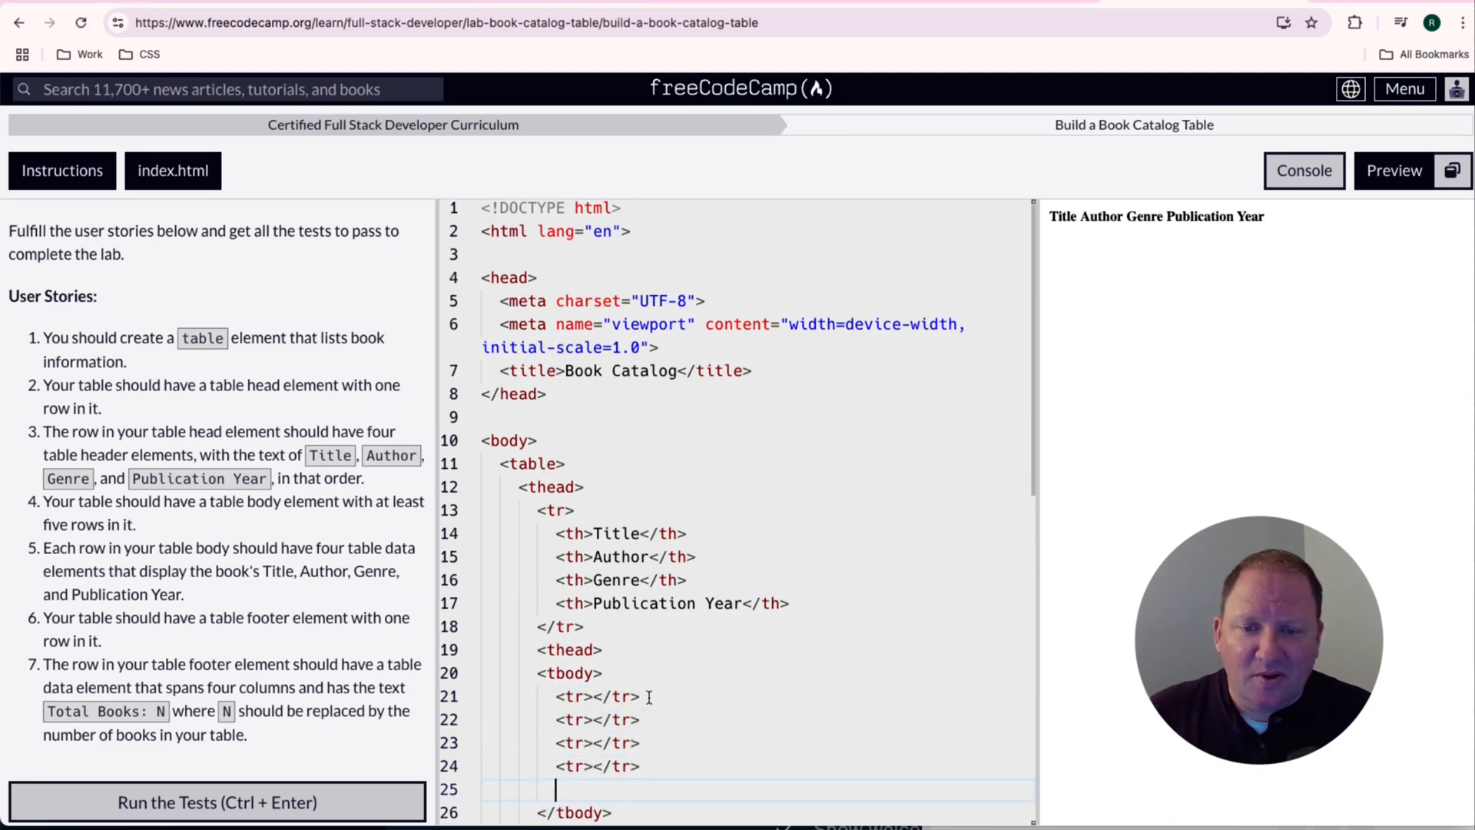
pyautogui.write('<tr></tr>')
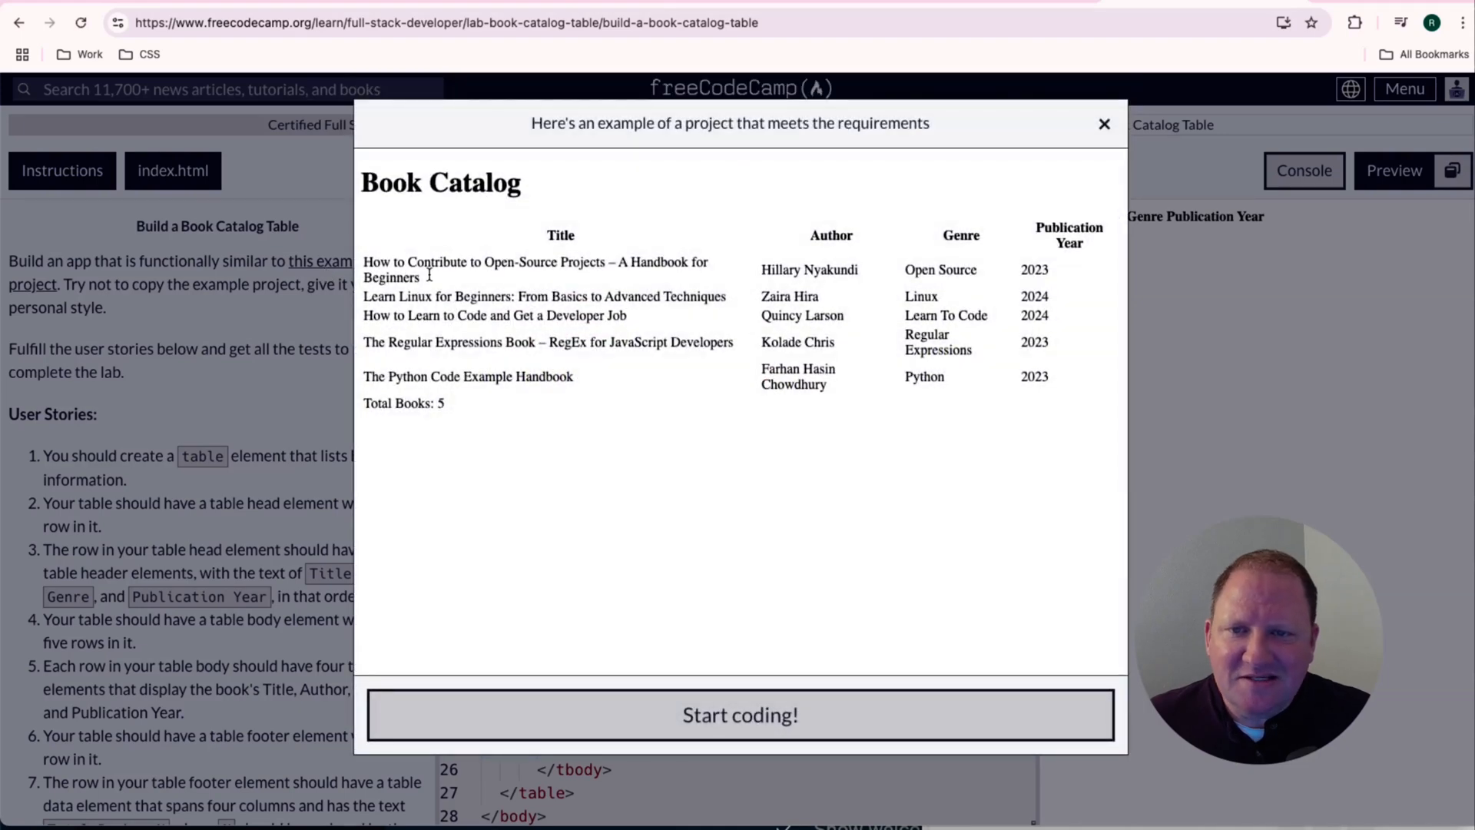
pyautogui.doubleClick(389, 277)
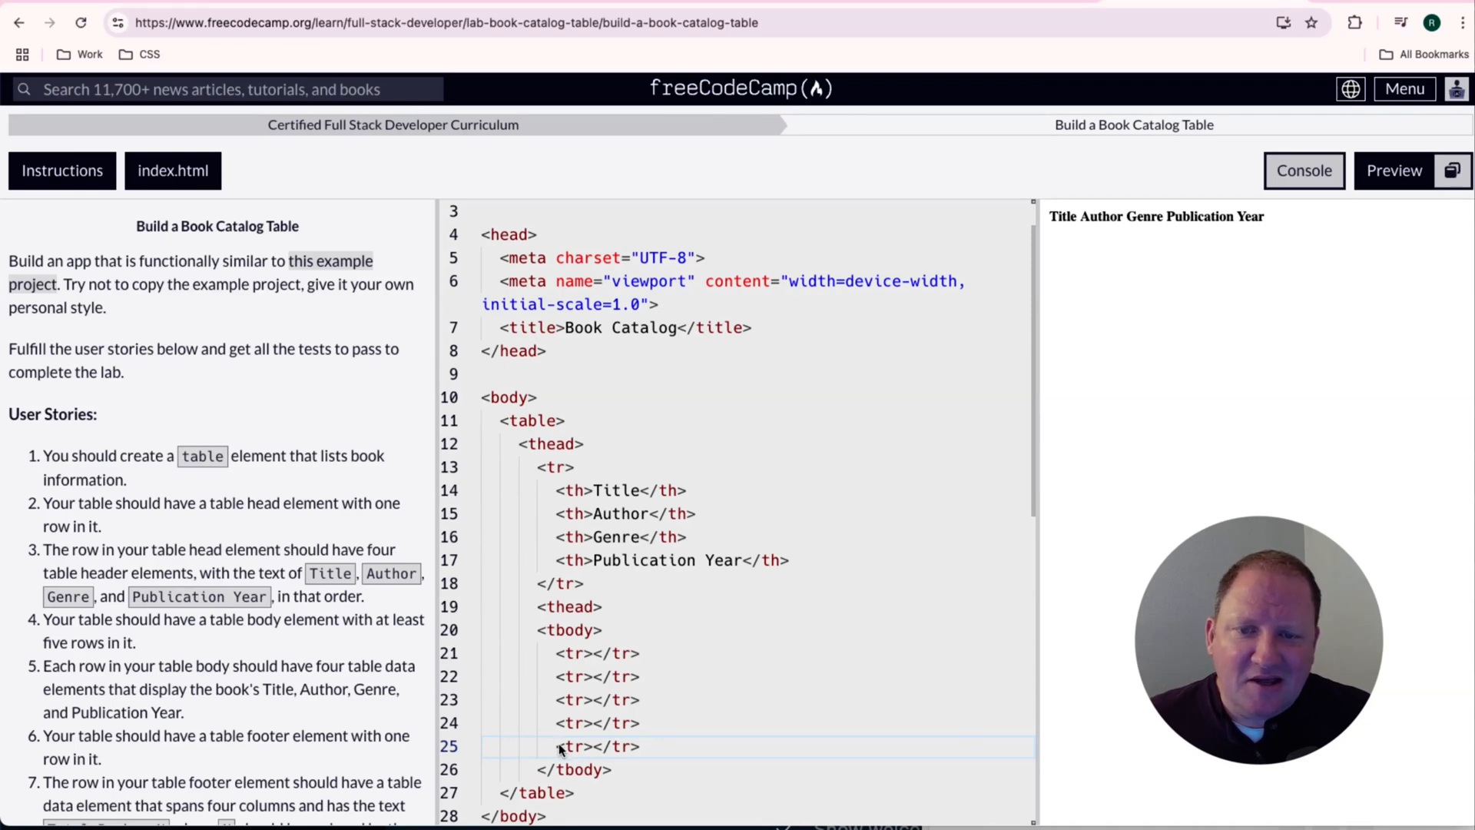
pyautogui.moveTo(628, 718)
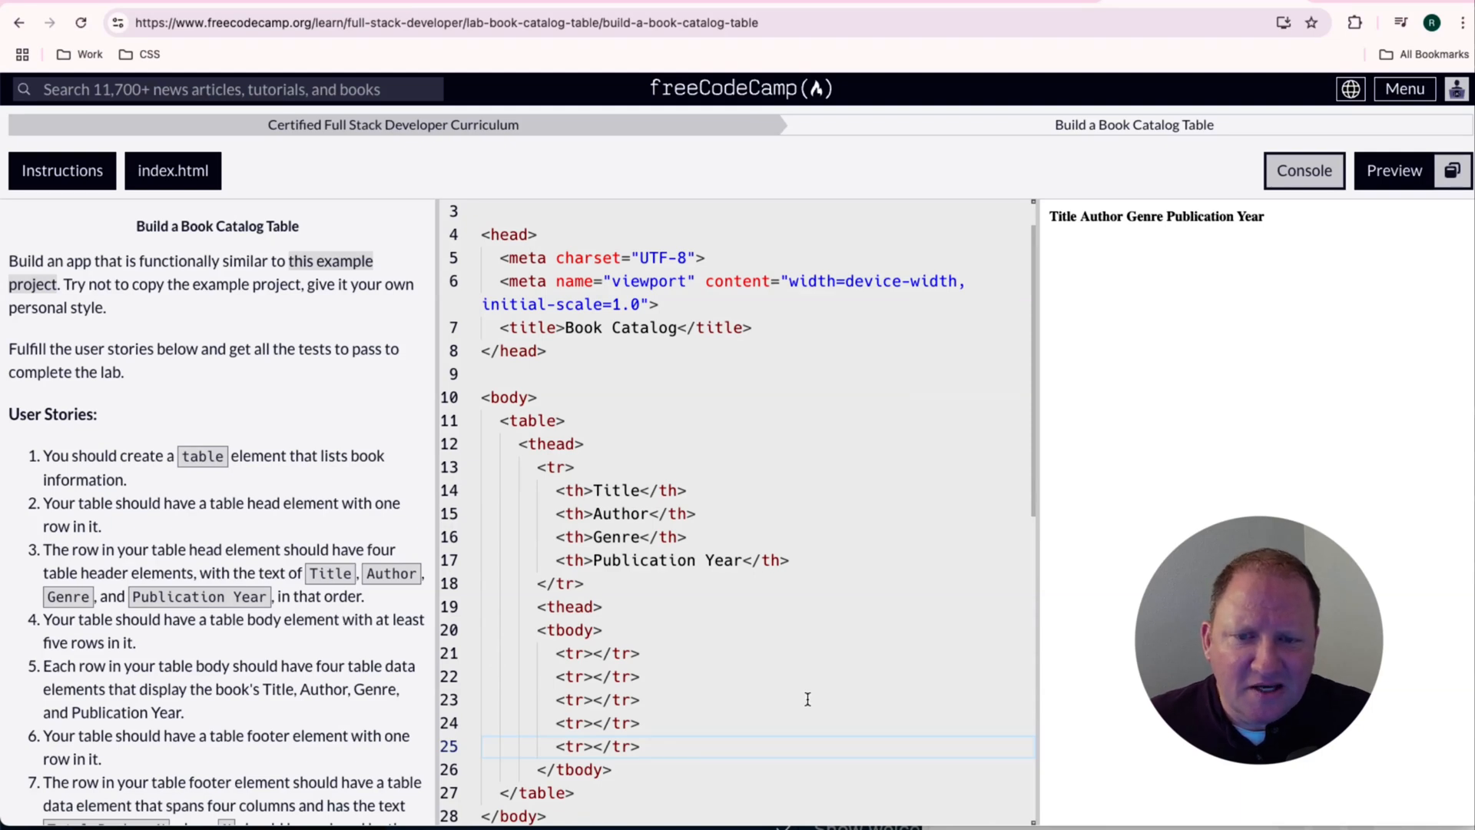
pyautogui.scroll(-3)
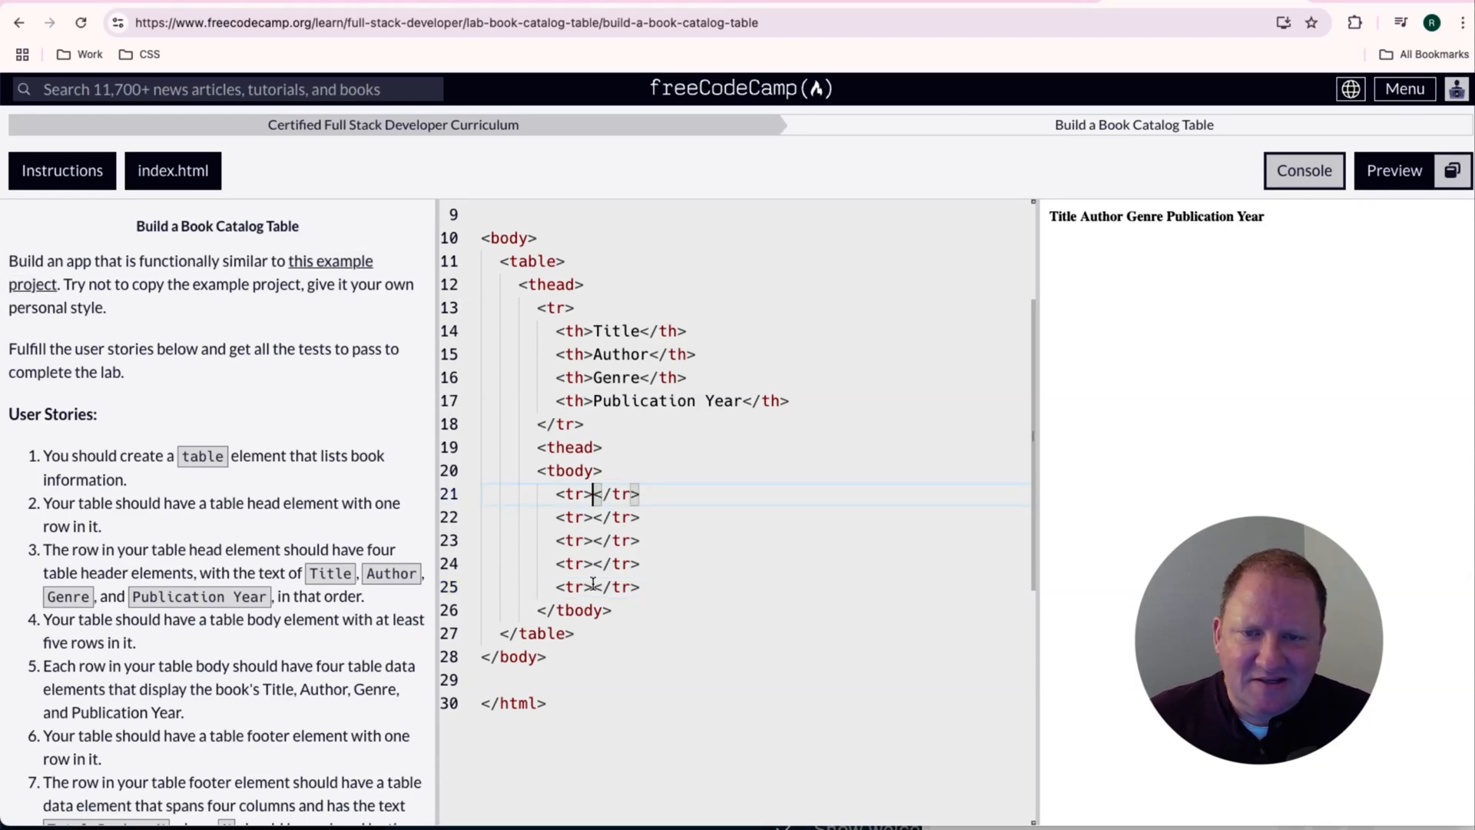
# - Add four <td> cells to the first body row: Title 1, Author 1, Genre 1, 2025
pyautogui.press('enter')
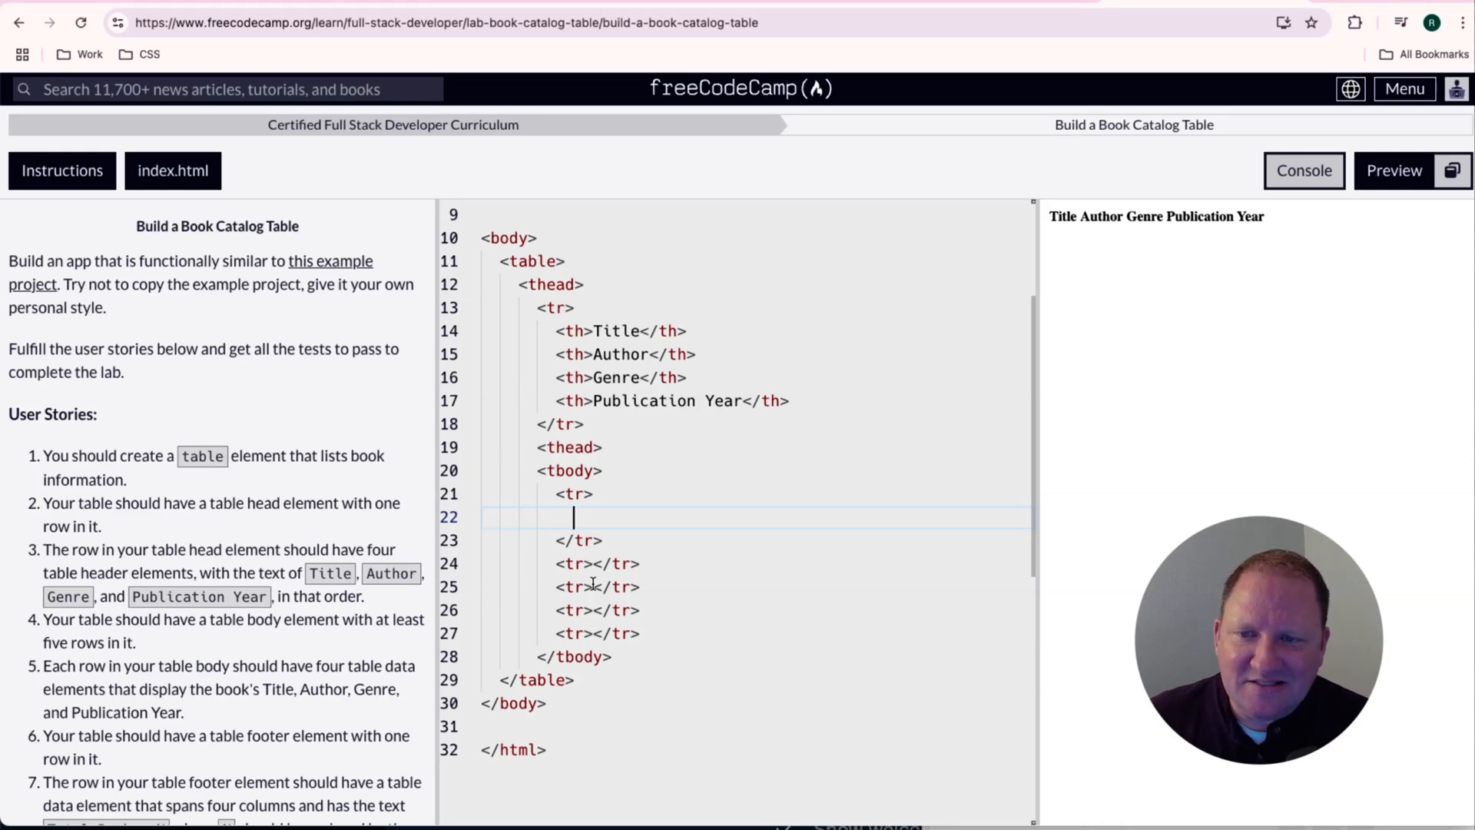
pyautogui.write('<t')
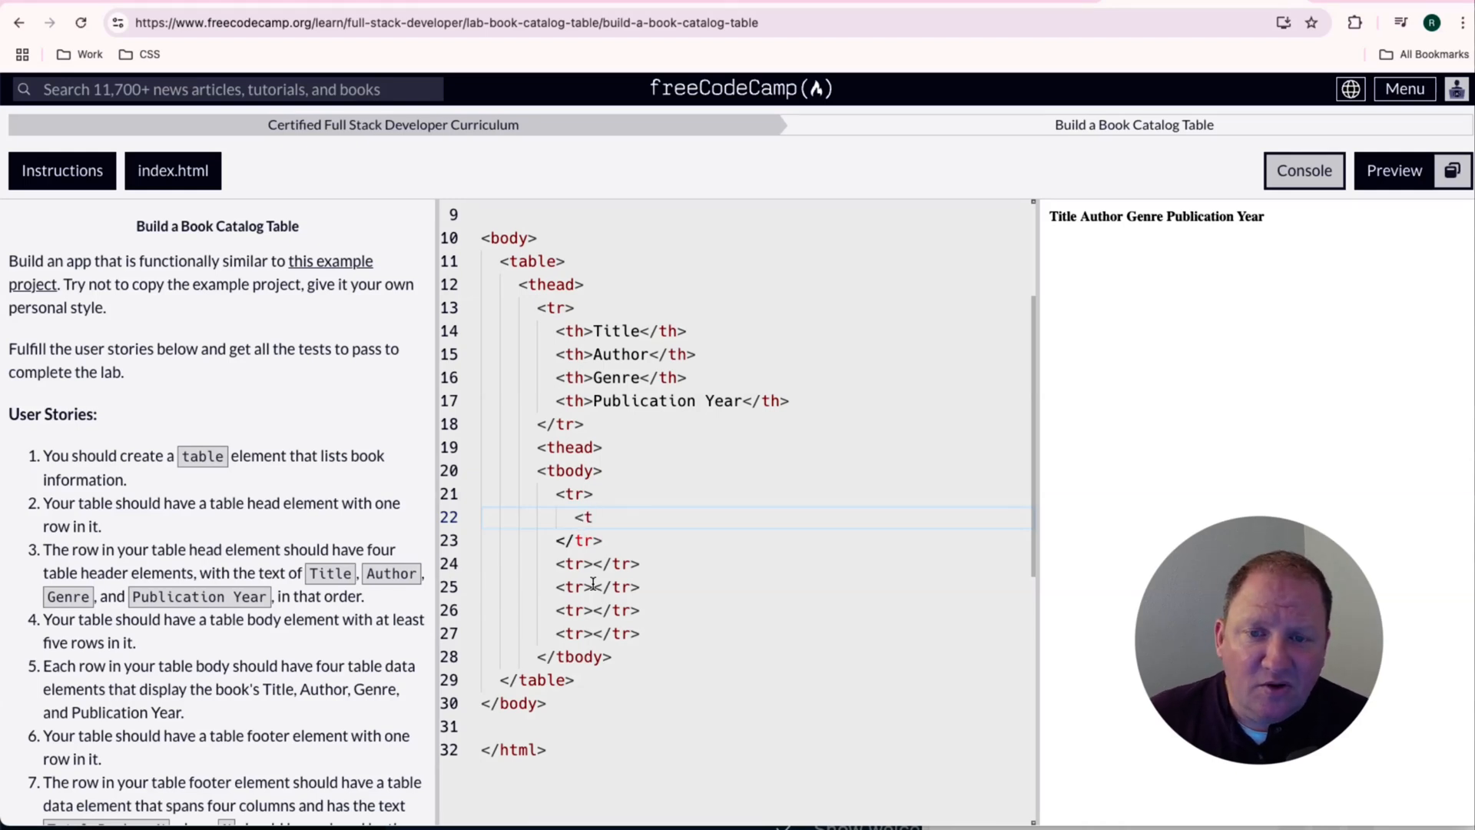
pyautogui.write('d>')
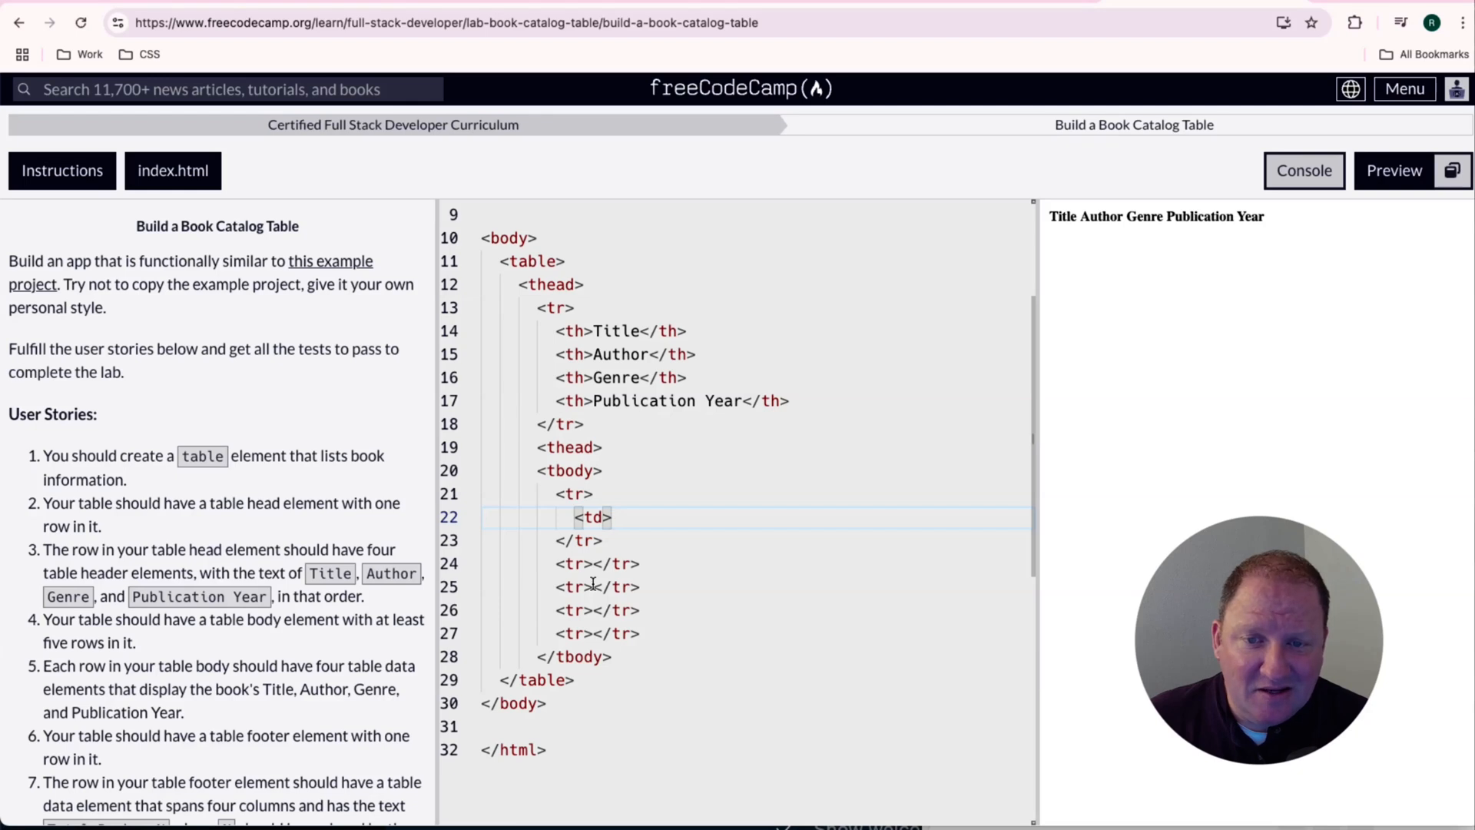
pyautogui.write('</td>')
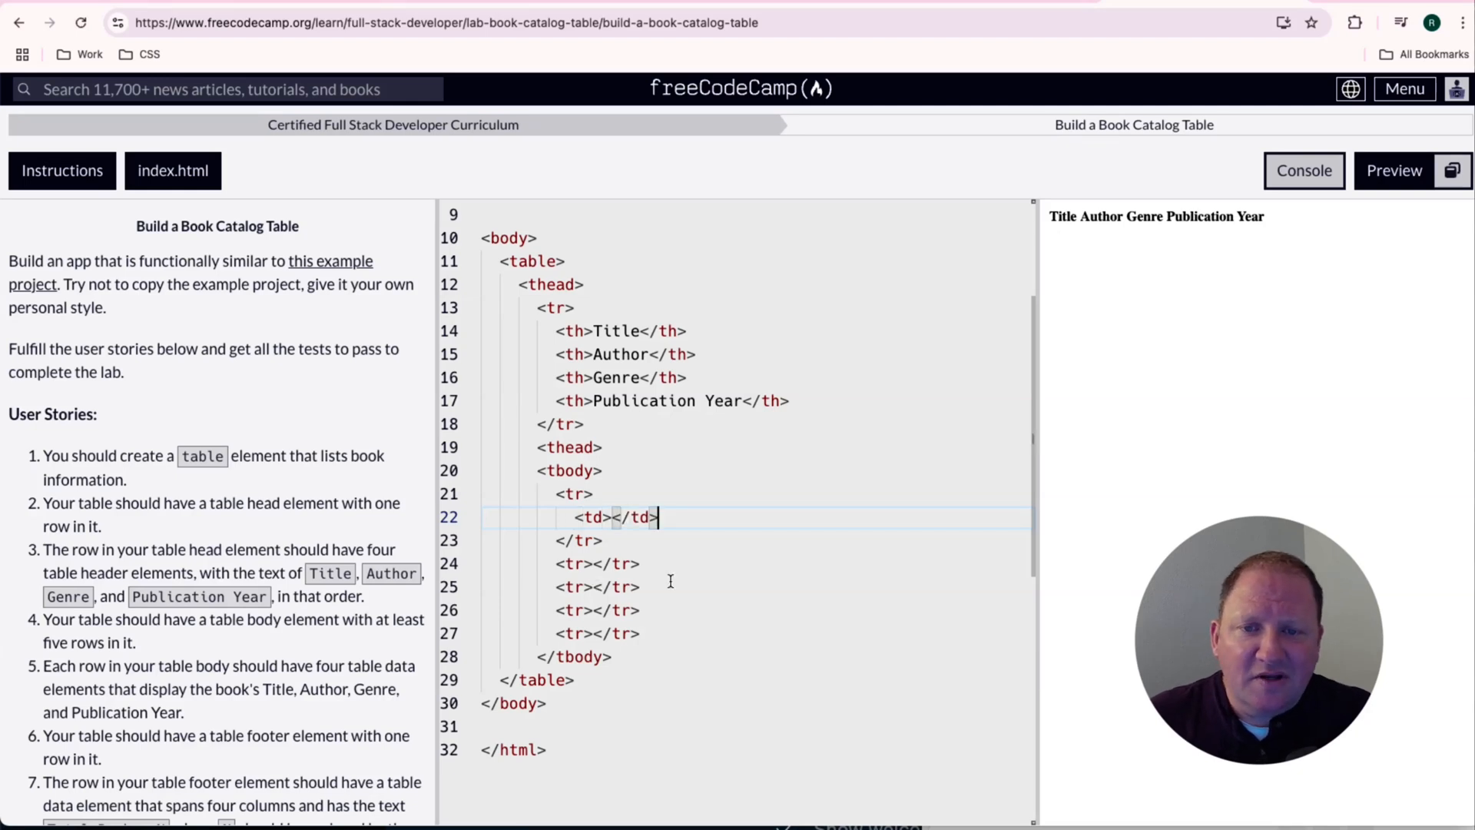
pyautogui.doubleClick(616, 516)
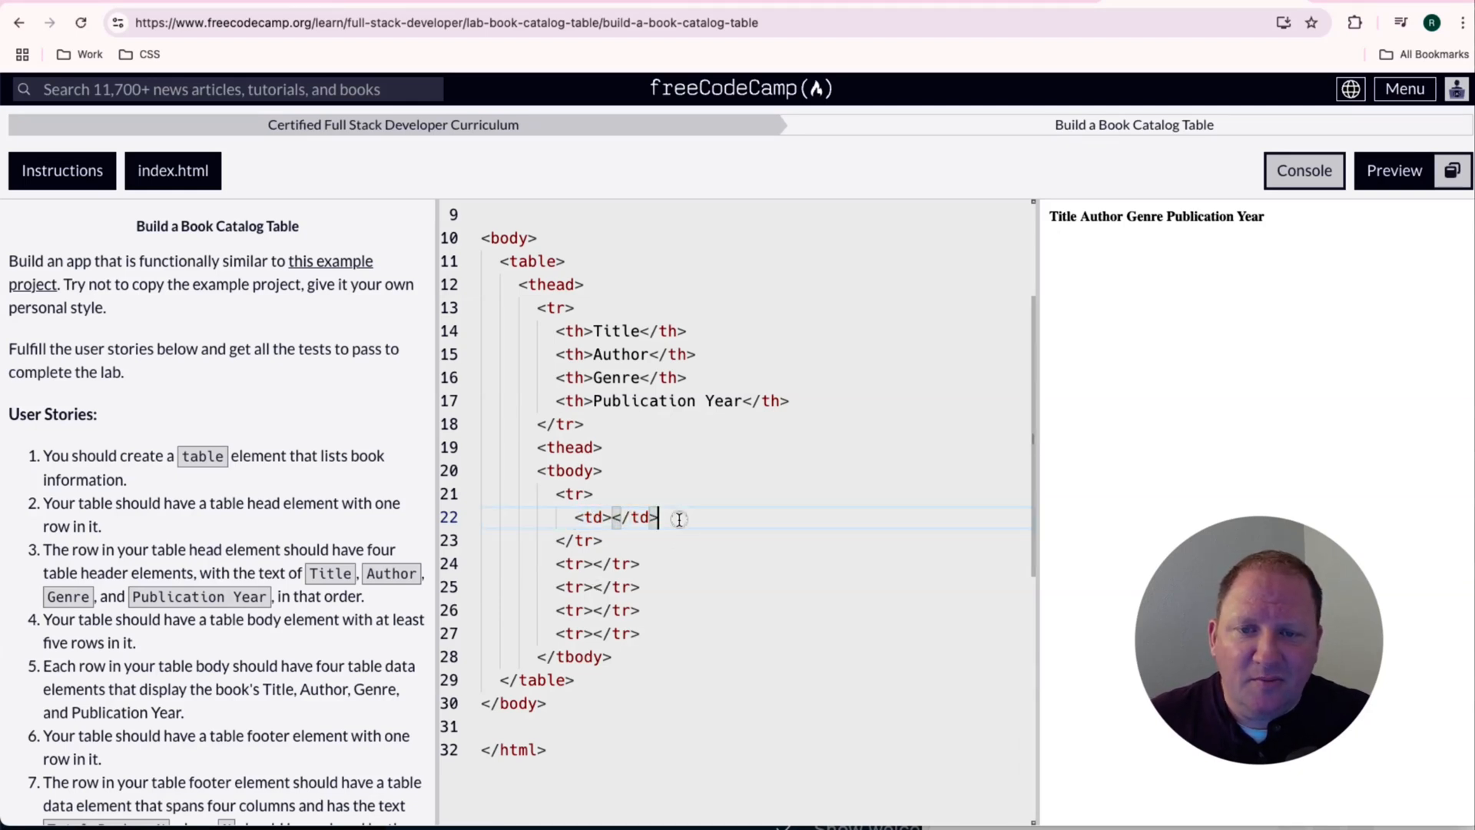
pyautogui.write('<td></td>')
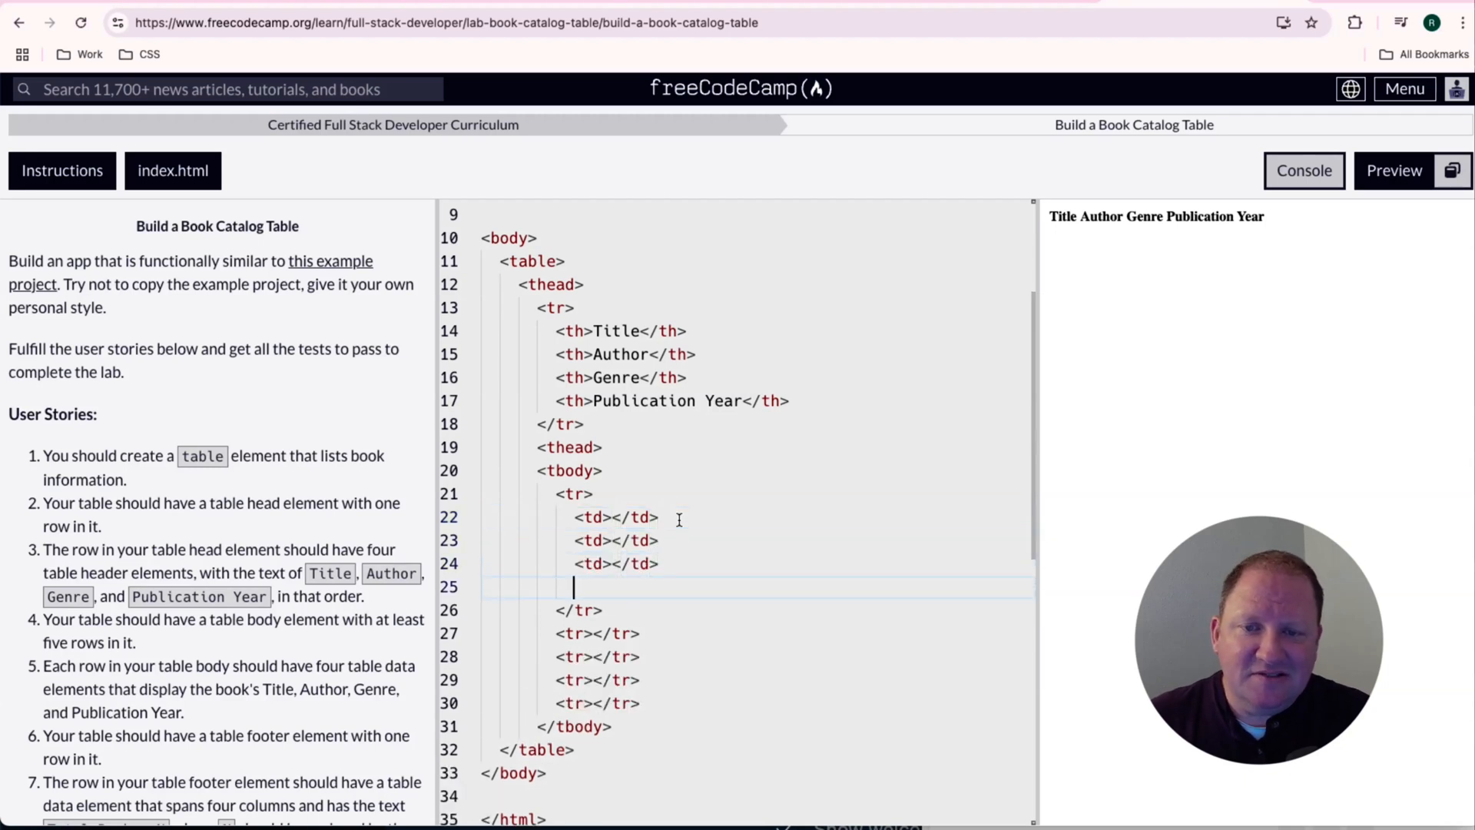
pyautogui.write('<td></td>')
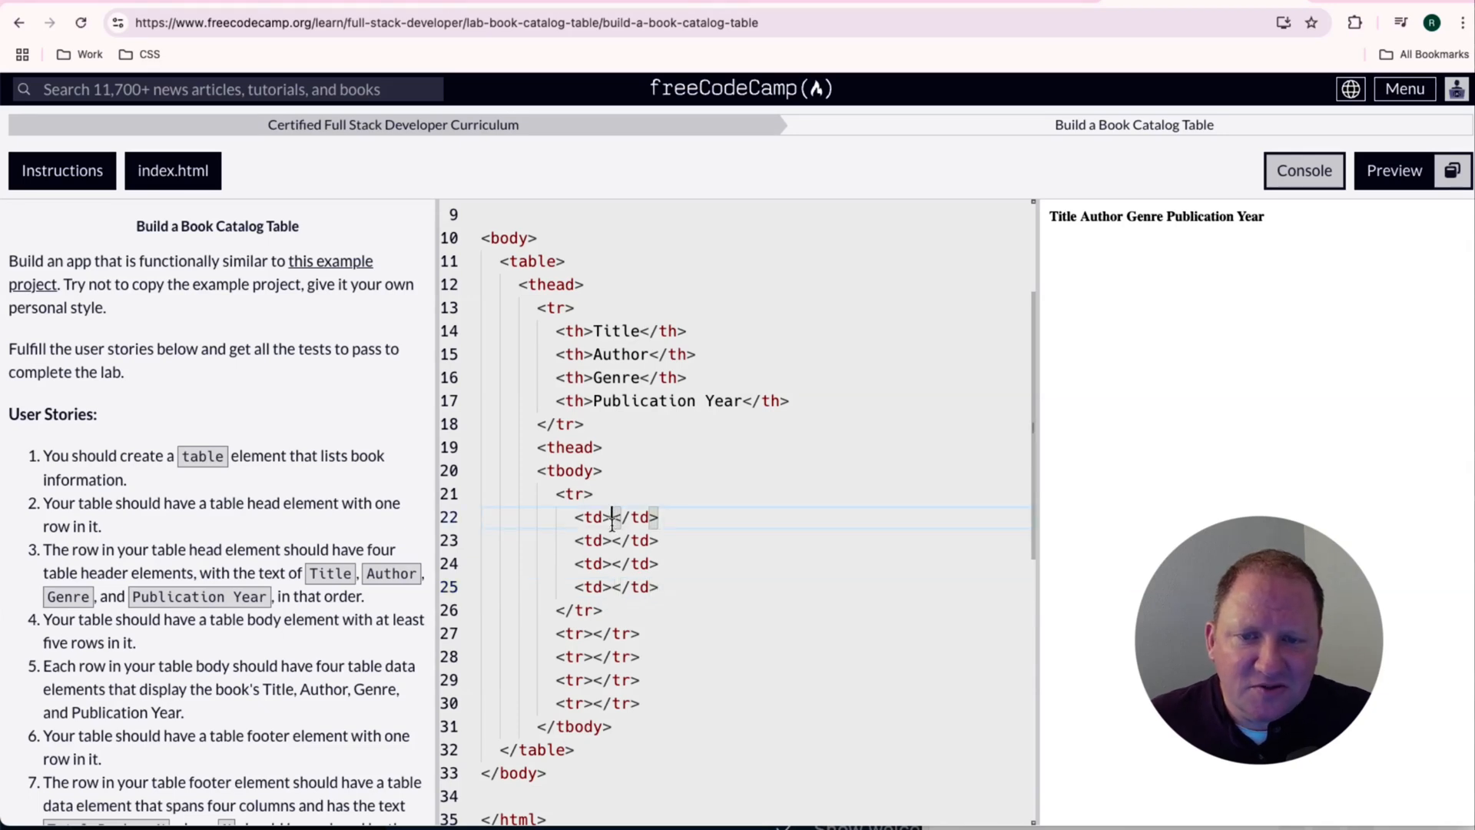
pyautogui.write('Title 1')
pyautogui.click(736, 586)
pyautogui.write('2025')
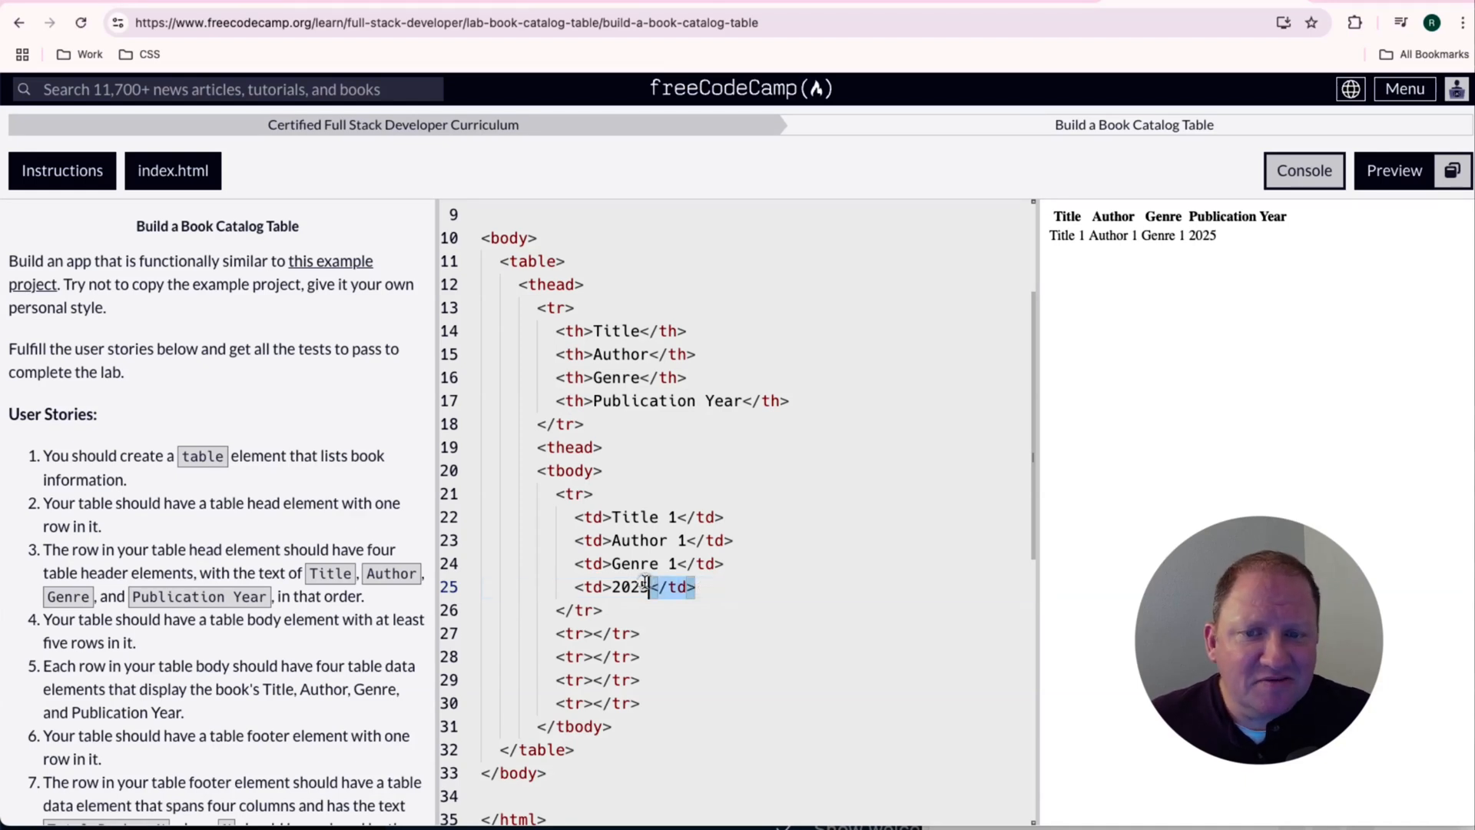
# - Renumber the body rows' cells to Title, Author and Genre 1 through 5
pyautogui.moveTo(649, 586); pyautogui.dragTo(479, 516)
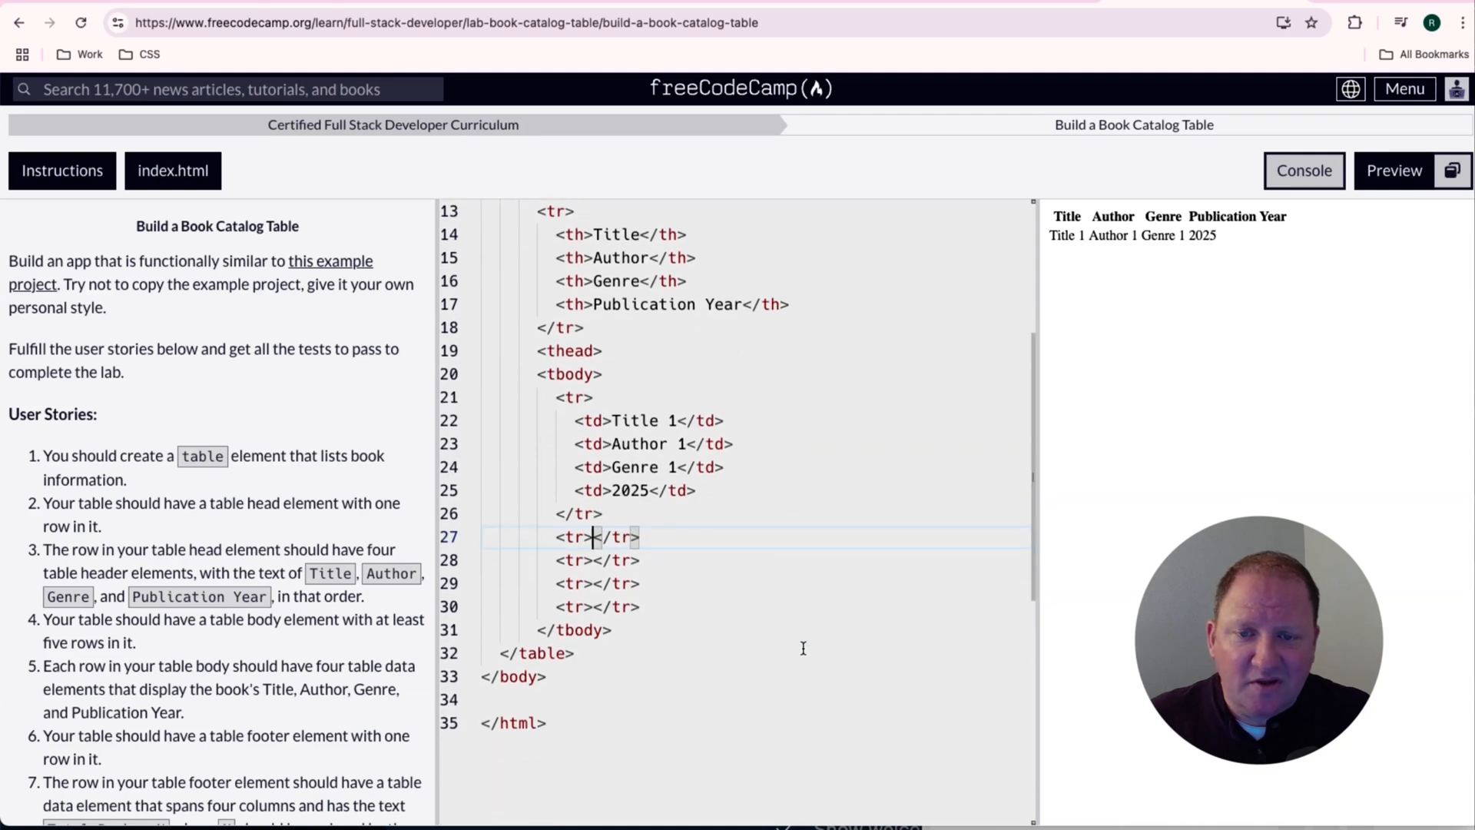
pyautogui.press('Enter')
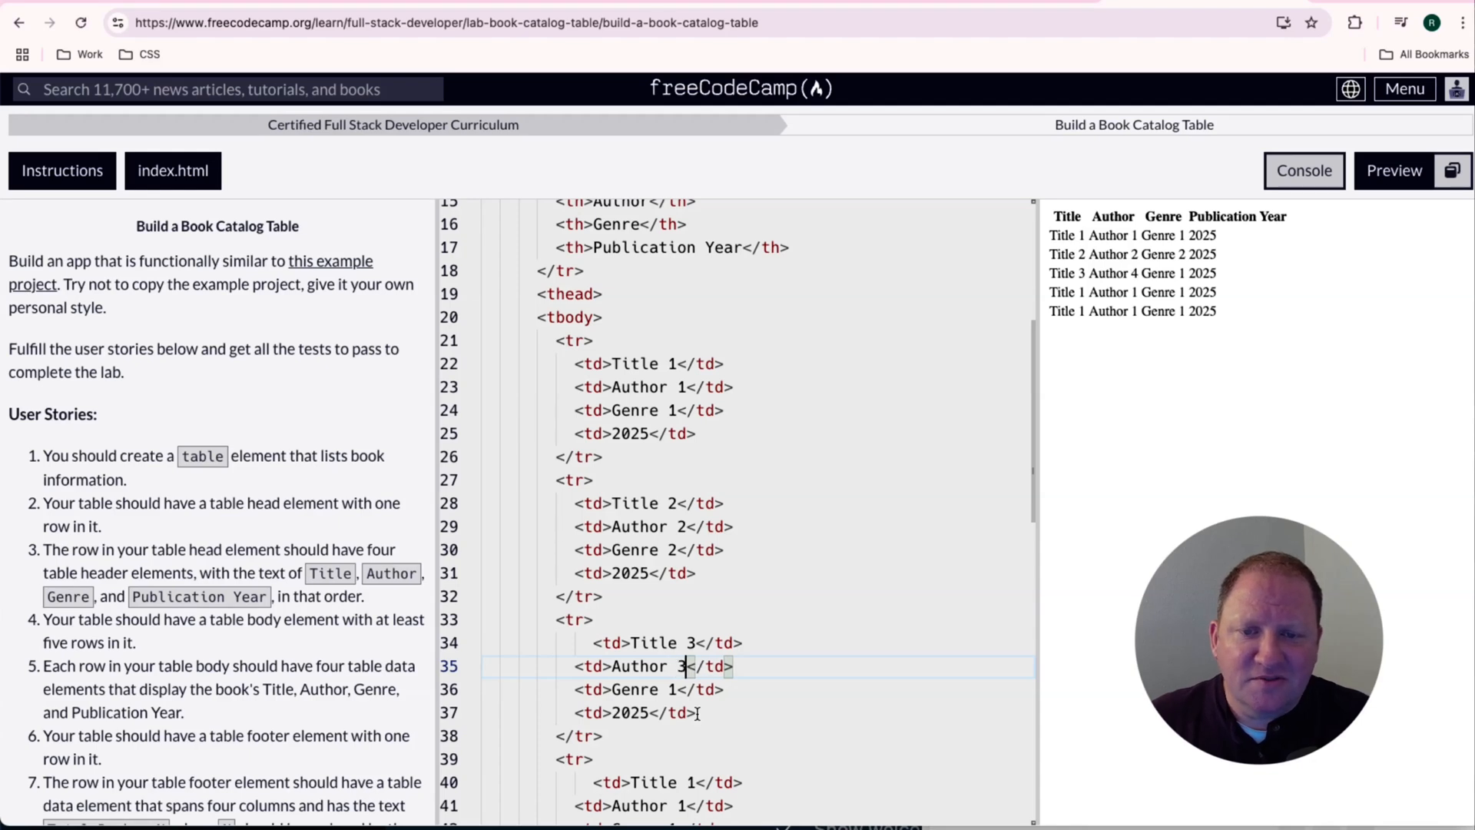
pyautogui.write('5')
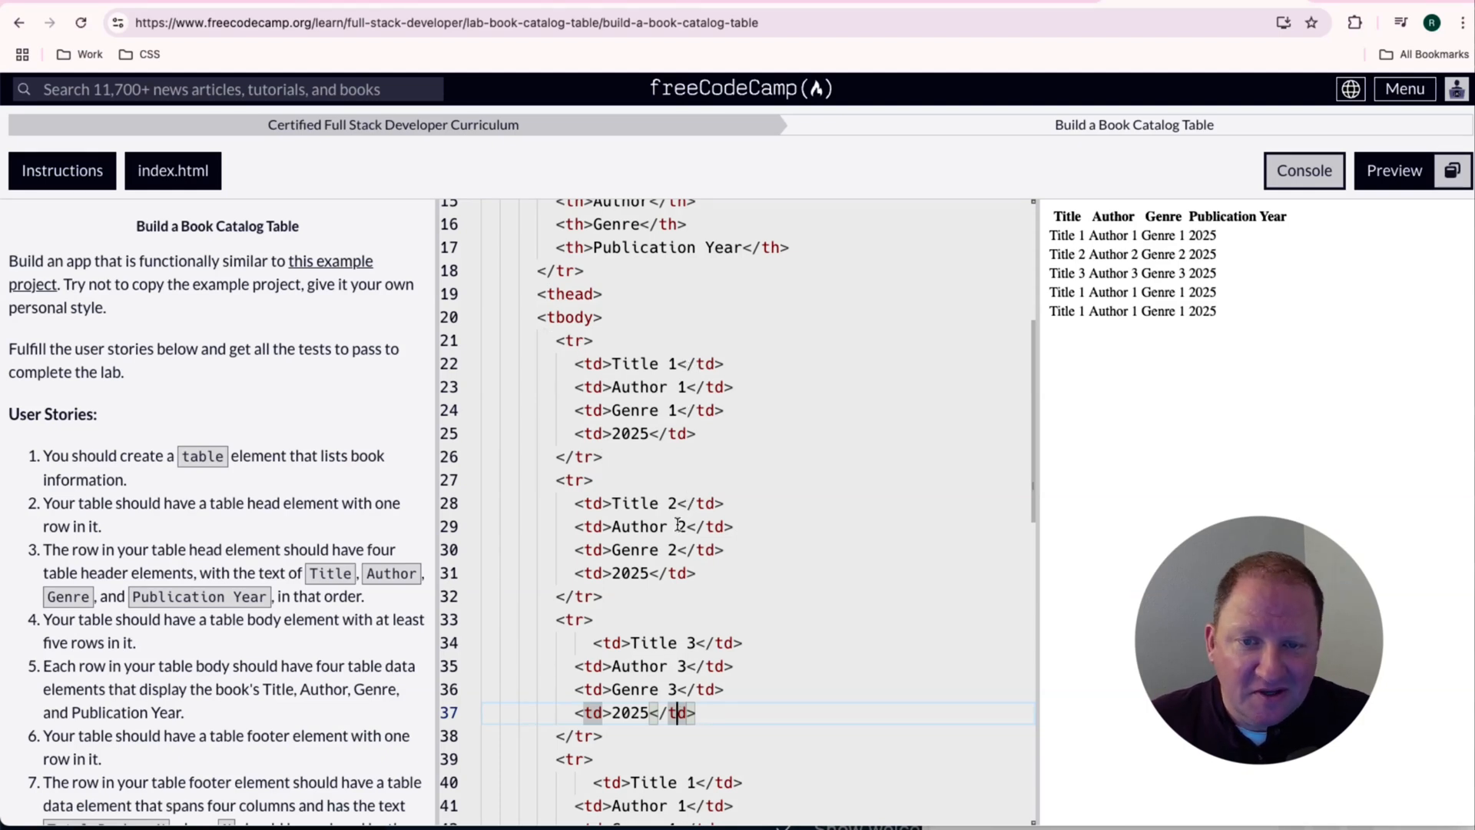
pyautogui.scroll(-3)
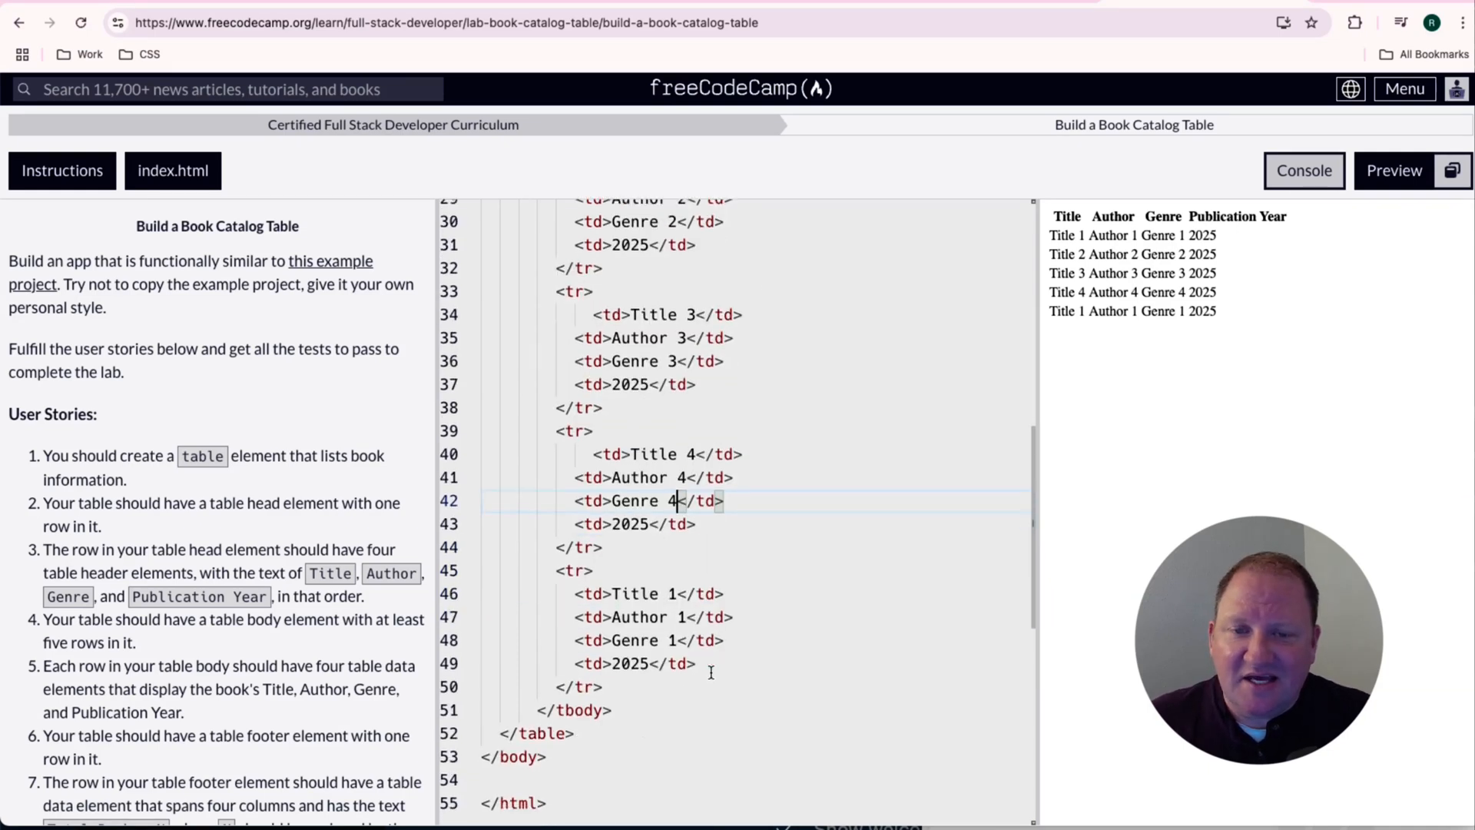
pyautogui.scroll(-3)
pyautogui.write('5')
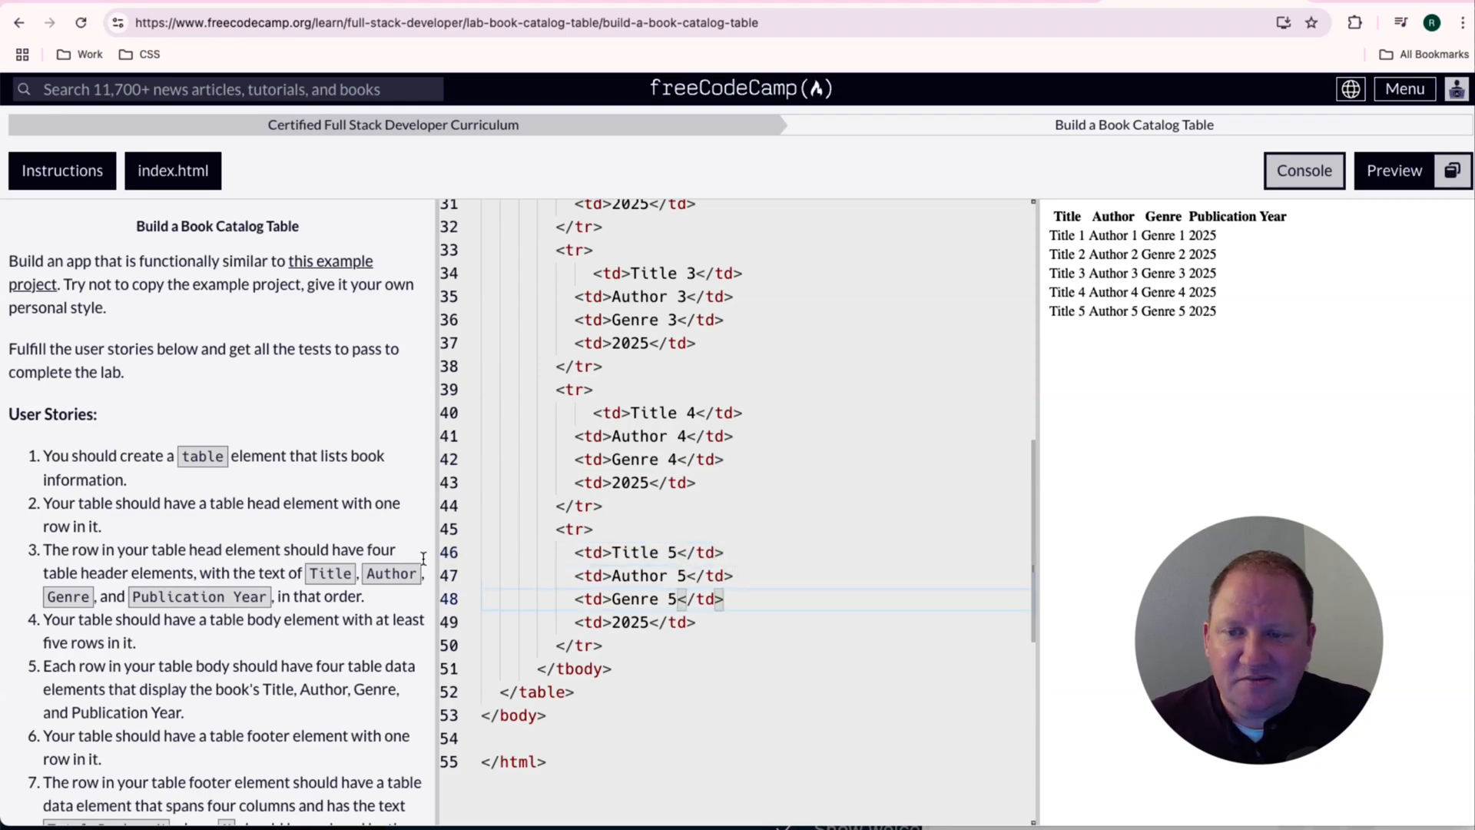
pyautogui.scroll(-3)
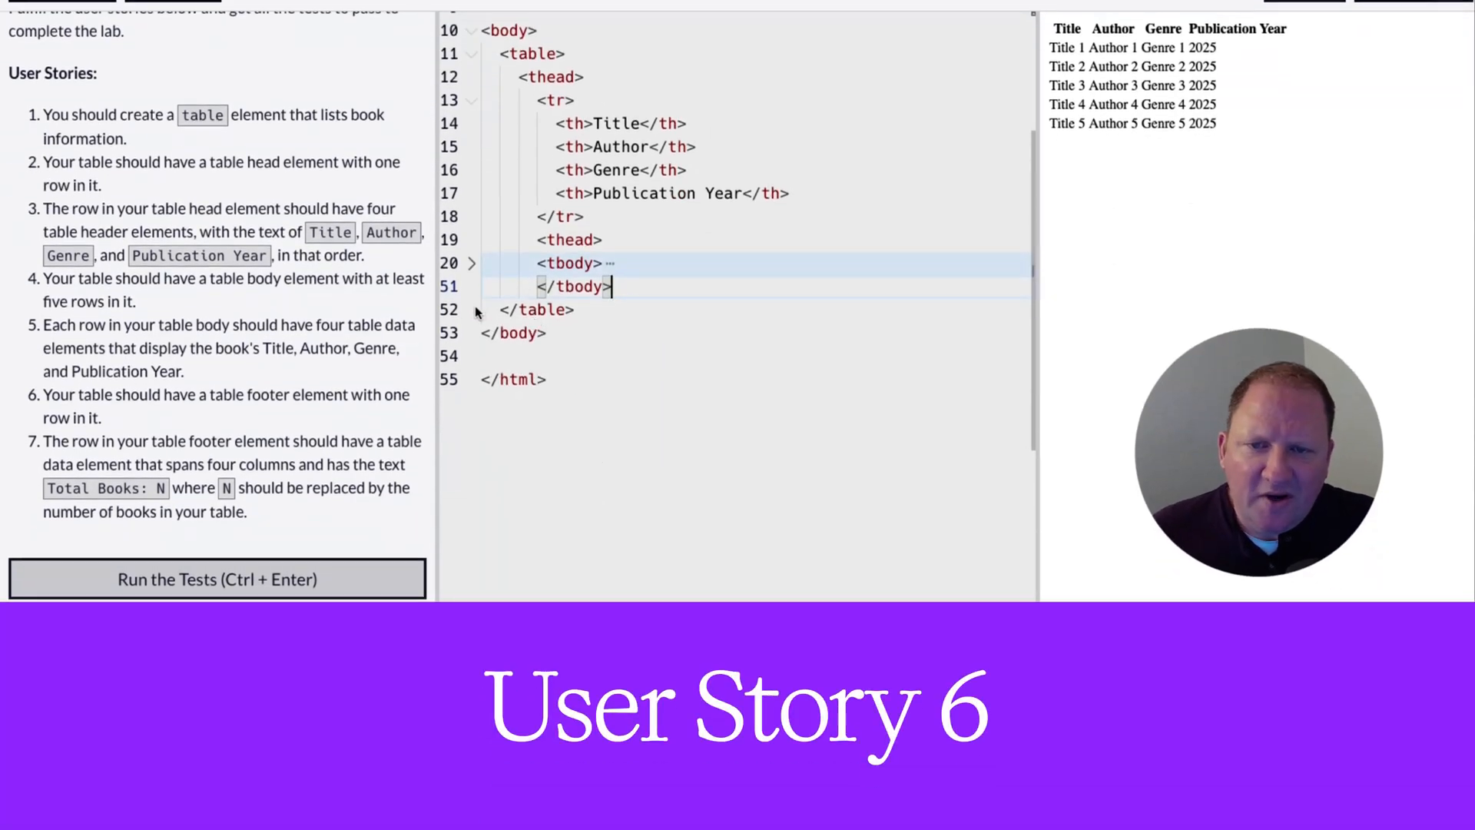
# - Fold the tbody code block in the editor
pyautogui.click(473, 263)
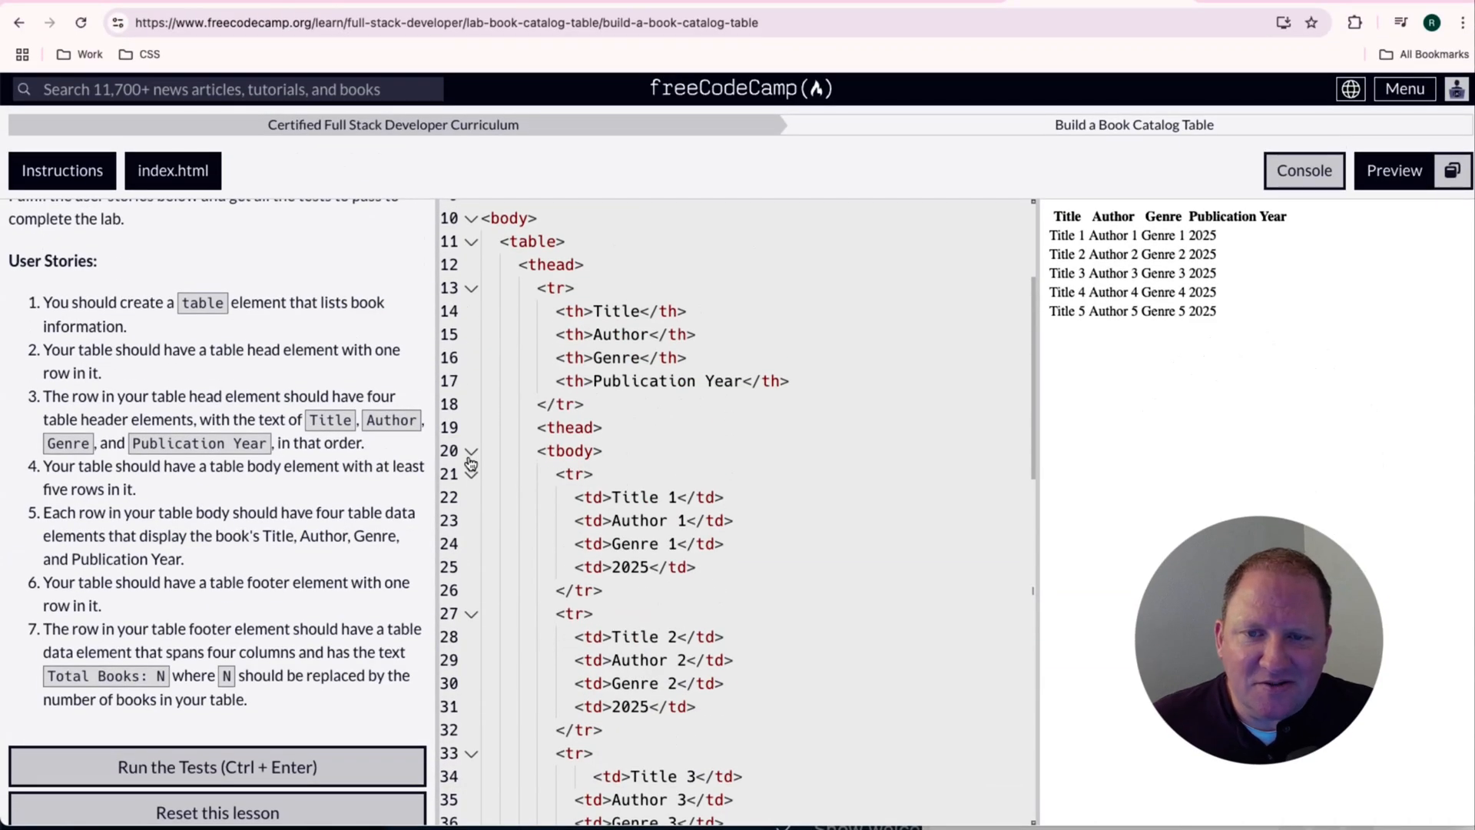
pyautogui.click(469, 451)
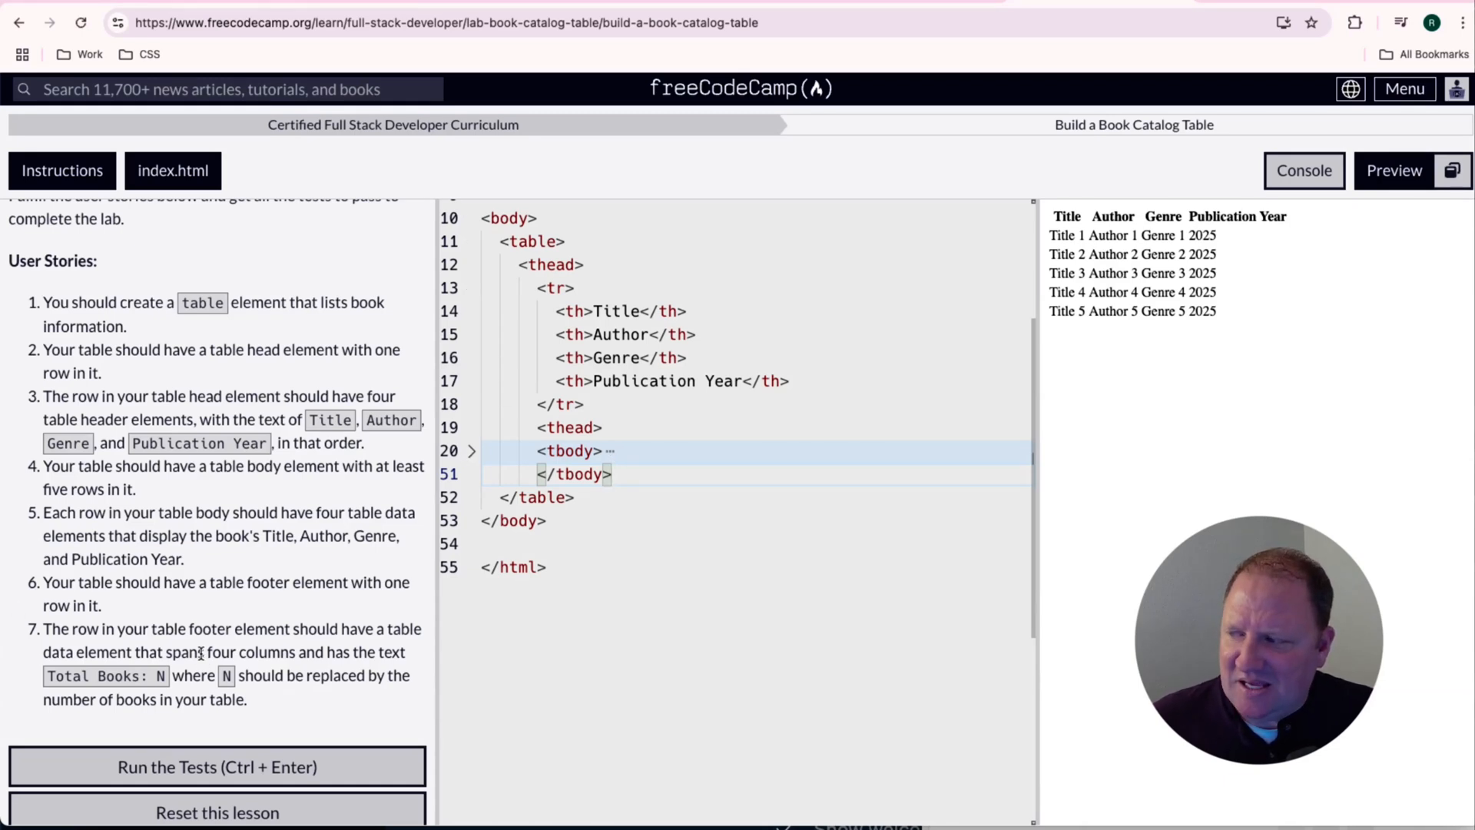
pyautogui.scroll(-3)
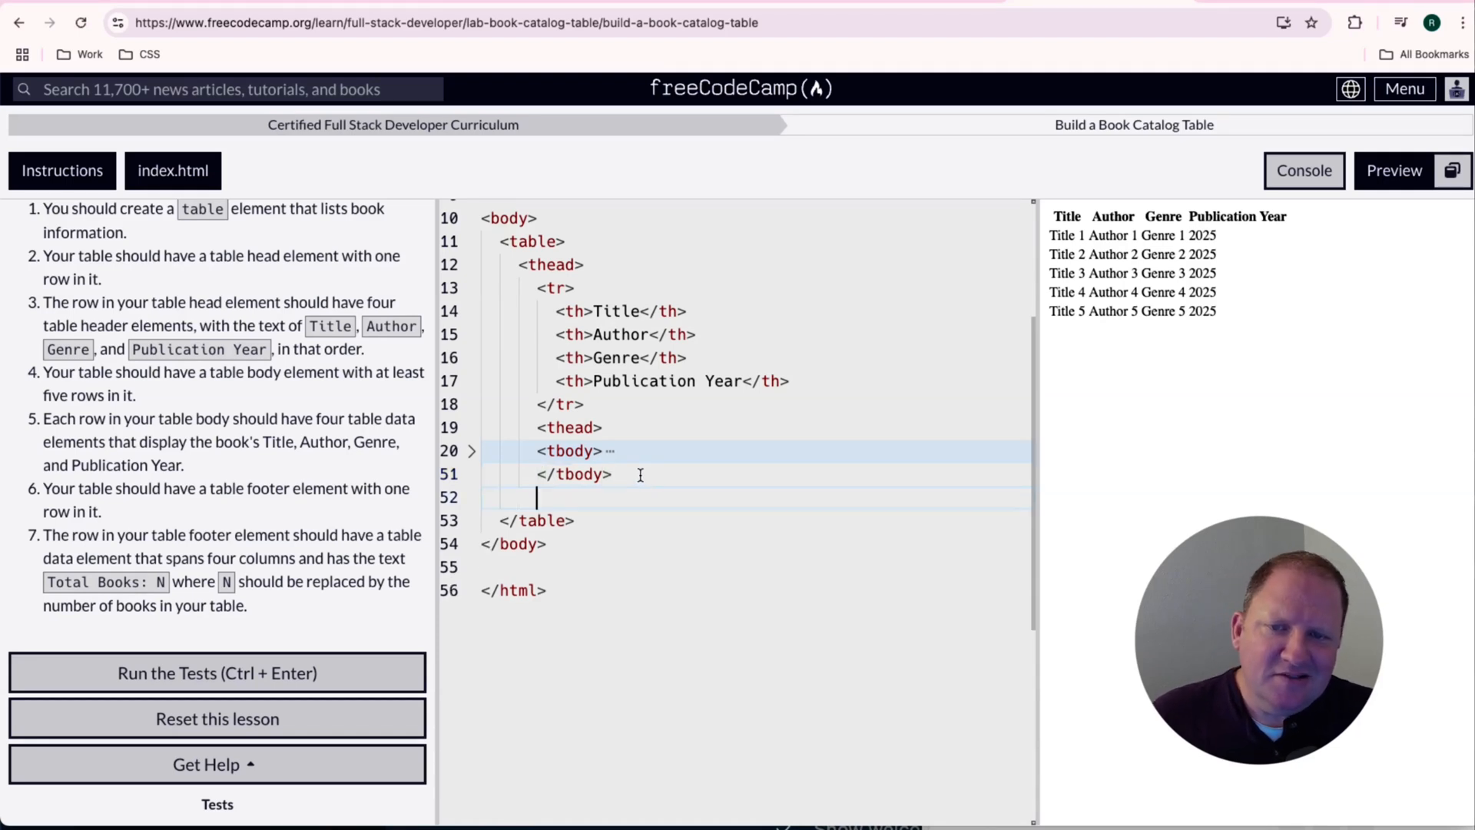
# - Add <tfoot></tfoot> after the table body with an empty <tr></tr> inside
pyautogui.write('<tf')
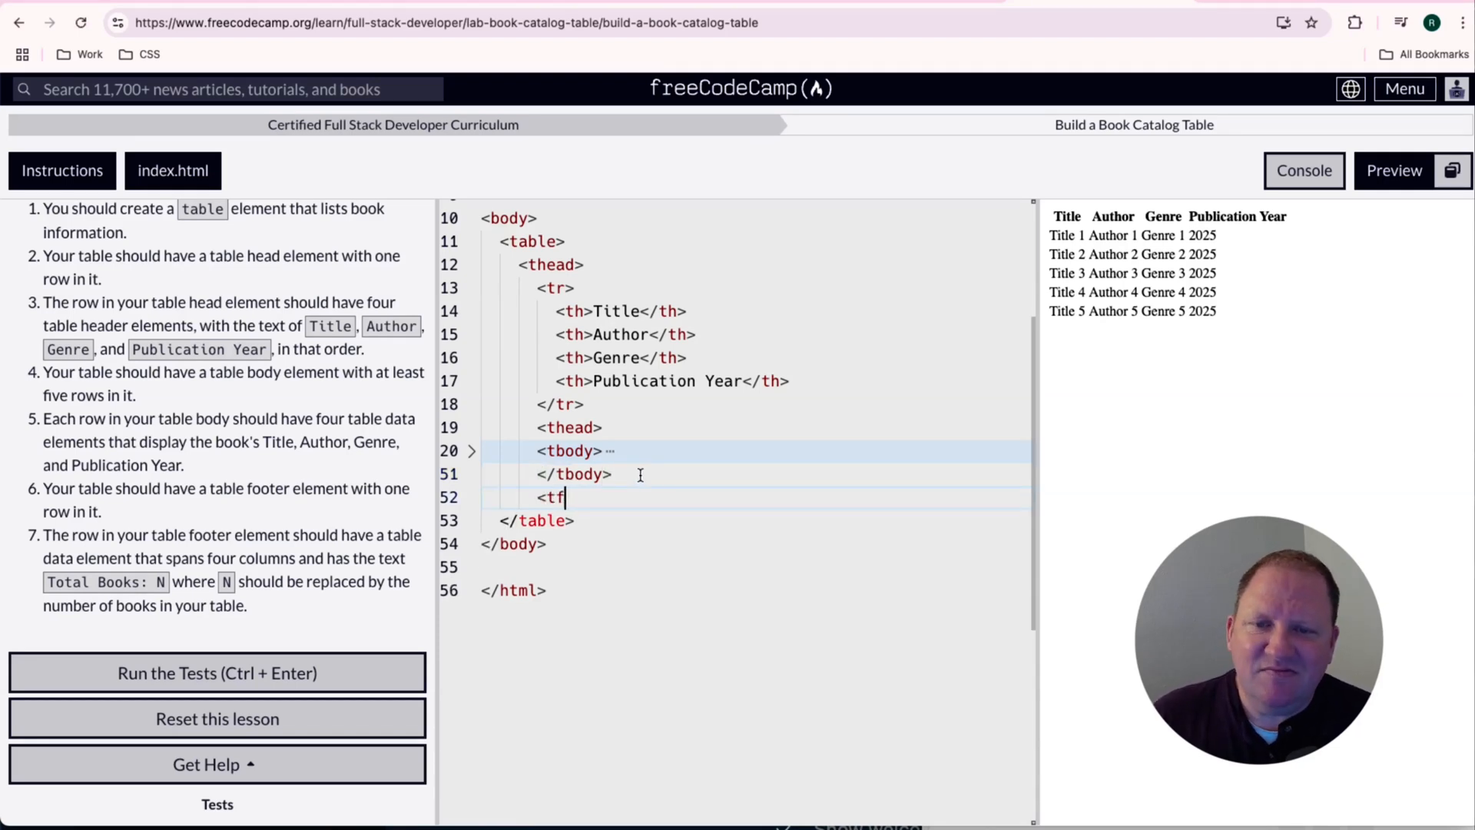
pyautogui.write('foot></t')
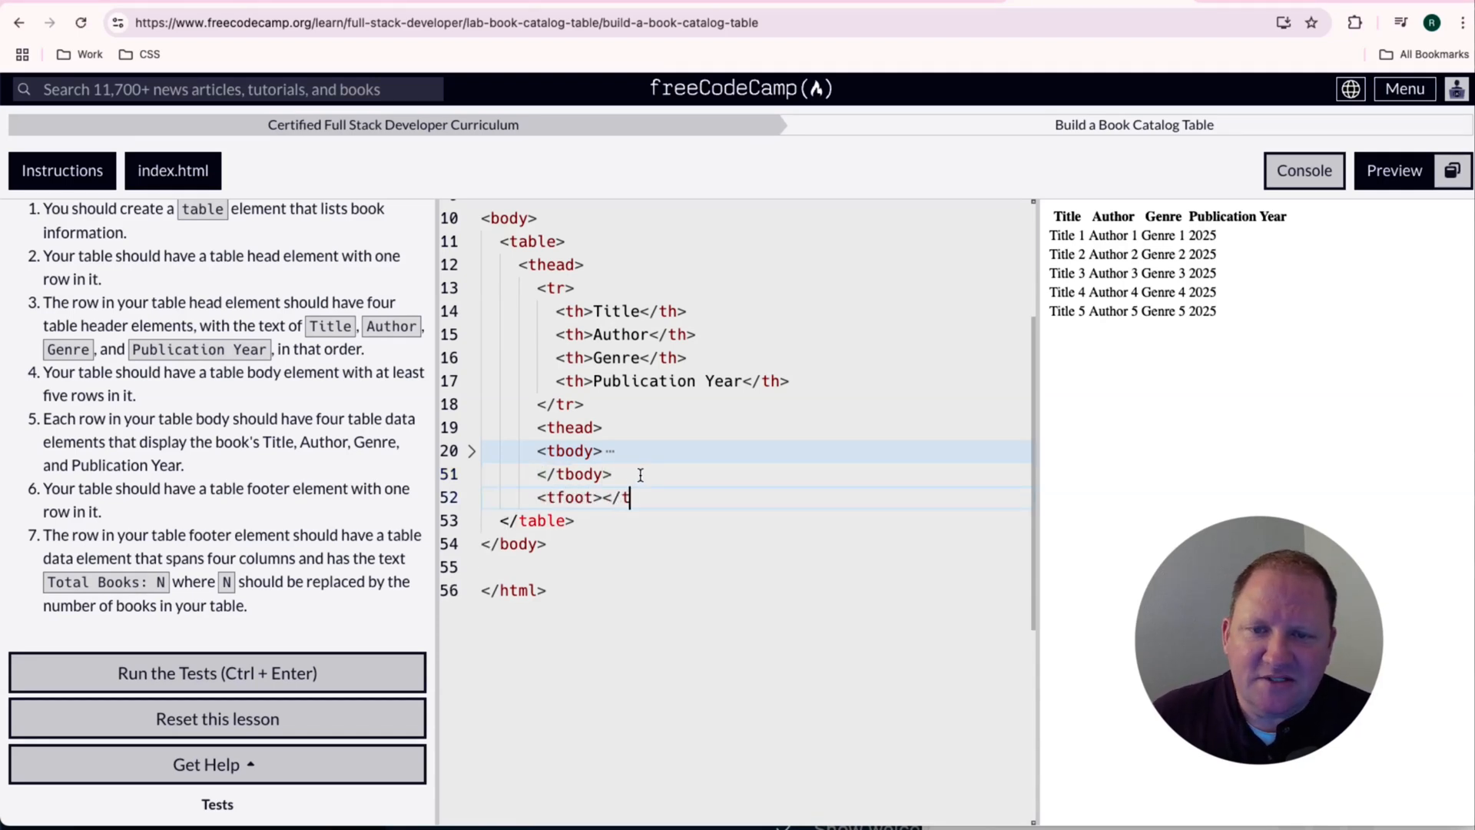
pyautogui.write('foot>')
pyautogui.write('<')
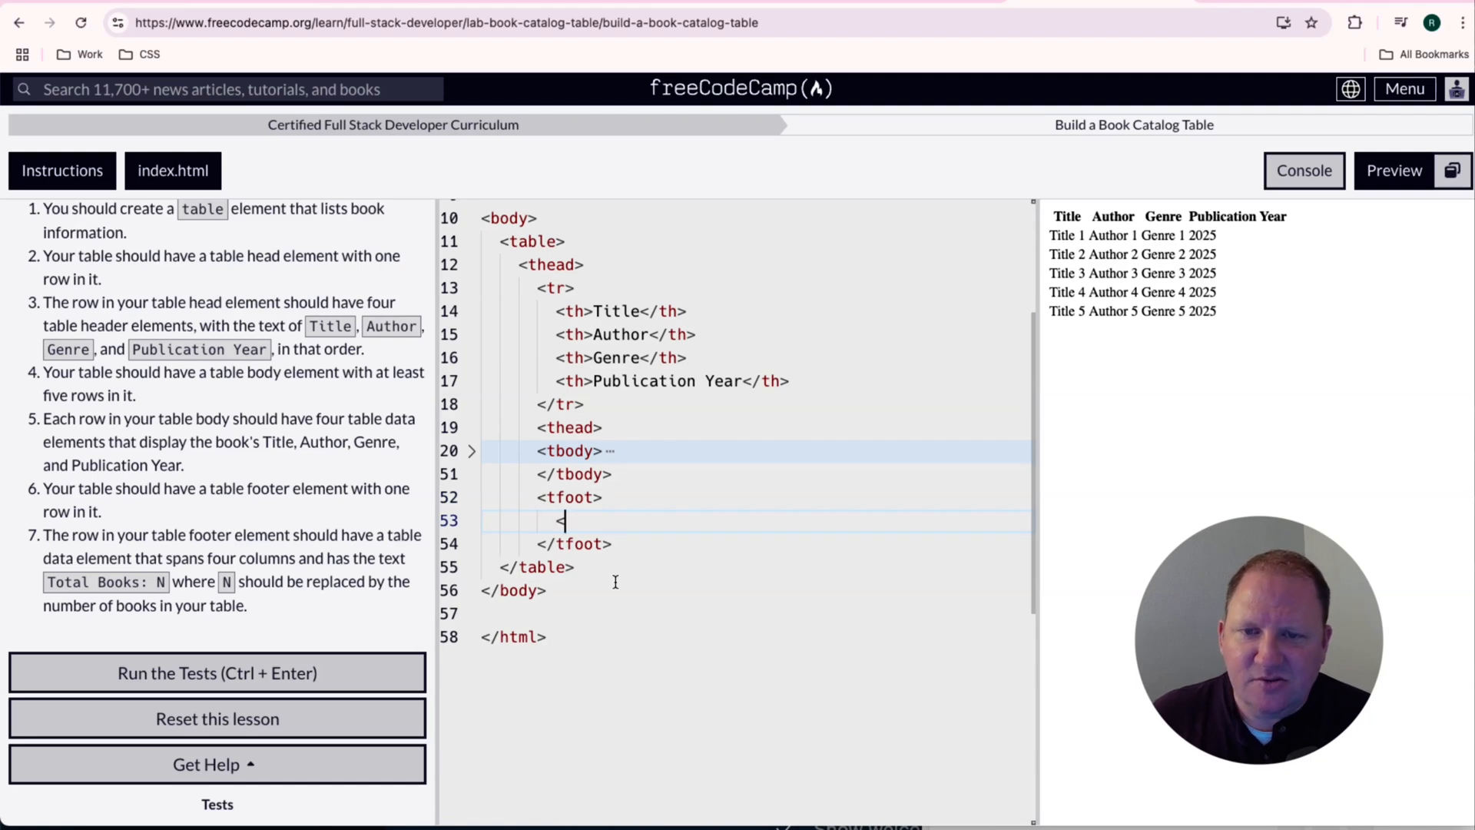
pyautogui.write('tr>')
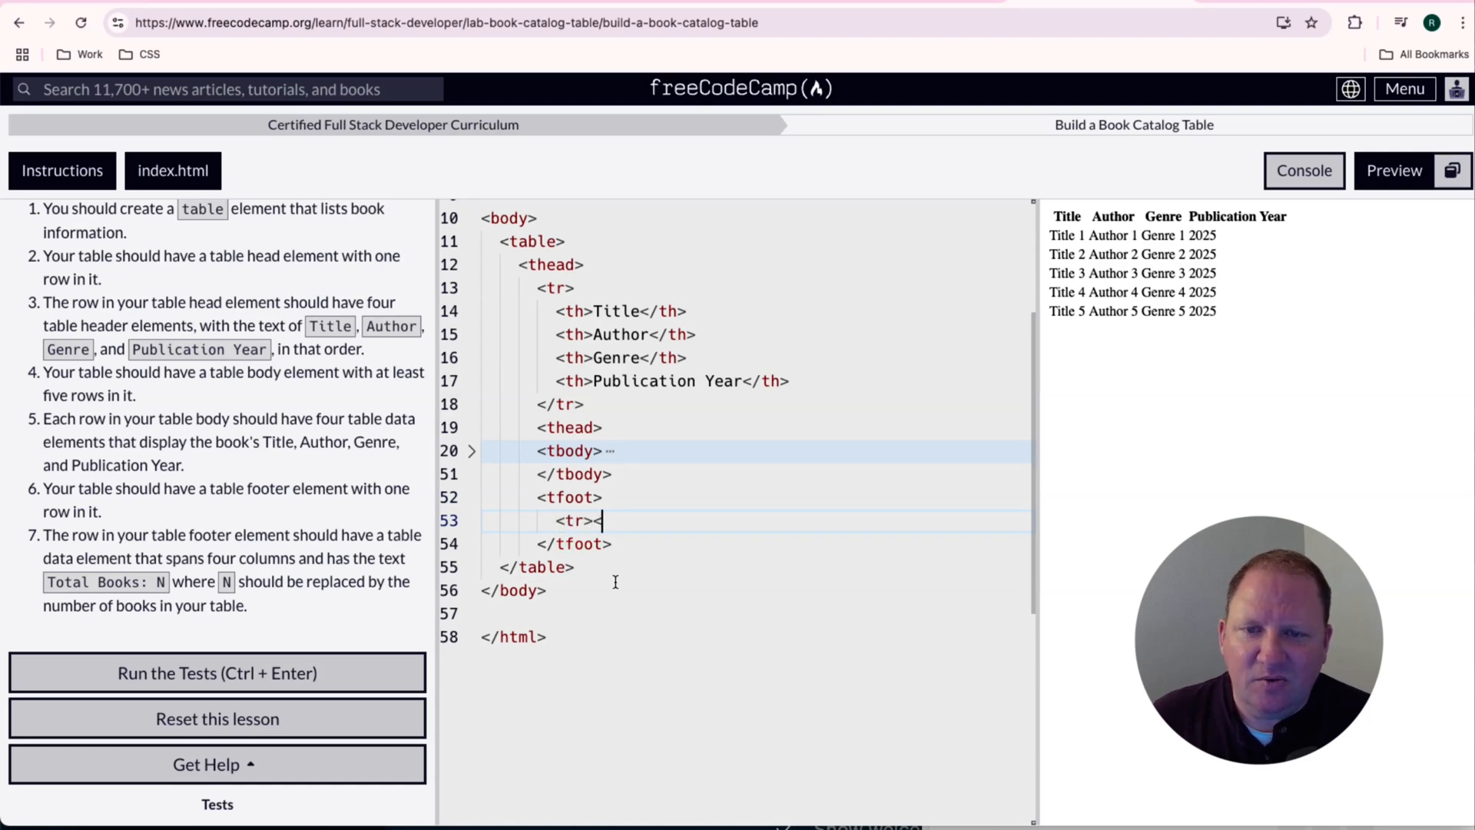
pyautogui.write('</tr>')
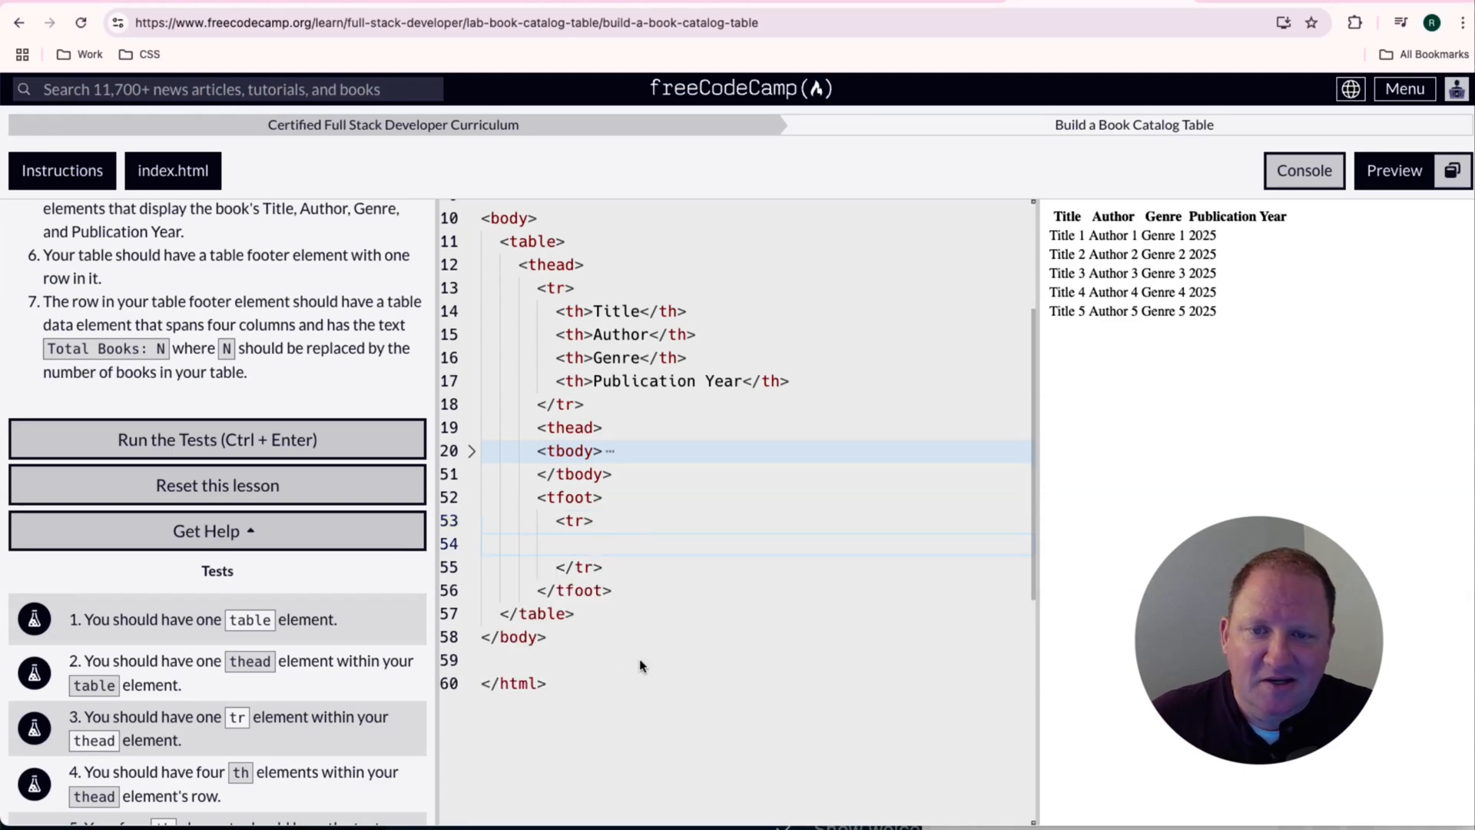
# - Add a footer <td> with colspan 4 reading 'Total Books: 5'
pyautogui.write('<')
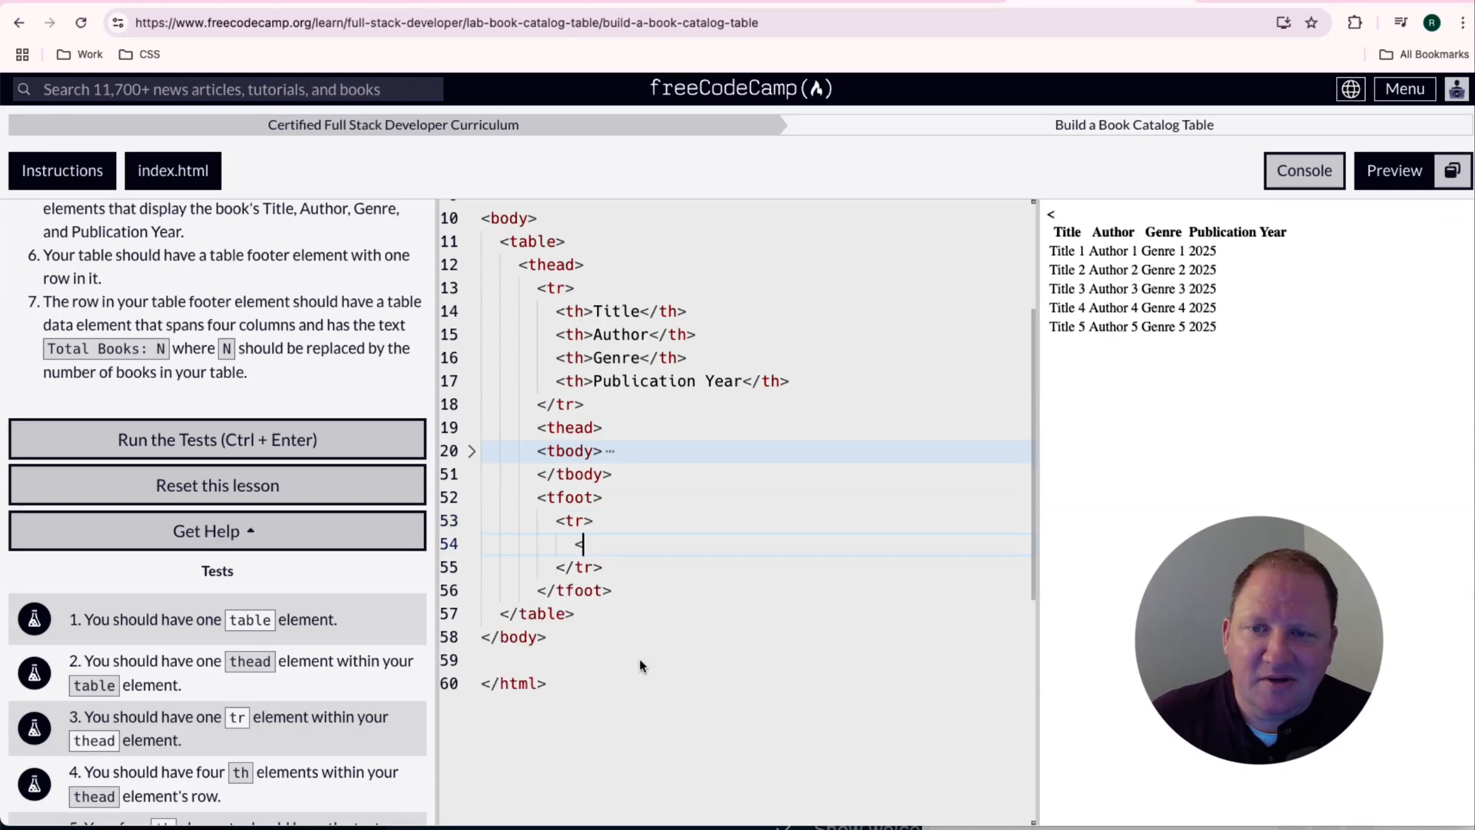
pyautogui.write('td>')
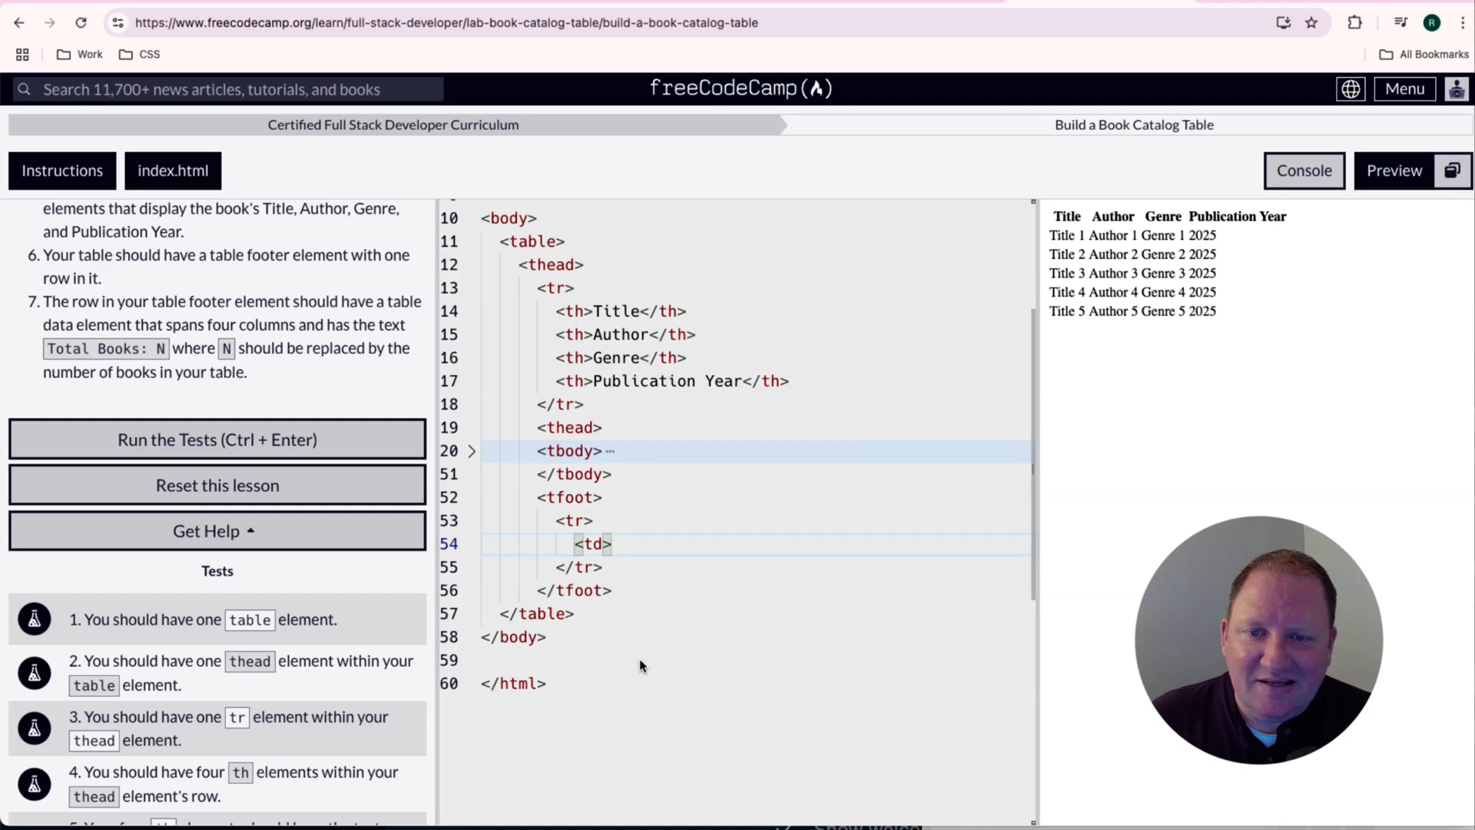
pyautogui.write(',')
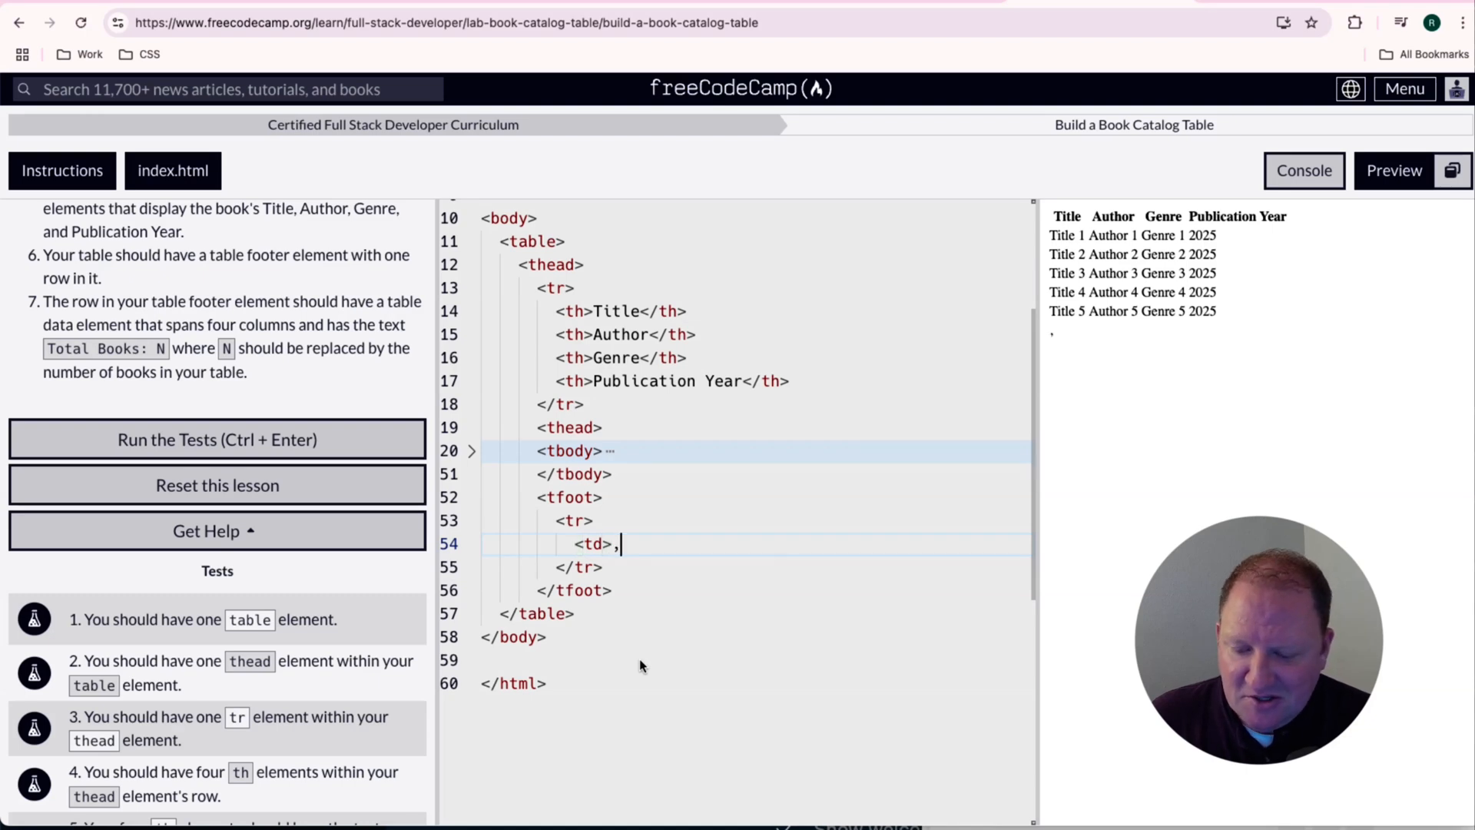
pyautogui.write('</rd')
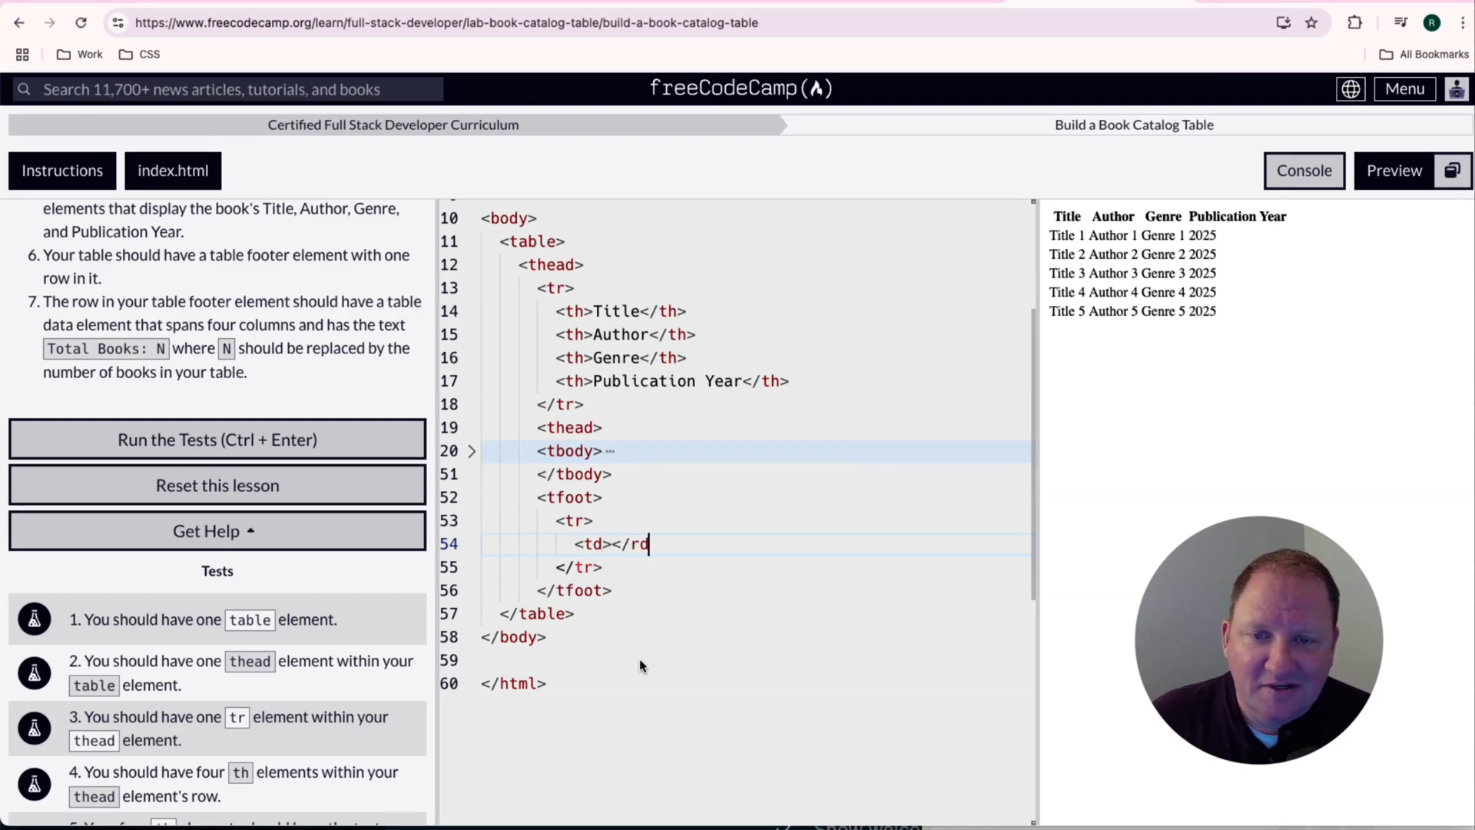
pyautogui.write('td>')
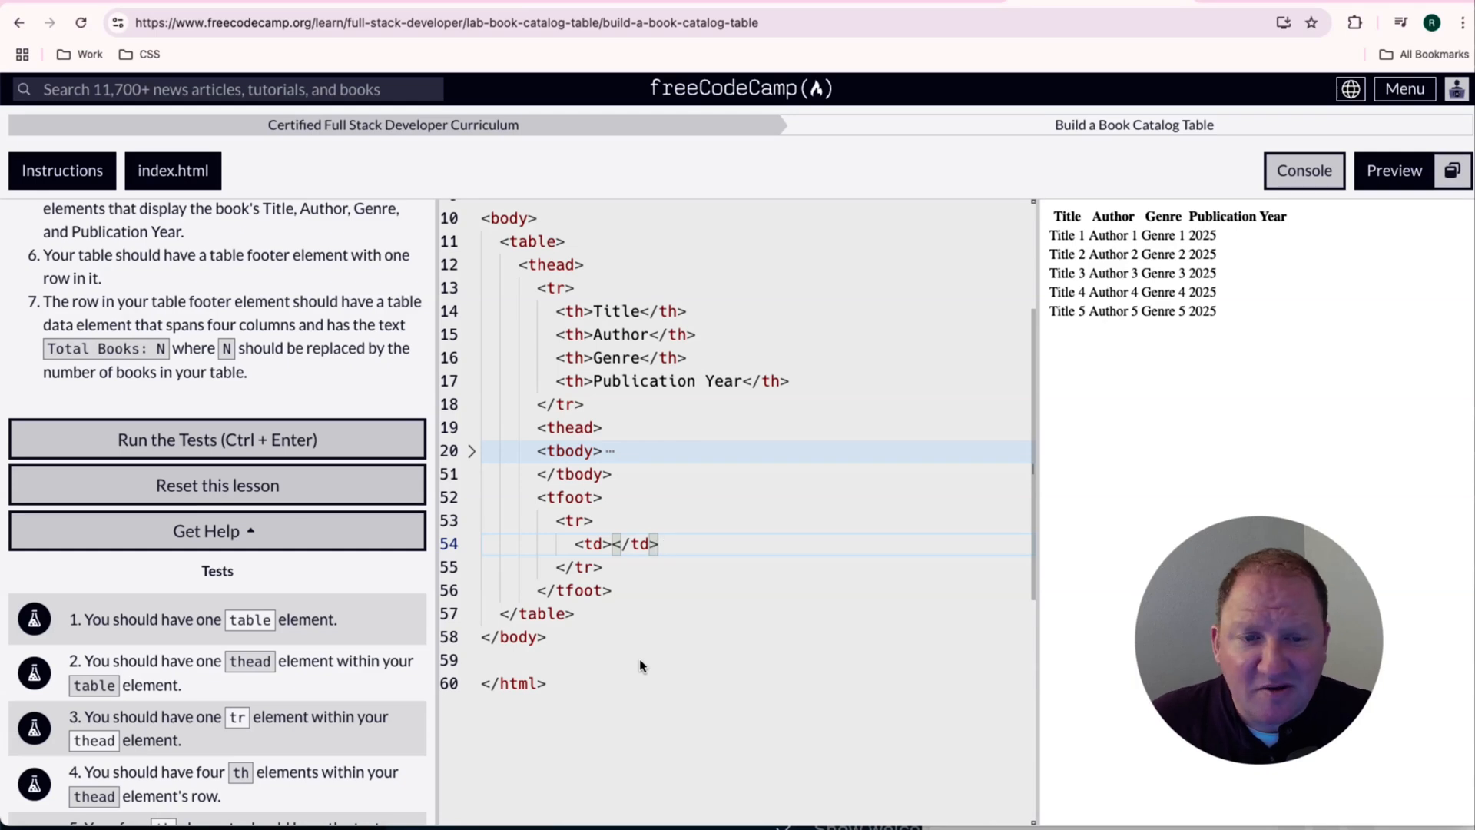
pyautogui.click(612, 544)
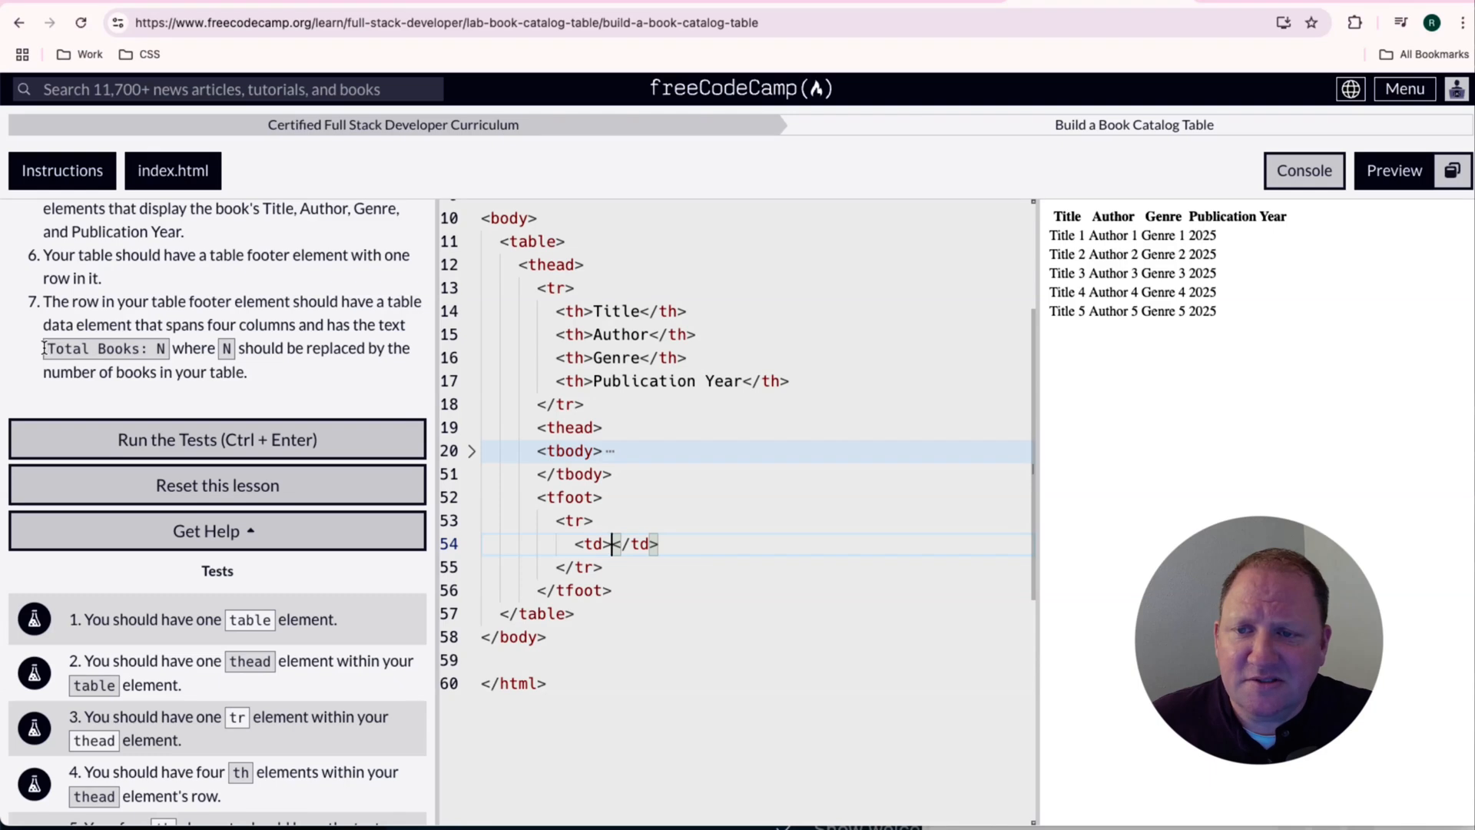
pyautogui.write('Total Books: N')
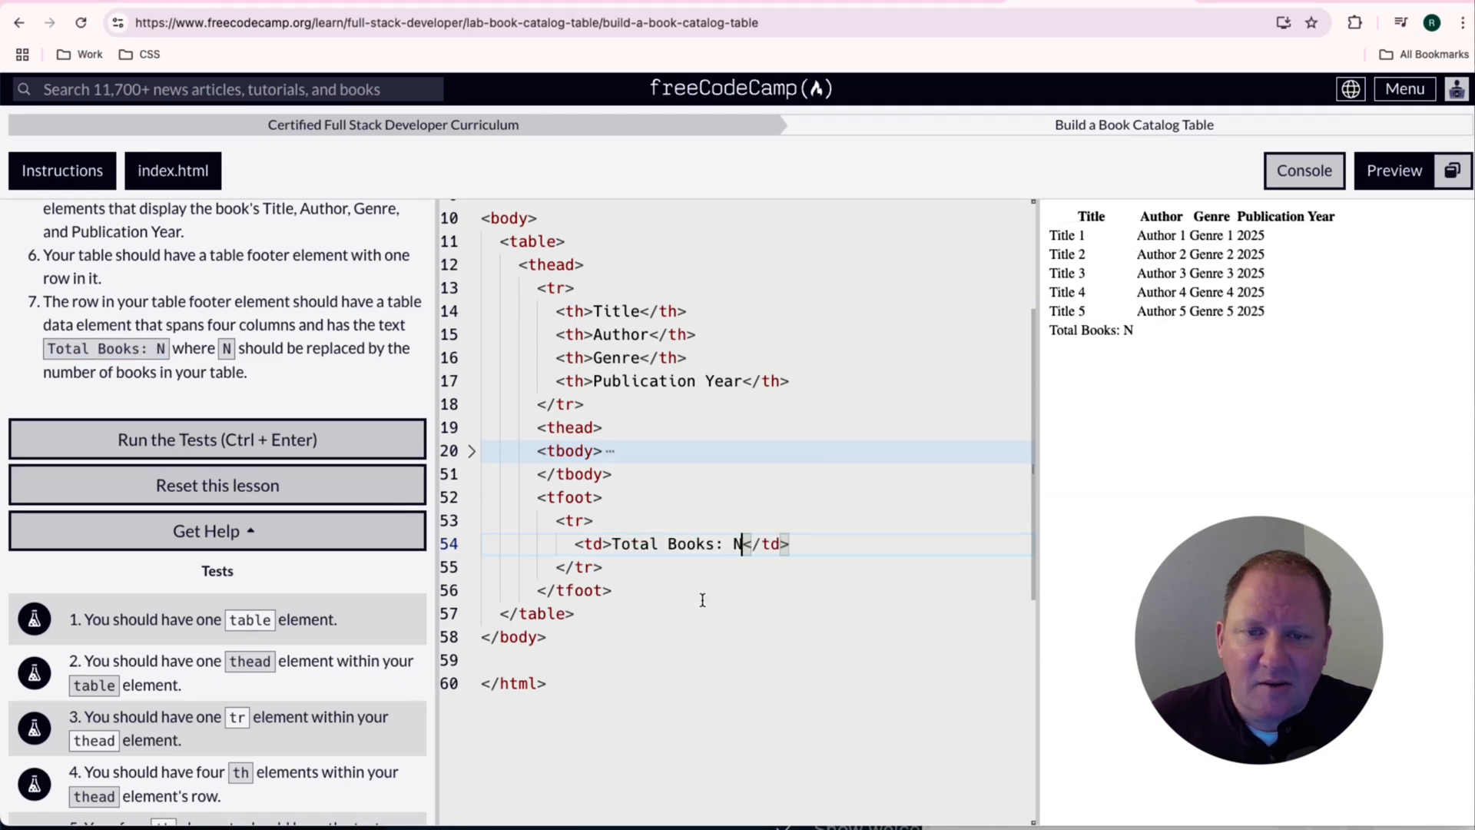
pyautogui.press('Backspace')
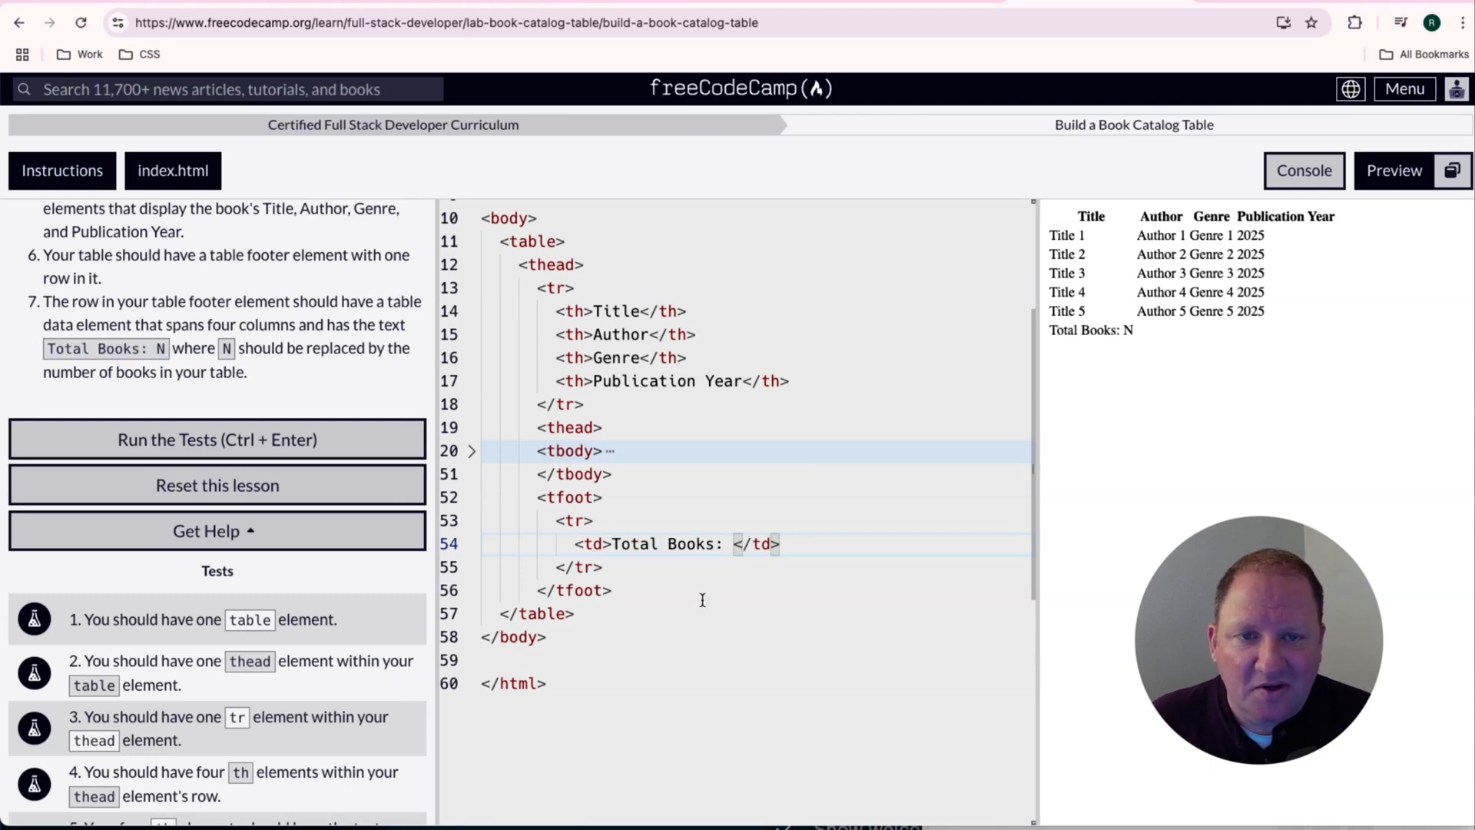
pyautogui.write('5')
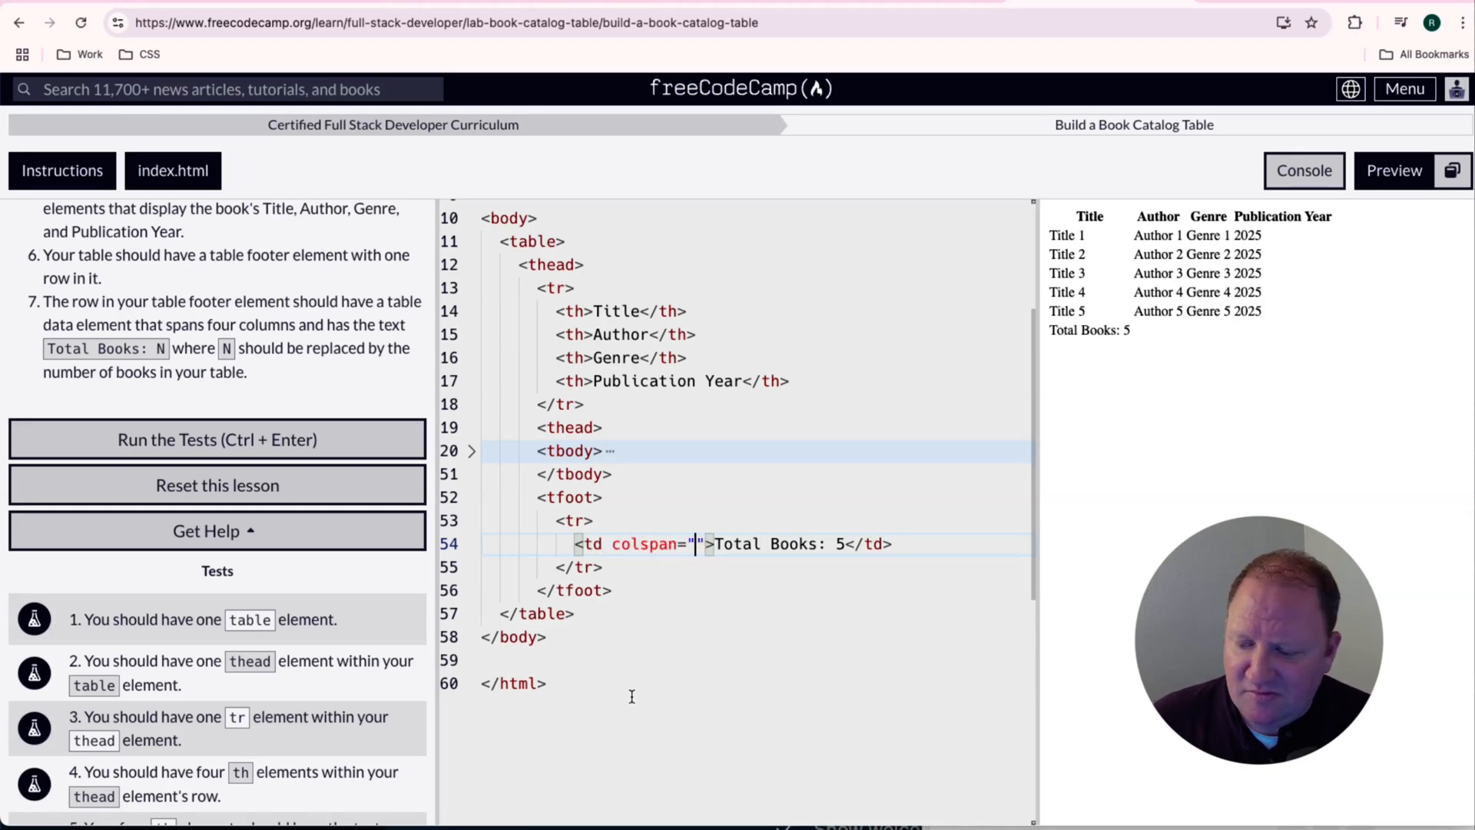
pyautogui.write('4')
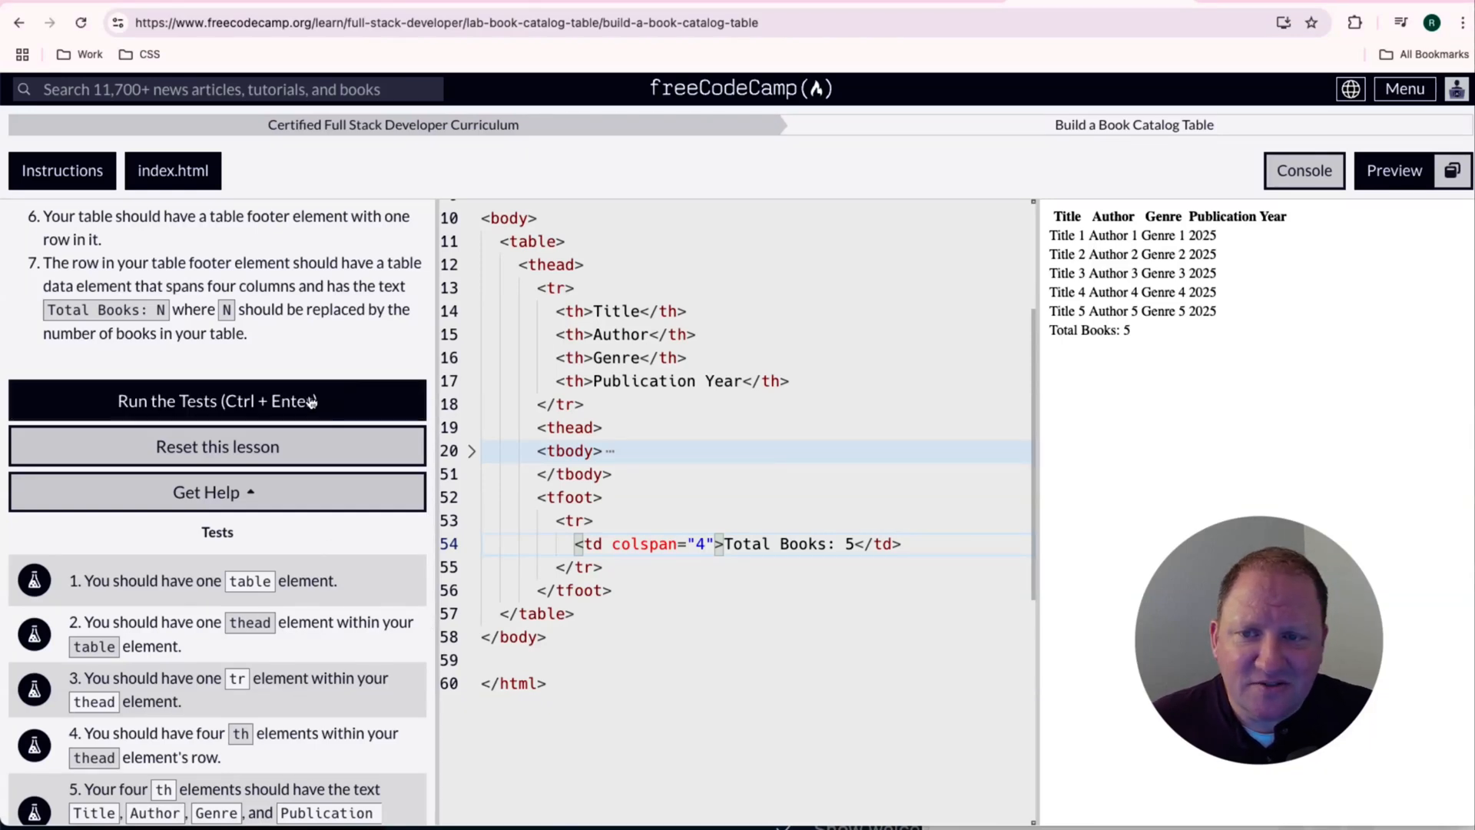
# - Run the tests, fix the closing </thead> tag, and rerun them
pyautogui.click(216, 401)
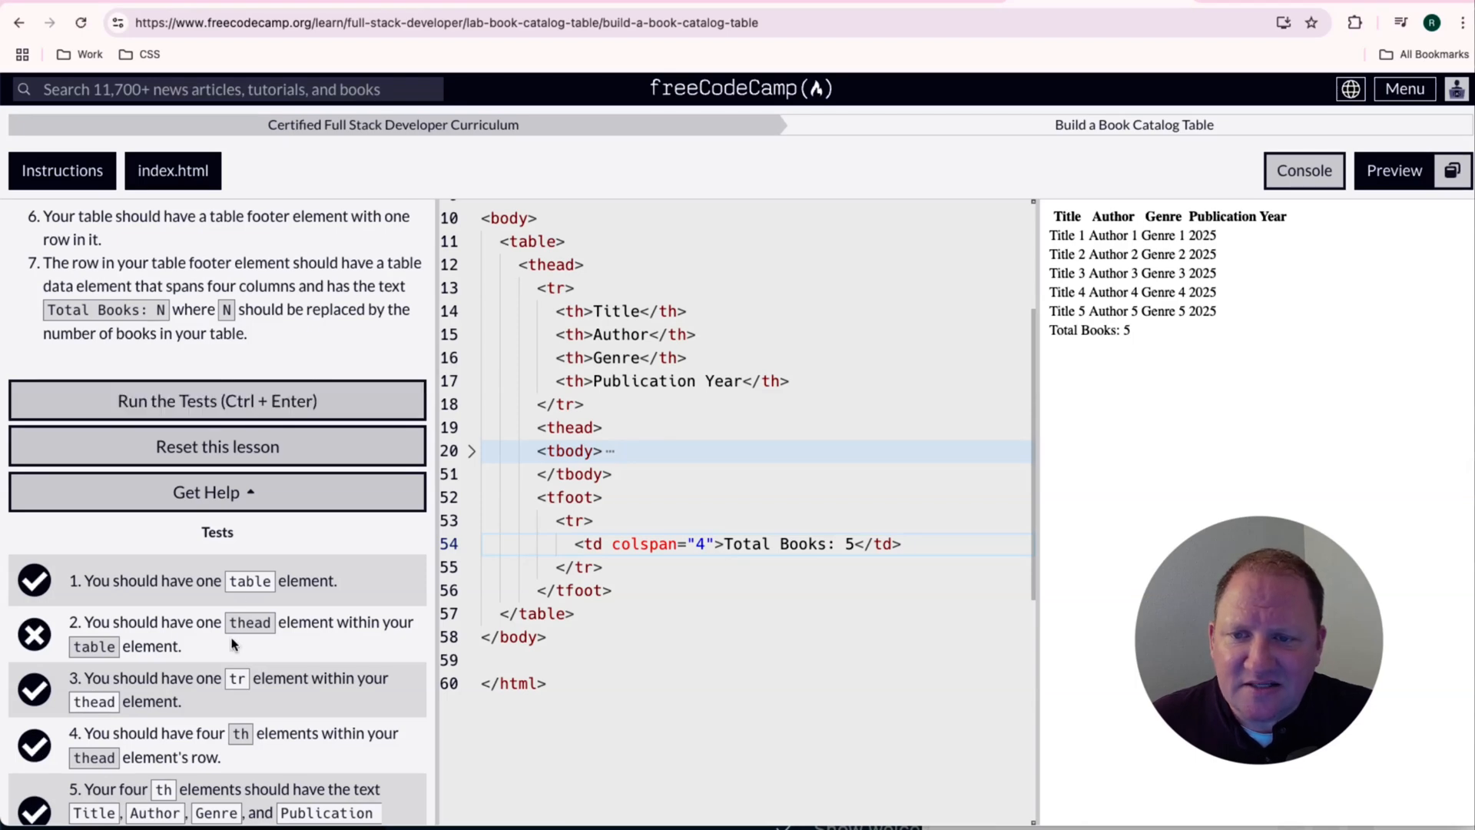
pyautogui.moveTo(271, 645)
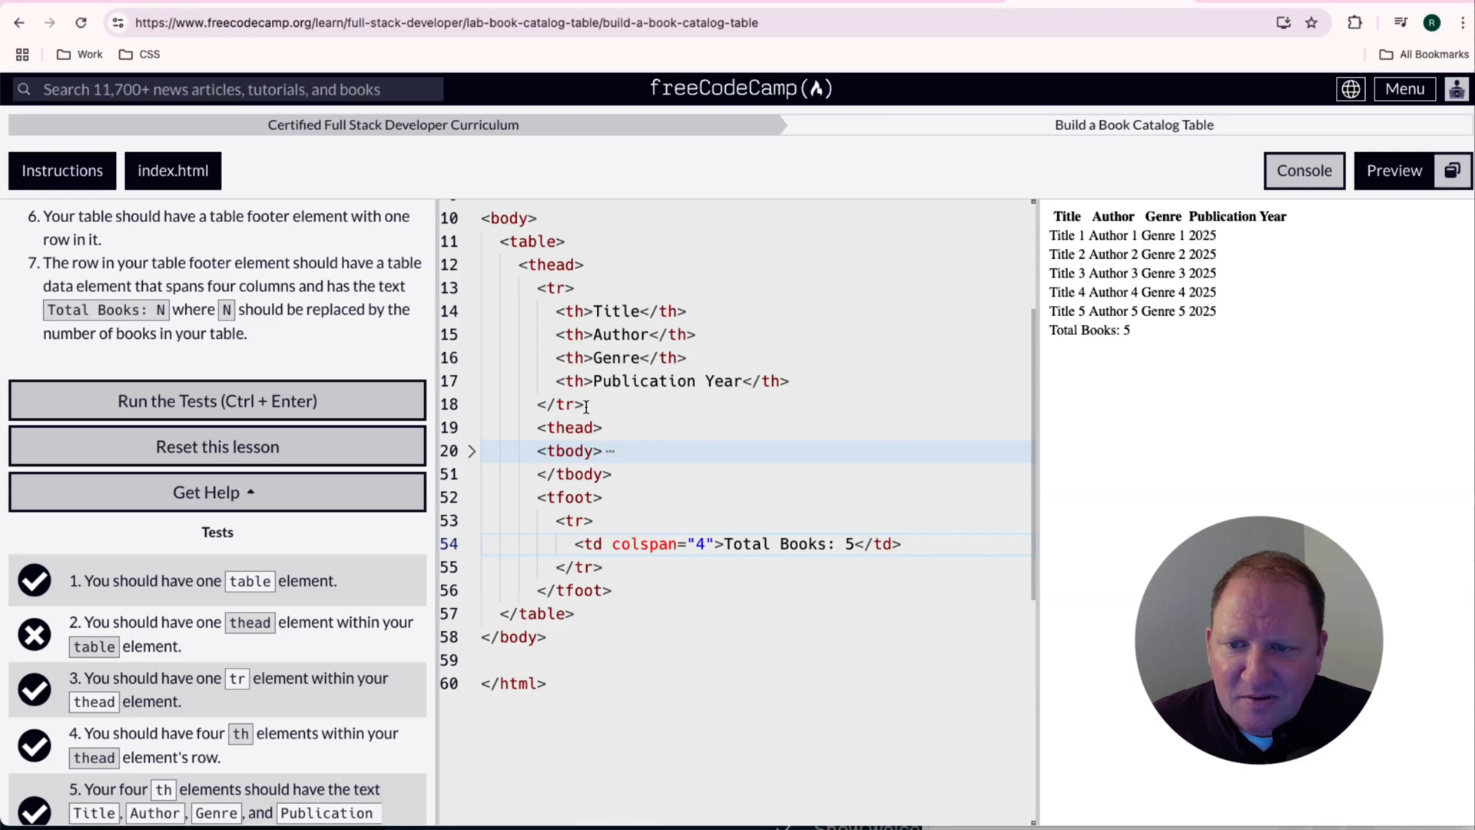
pyautogui.moveTo(243, 704)
pyautogui.write('/')
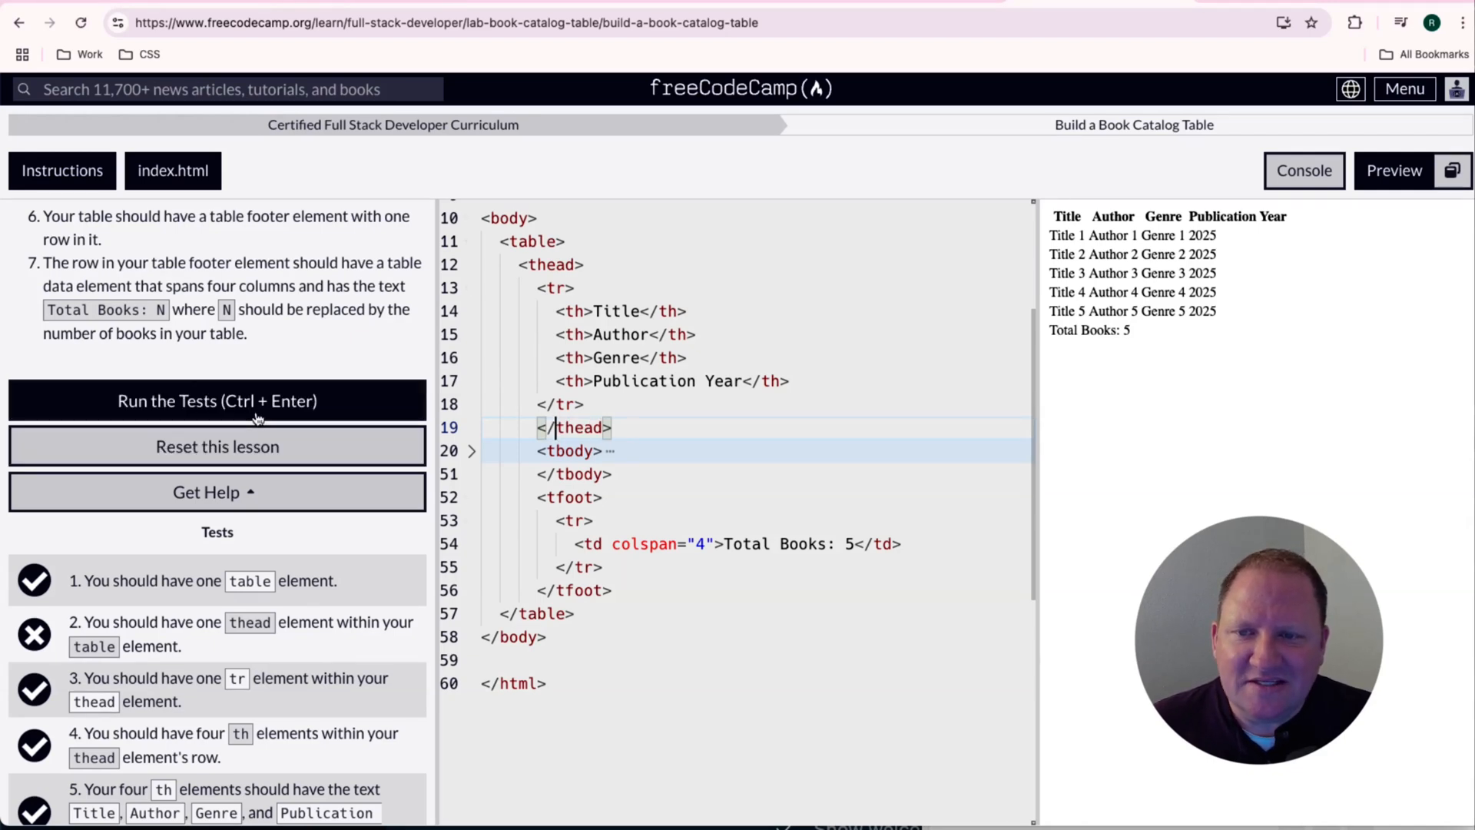
pyautogui.click(217, 400)
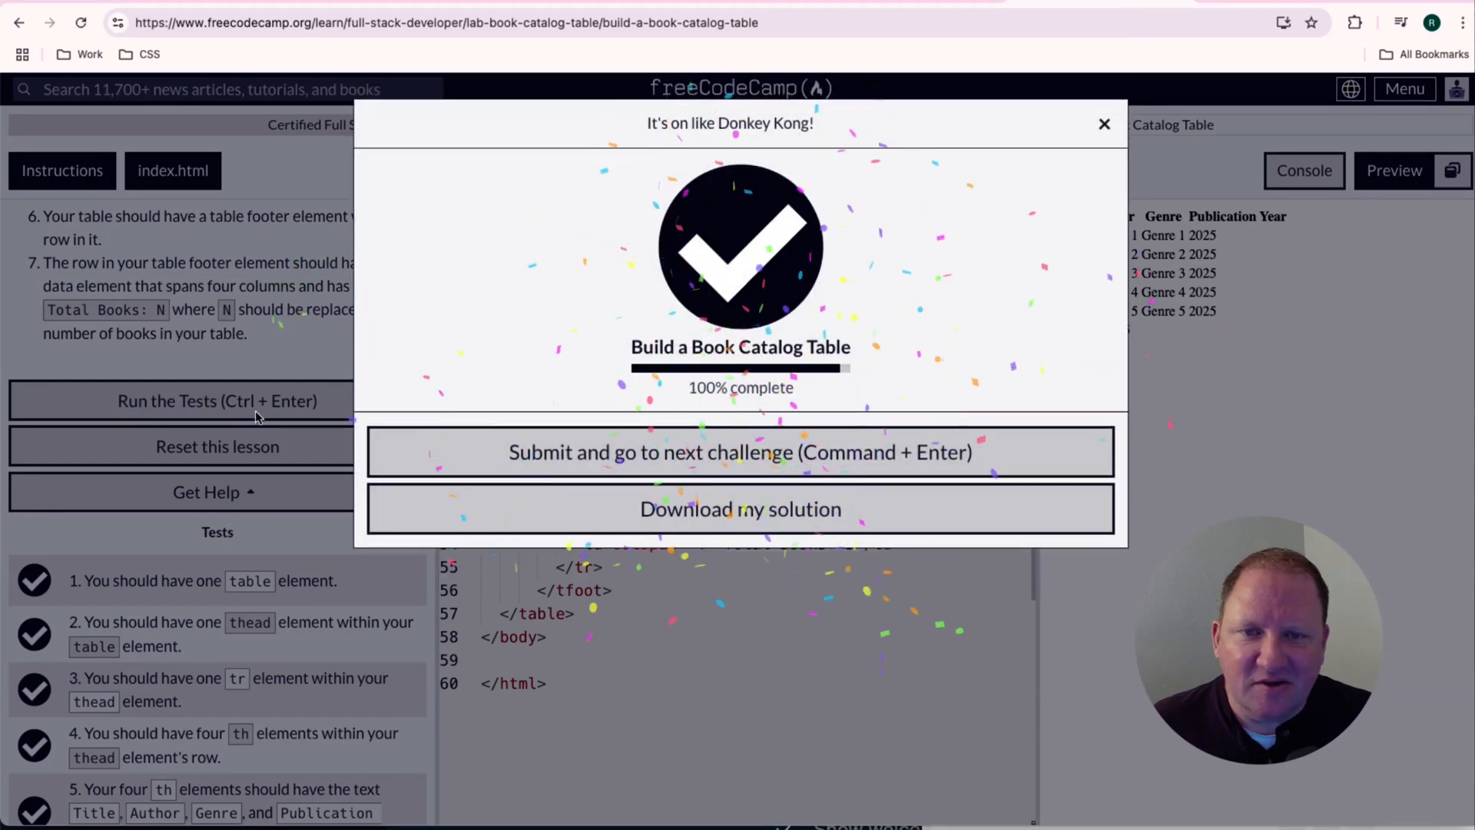